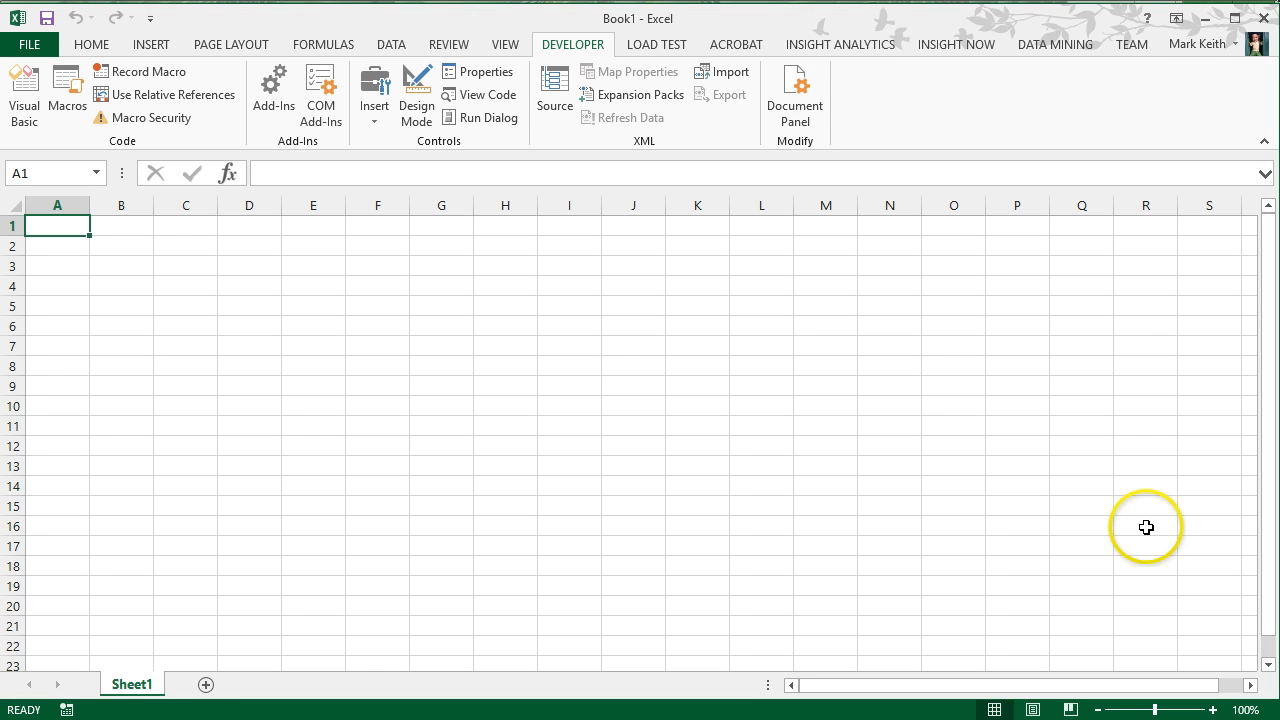
{"action": "mouse_move", "coordinate": [1148, 528]}
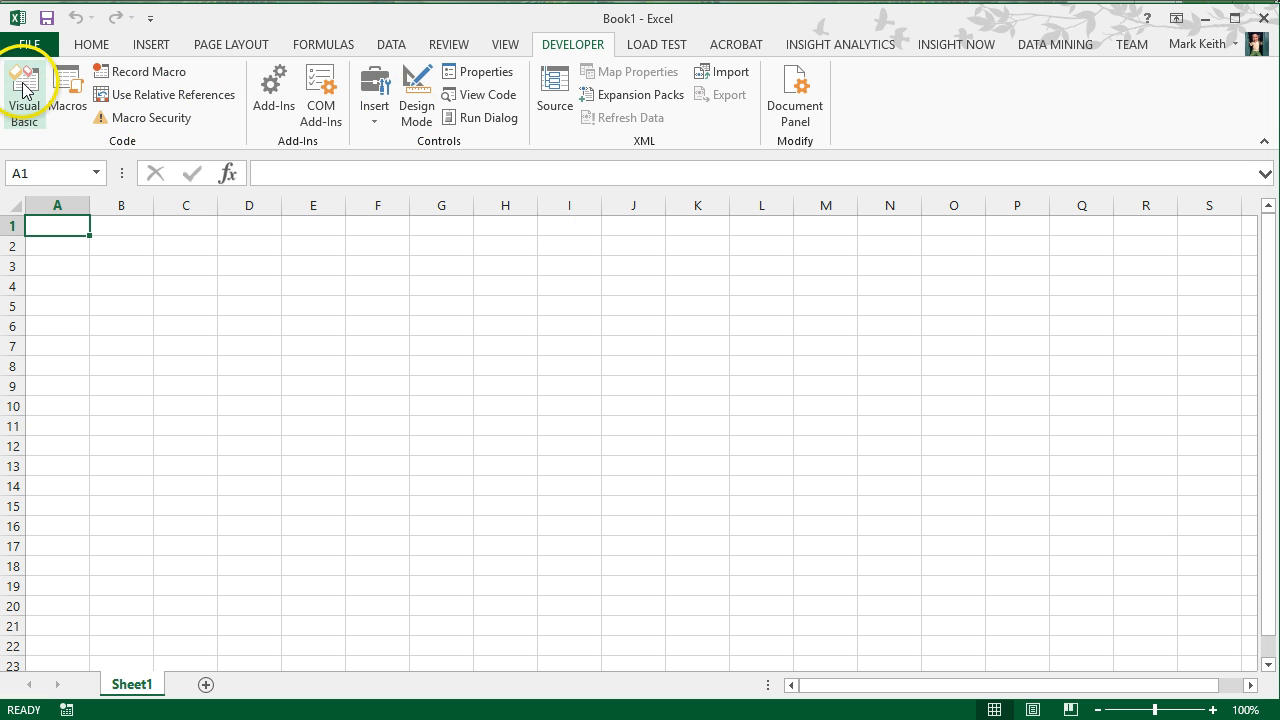
{"action": "mouse_move", "coordinate": [24, 90]}
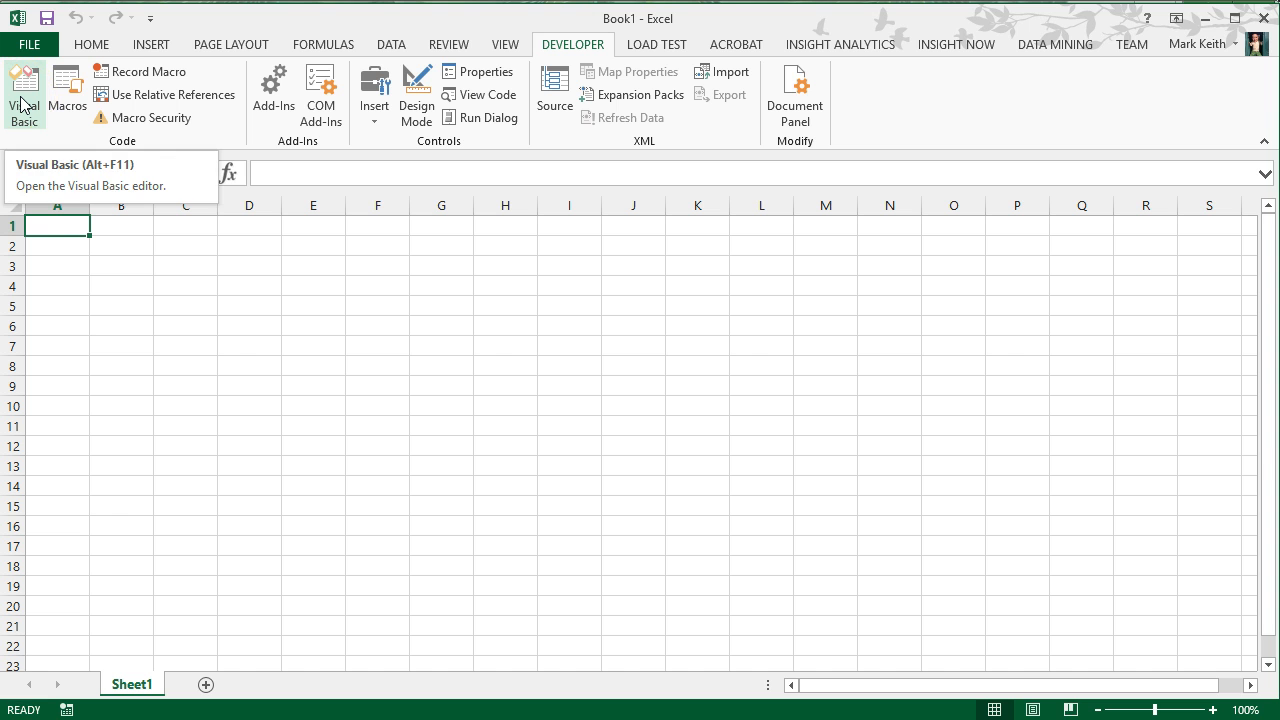
Step: Show Module1's helloWorld code in the VBA editor and move to the empty line below End Sub
{"action": "left_click", "coordinate": [24, 90]}
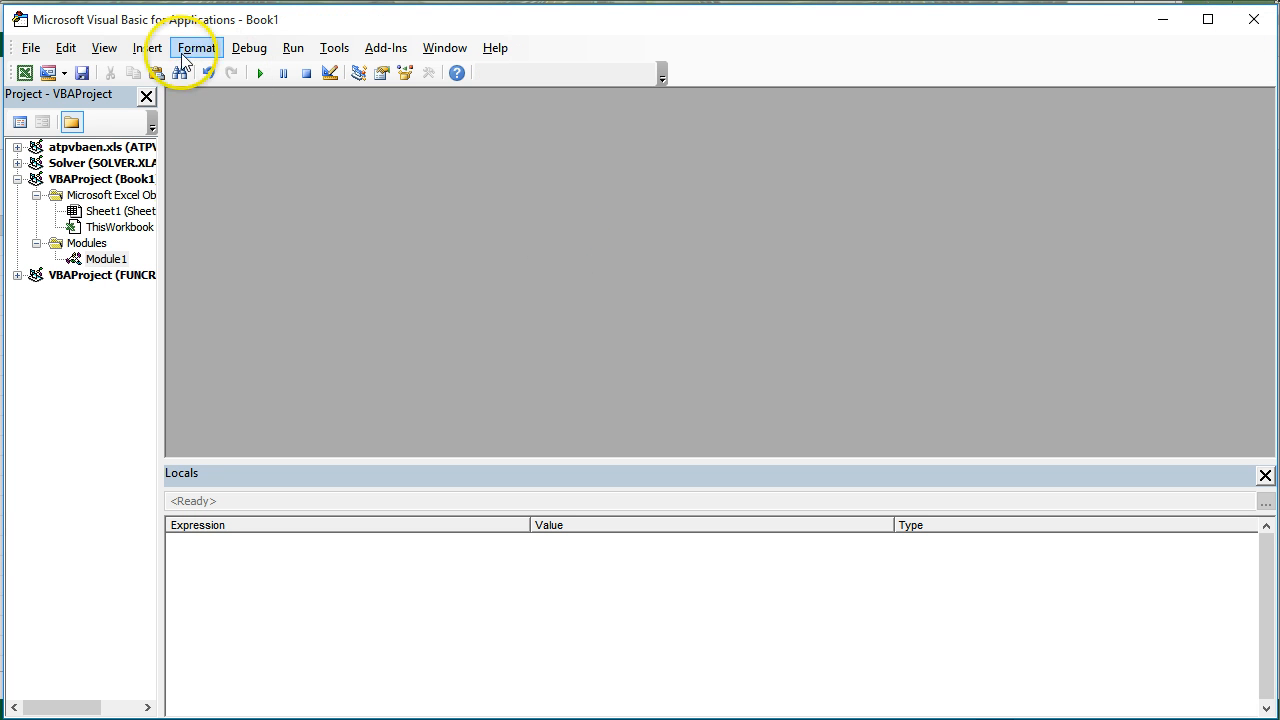
{"action": "left_click", "coordinate": [146, 48]}
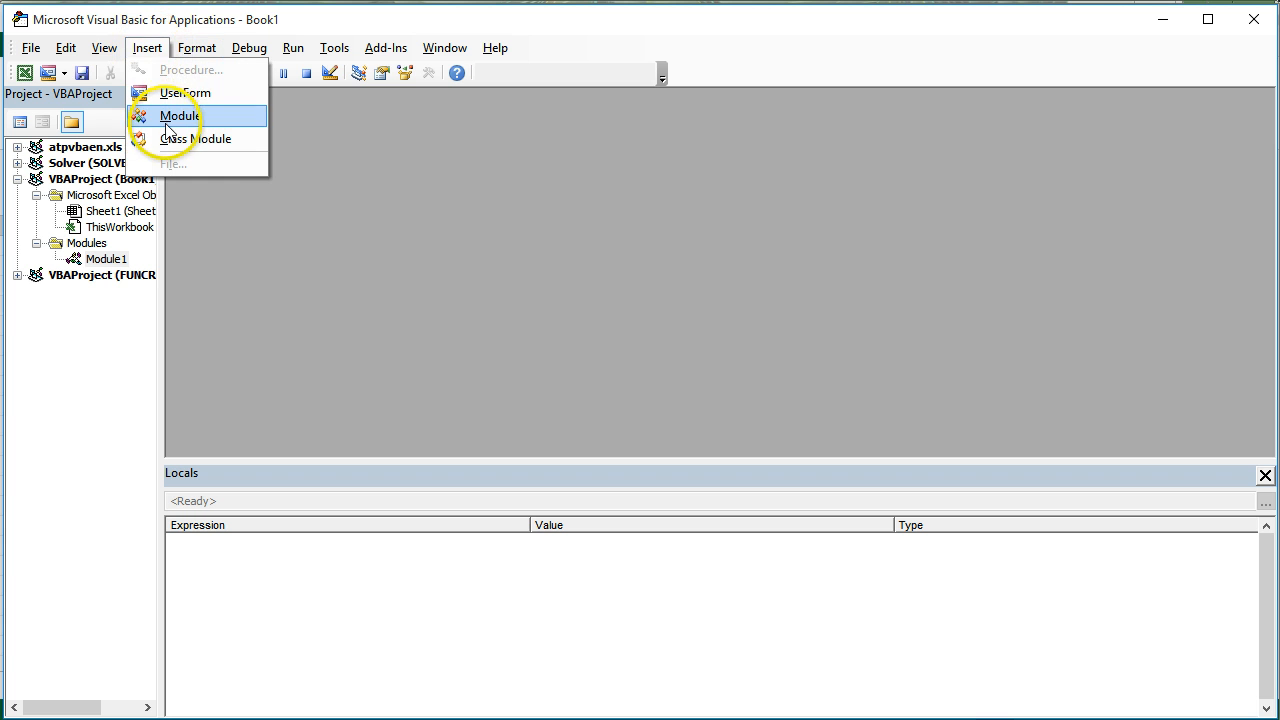
{"action": "mouse_move", "coordinate": [96, 264]}
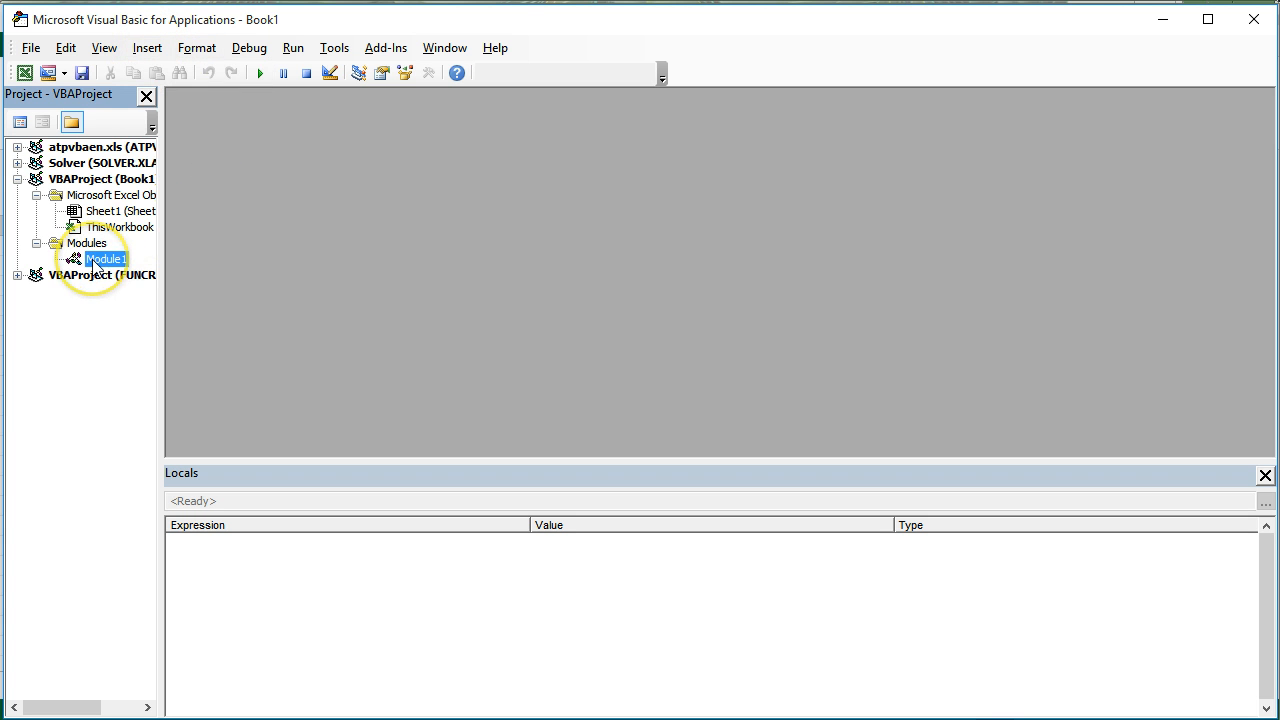
{"action": "double_click", "coordinate": [108, 260]}
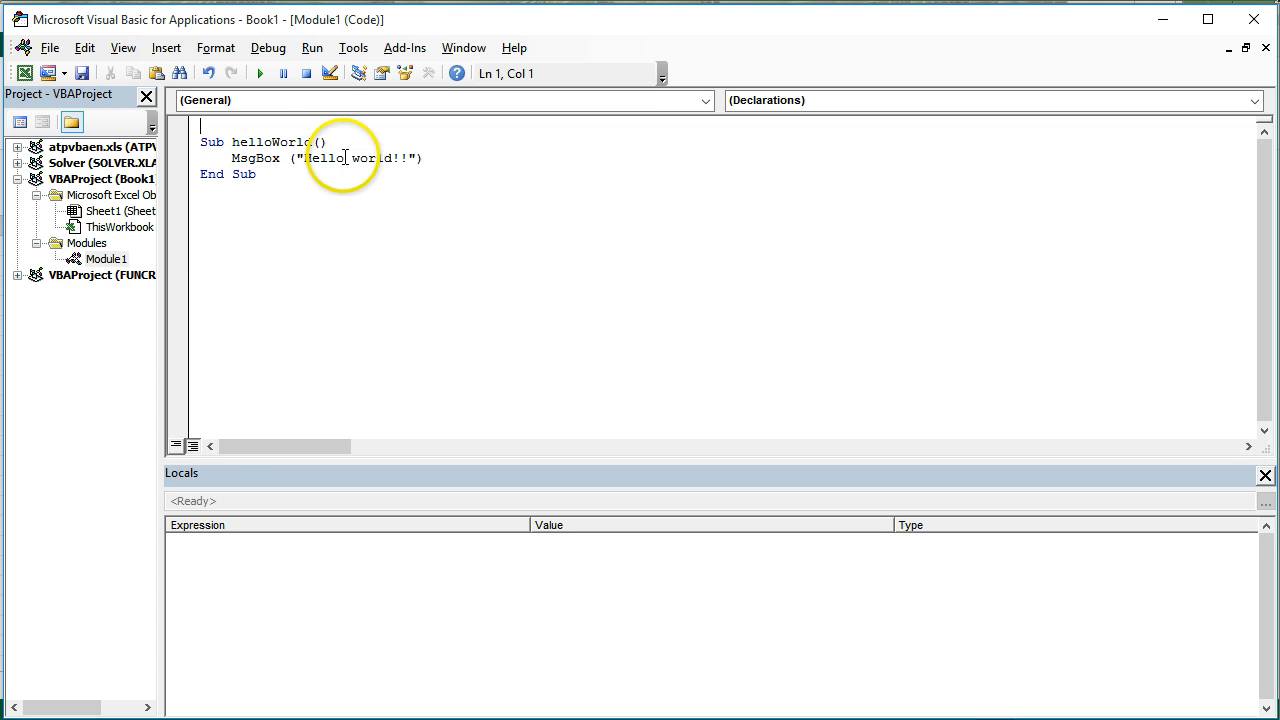
{"action": "key", "text": "ctrl+a"}
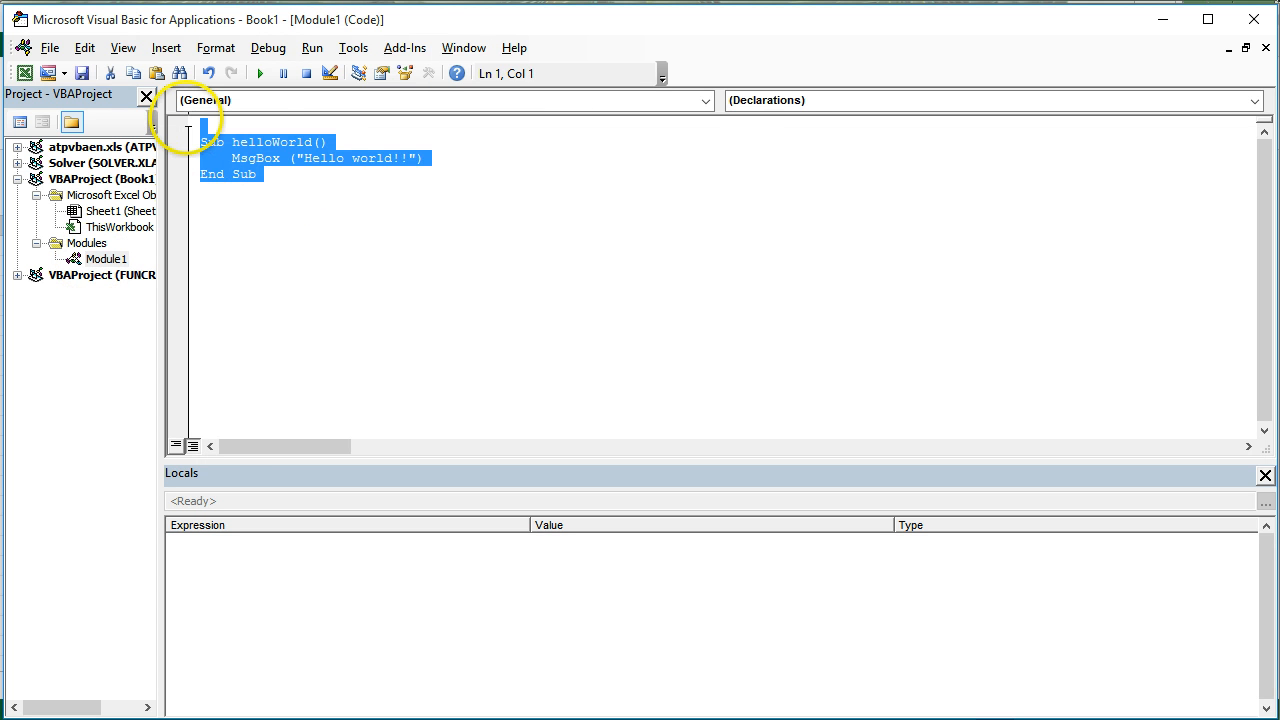
{"action": "left_click", "coordinate": [298, 250]}
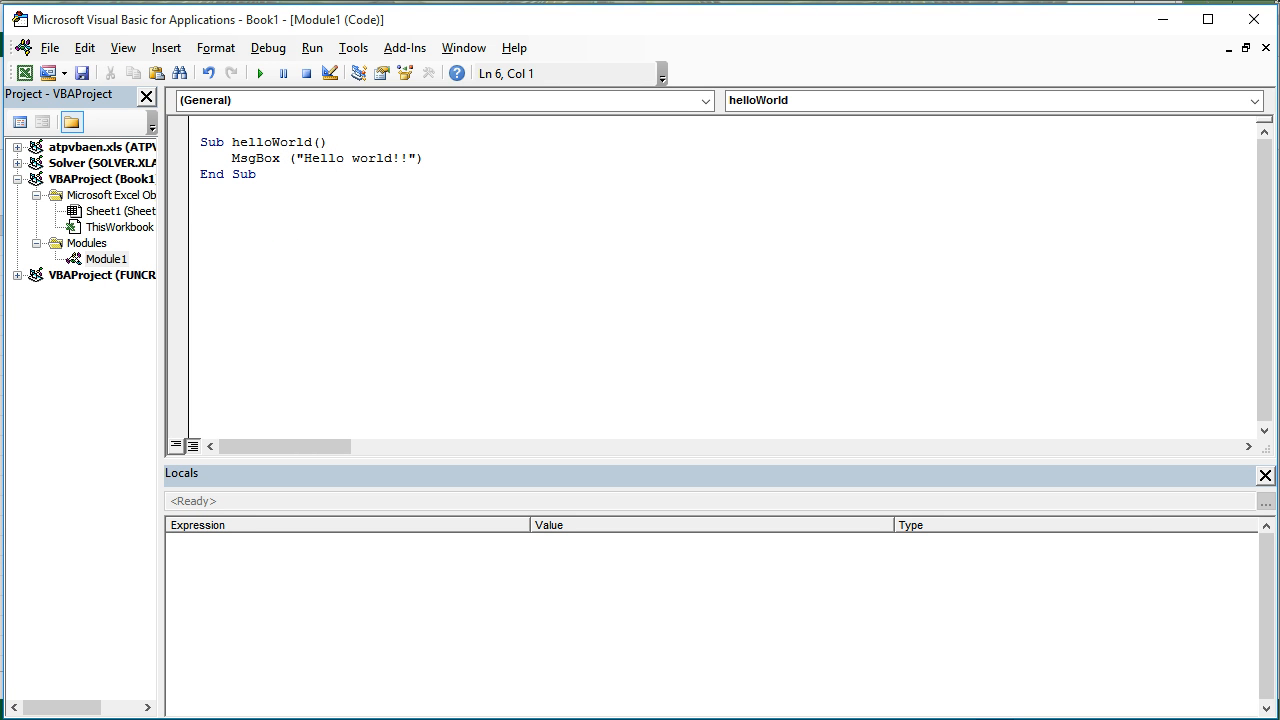
Step: Write Sub modifiedHello() below helloWorld and begin a Dim statement inside it
{"action": "type", "text": "S"}
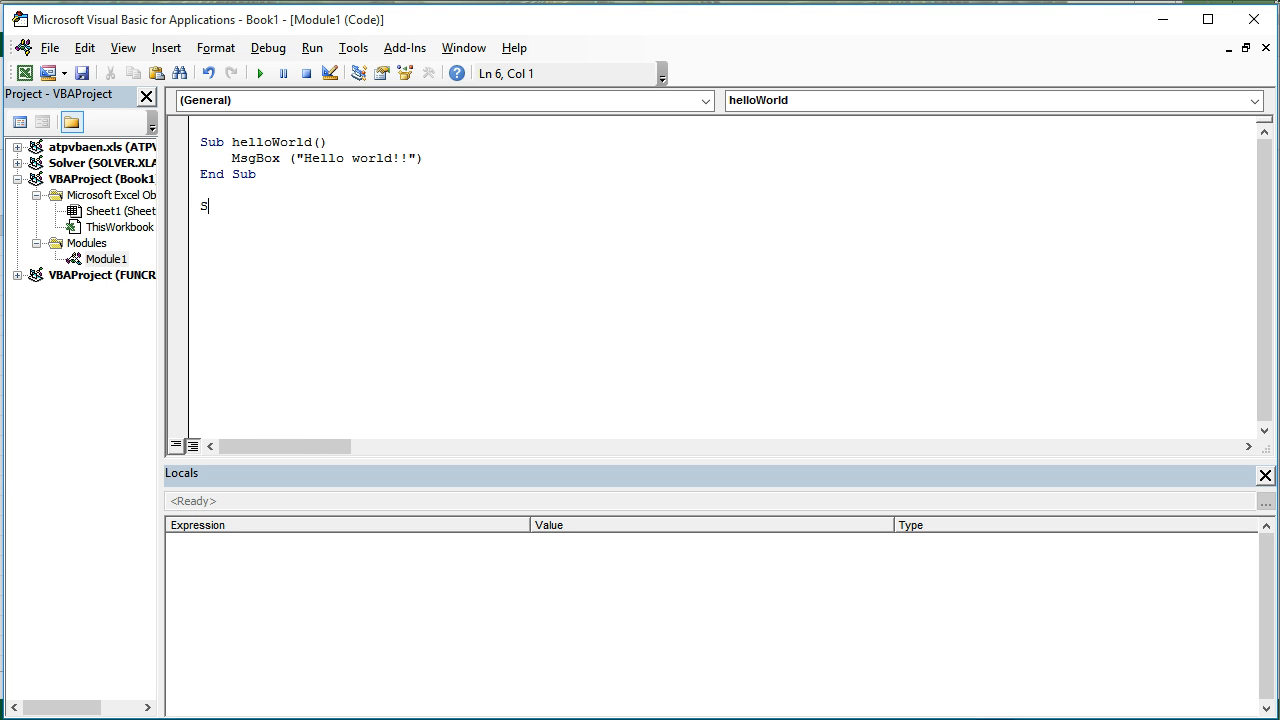
{"action": "type", "text": "ub mo"}
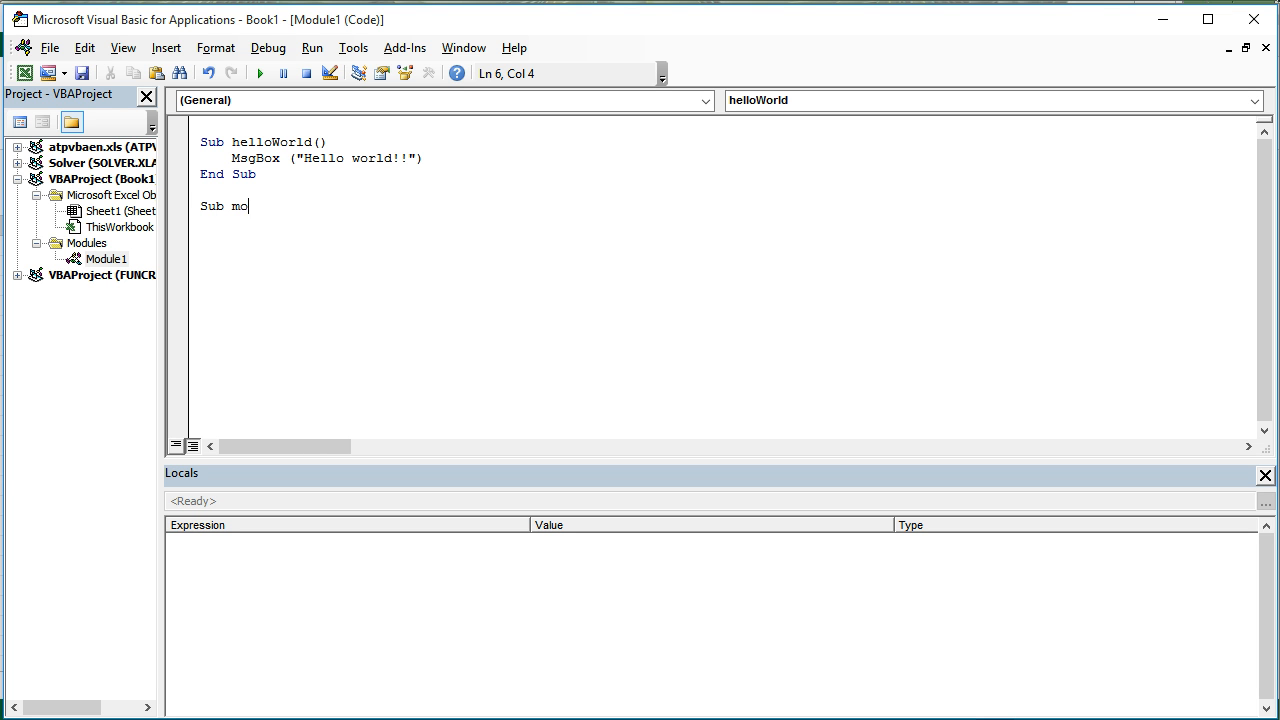
{"action": "type", "text": "difiedHello("}
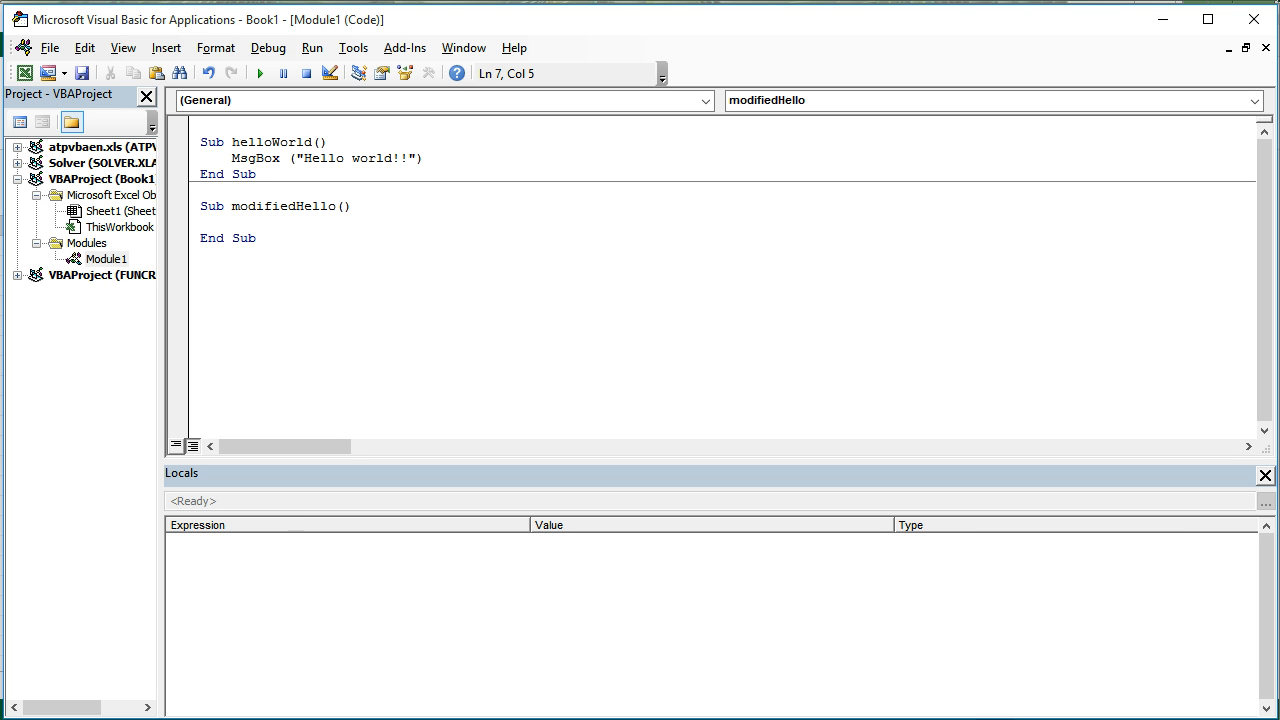
{"action": "type", "text": "Dim"}
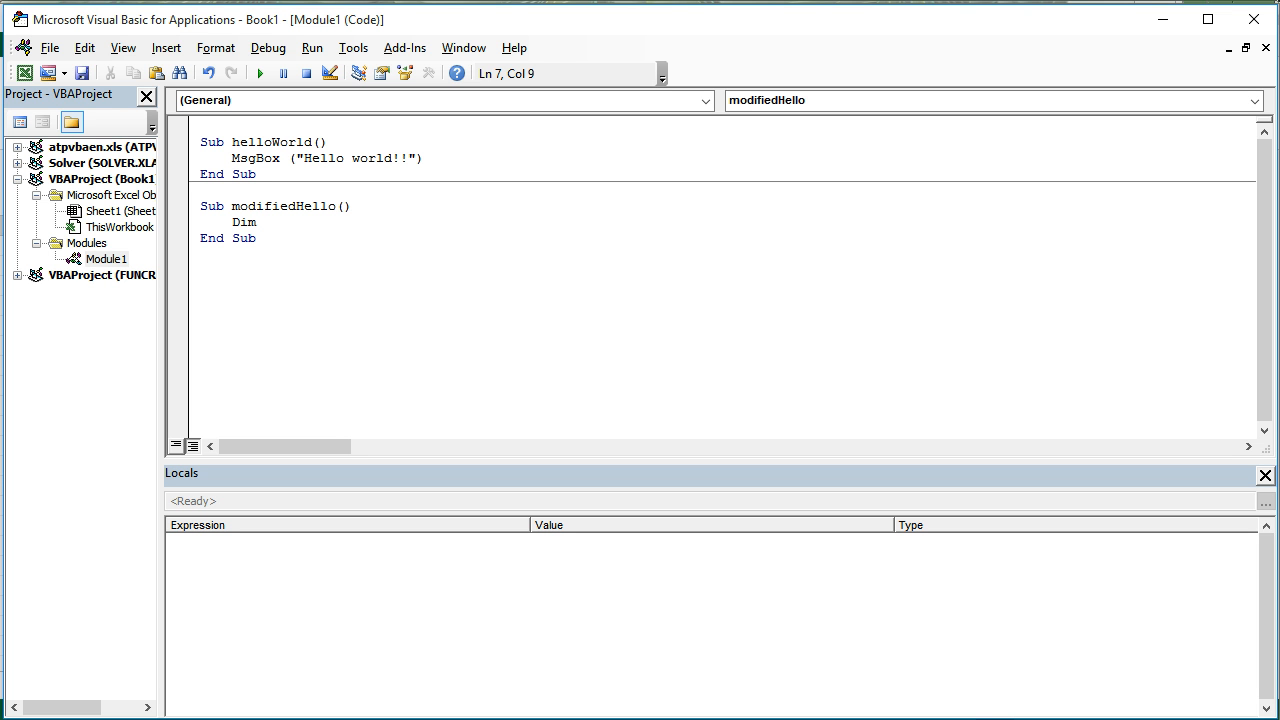
Step: Declare n As String in modifiedHello, picking String from IntelliSense
{"action": "type", "text": "n"}
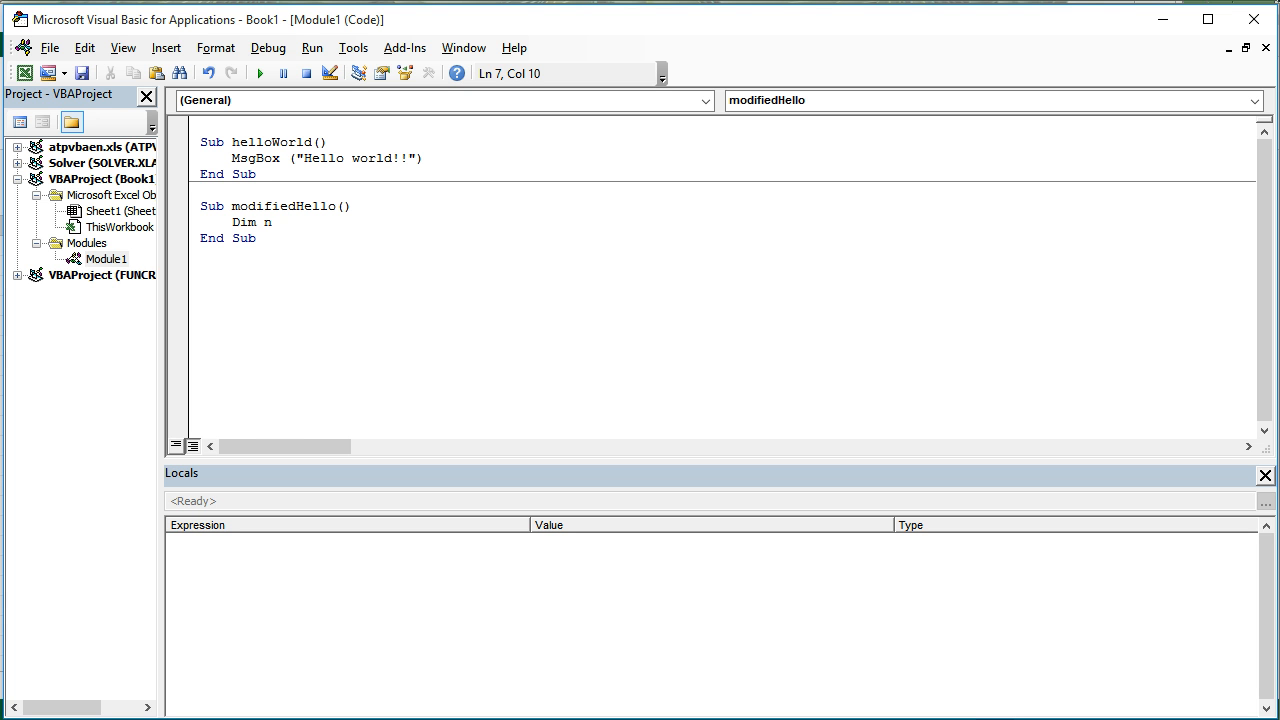
{"action": "type", "text": "a"}
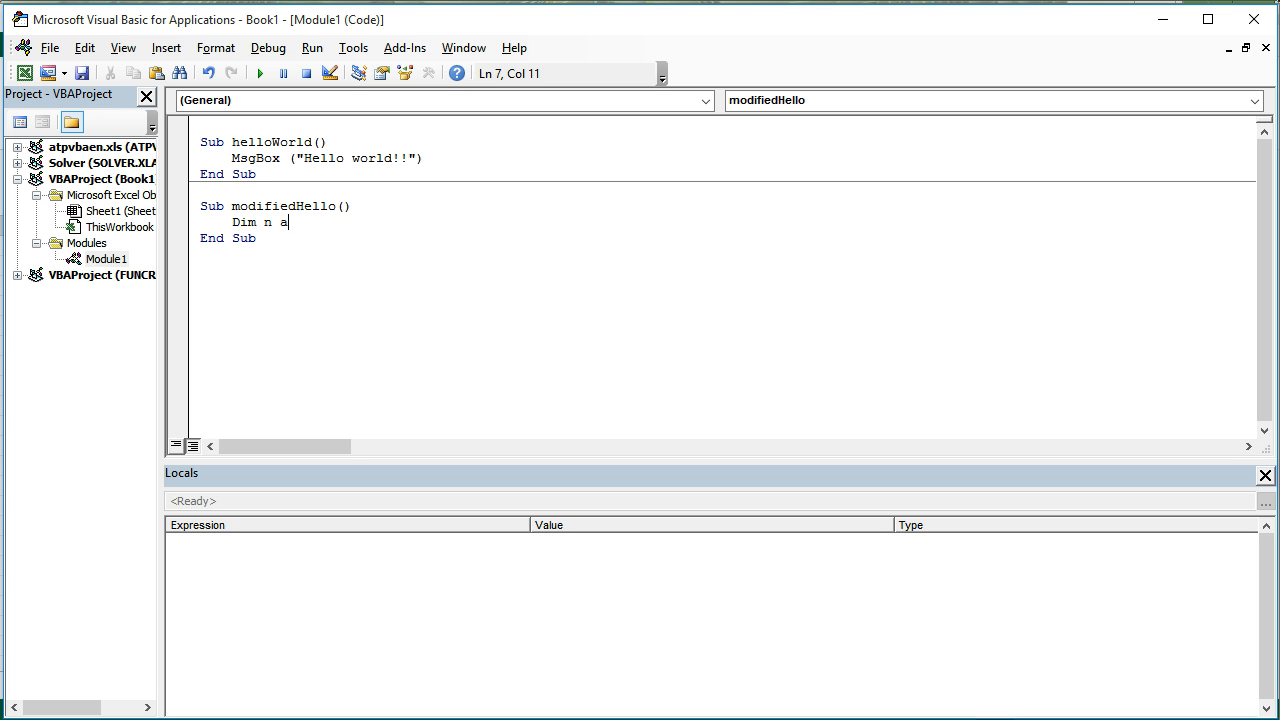
{"action": "type", "text": "s str"}
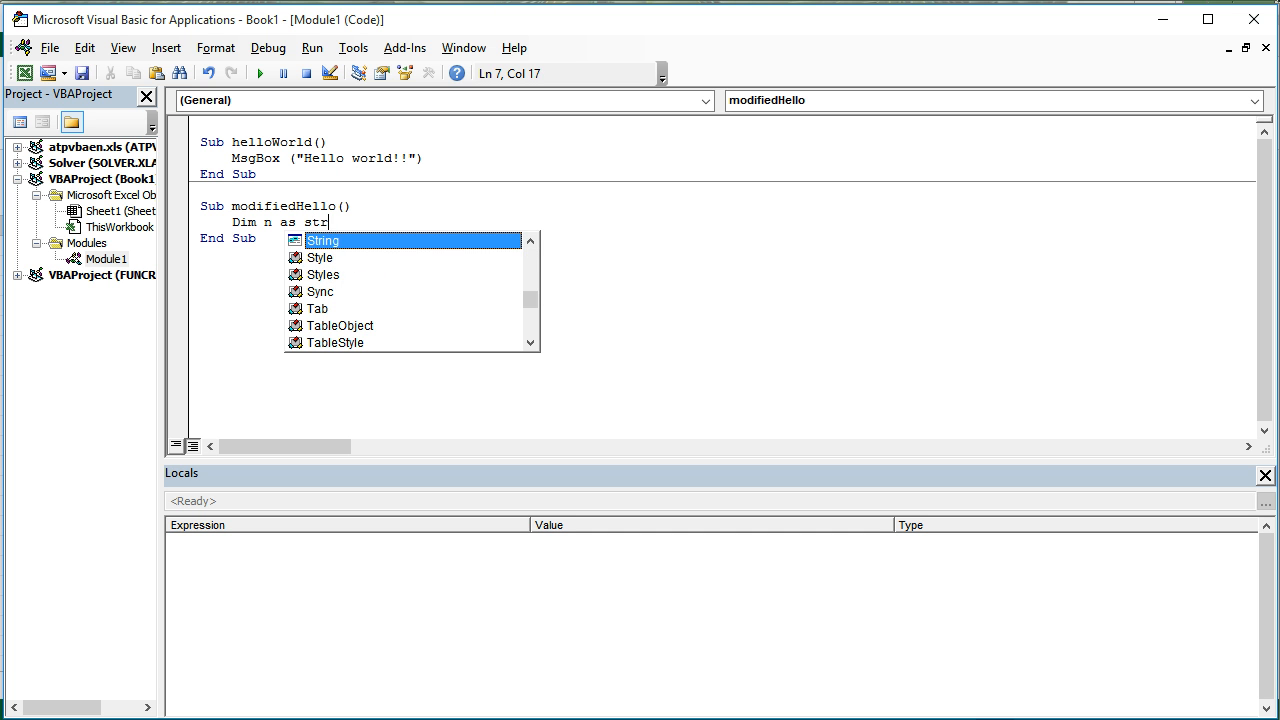
{"action": "left_click", "coordinate": [324, 274]}
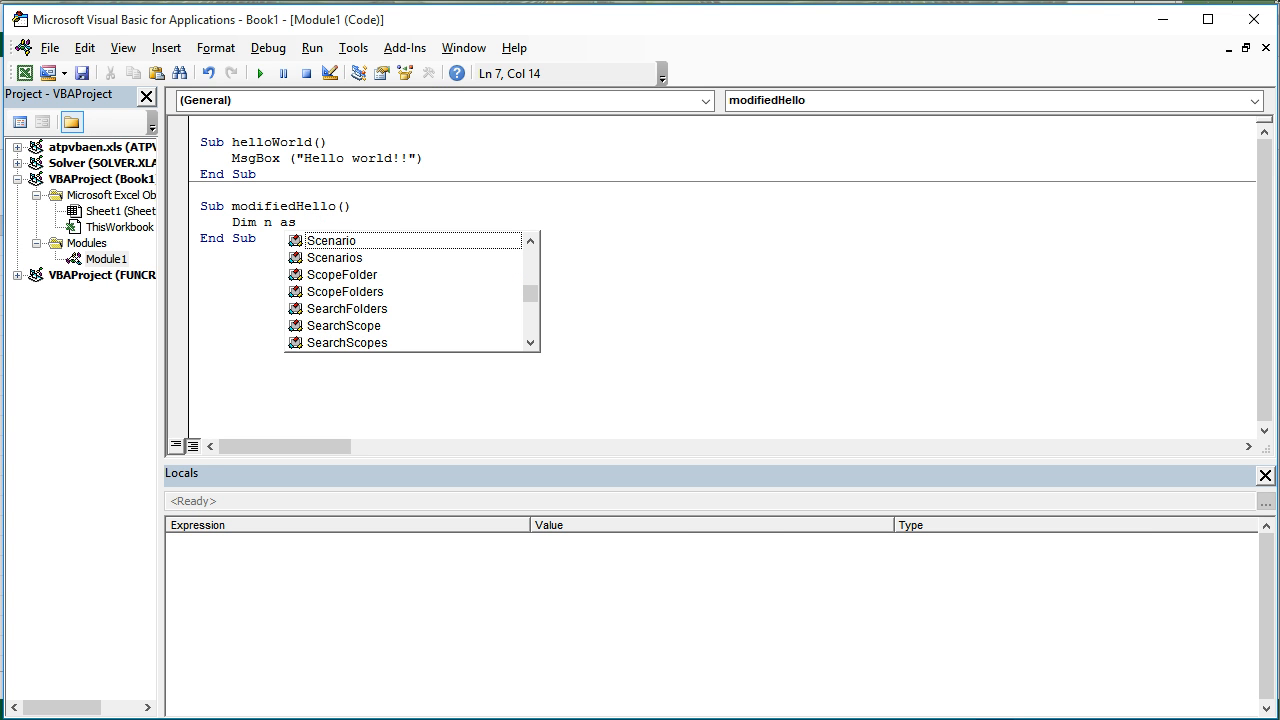
{"action": "type", "text": "st"}
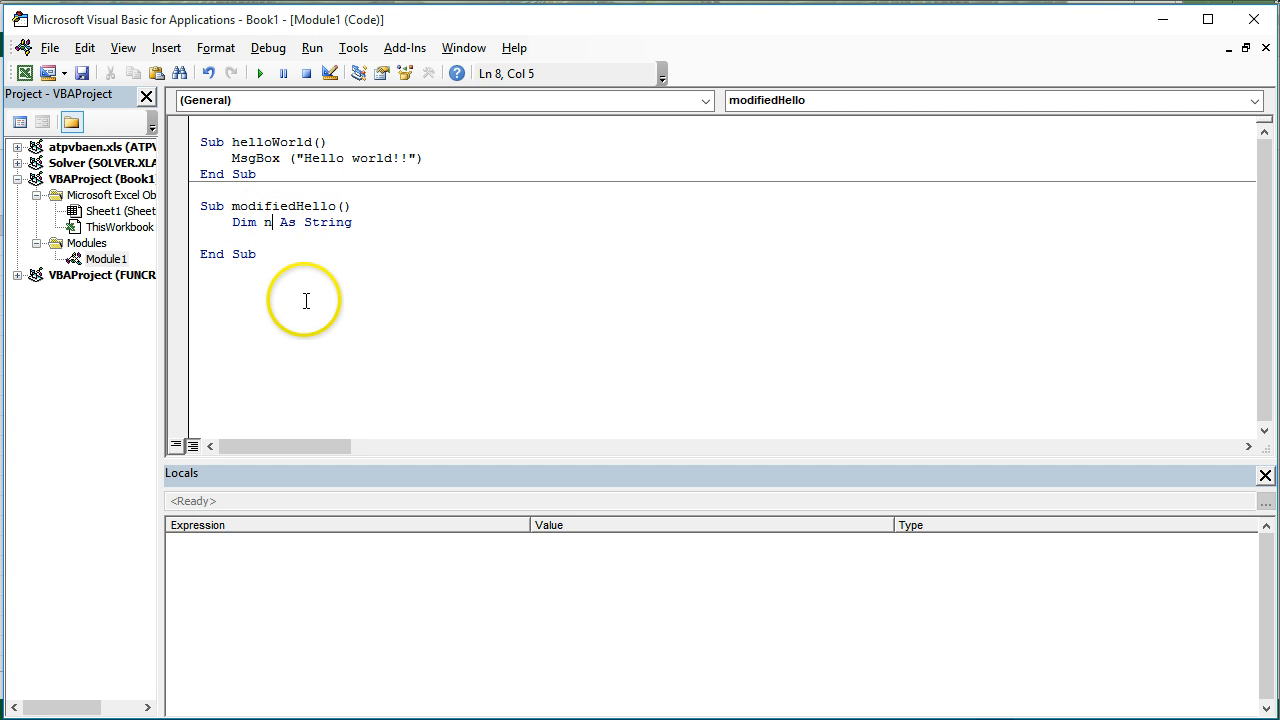
Step: Try a long nonsense variable name, then replace it with n again
{"action": "type", "text": "asldkf"}
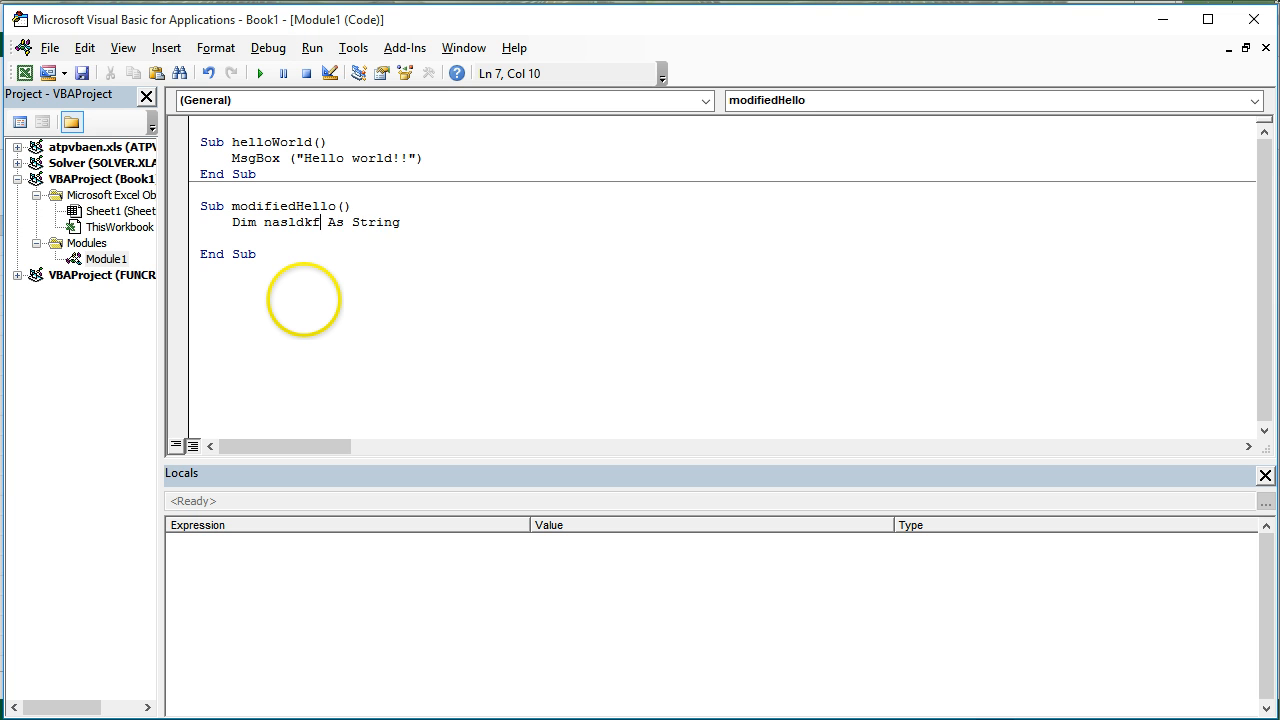
{"action": "type", "text": "ja;sldkfj;"}
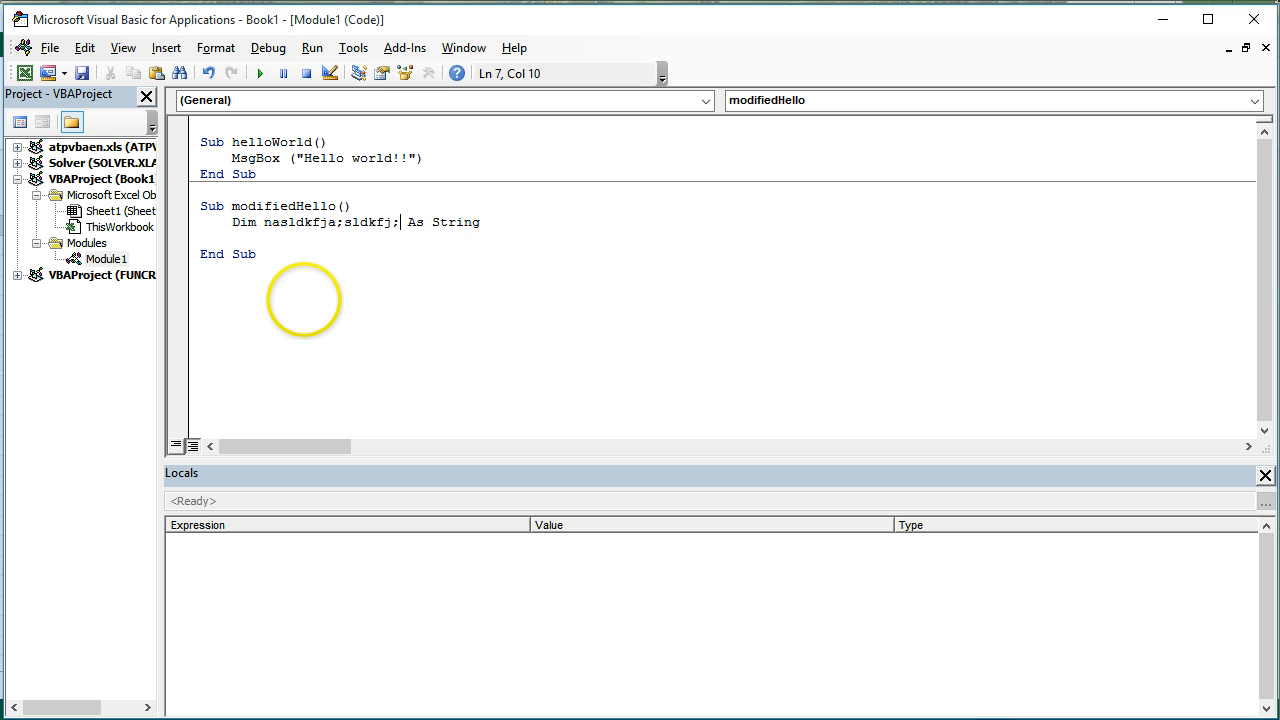
{"action": "type", "text": "asldkfj"}
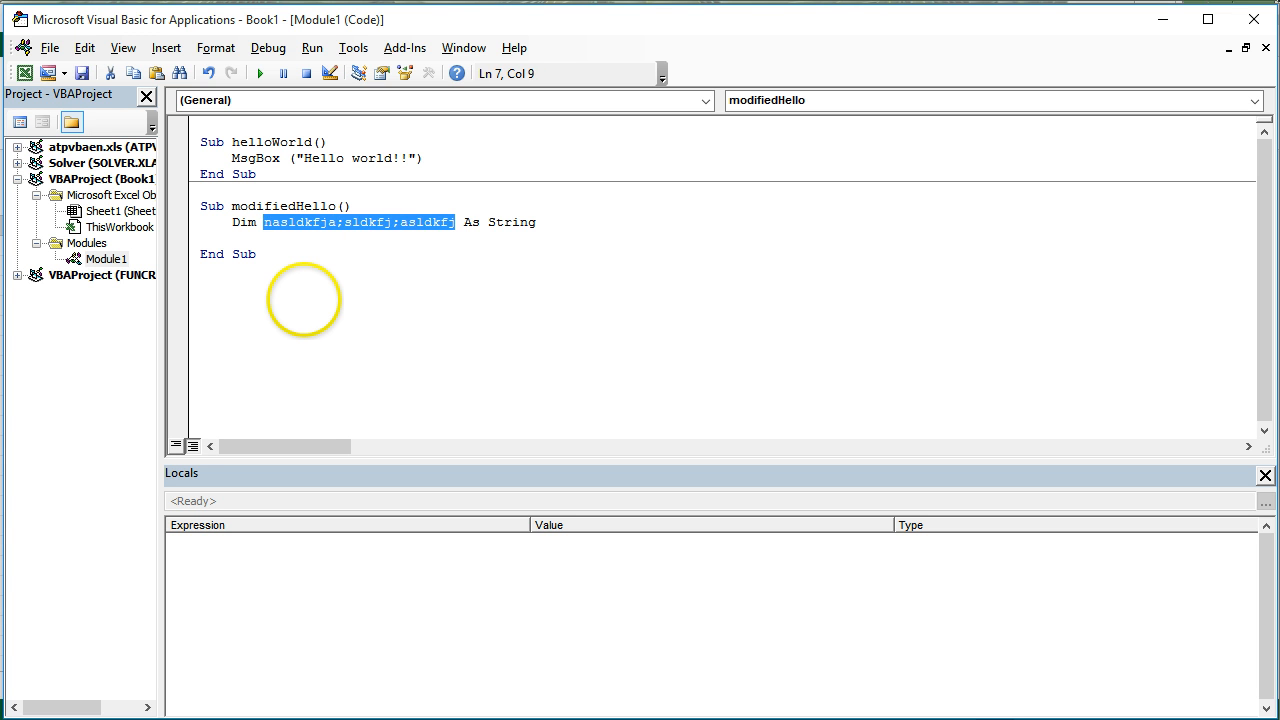
{"action": "type", "text": "n"}
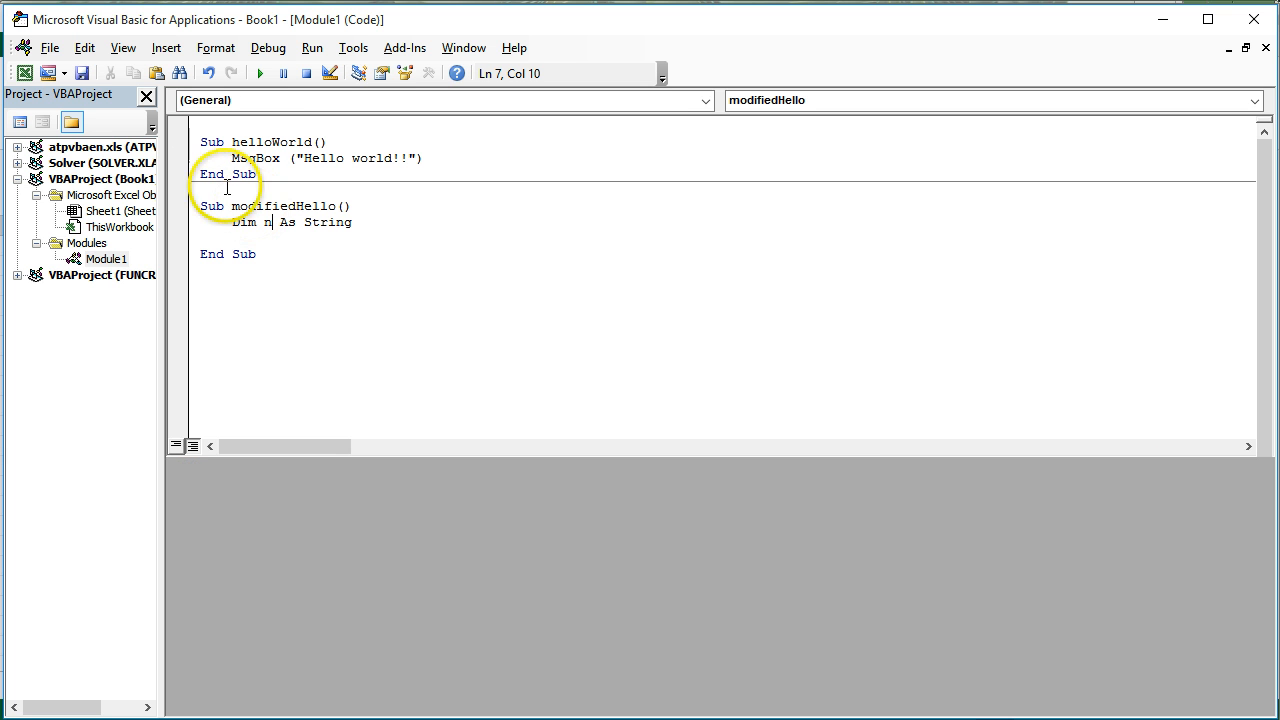
Step: Show the Locals window from the View menu to watch the variable n
{"action": "left_click", "coordinate": [122, 48]}
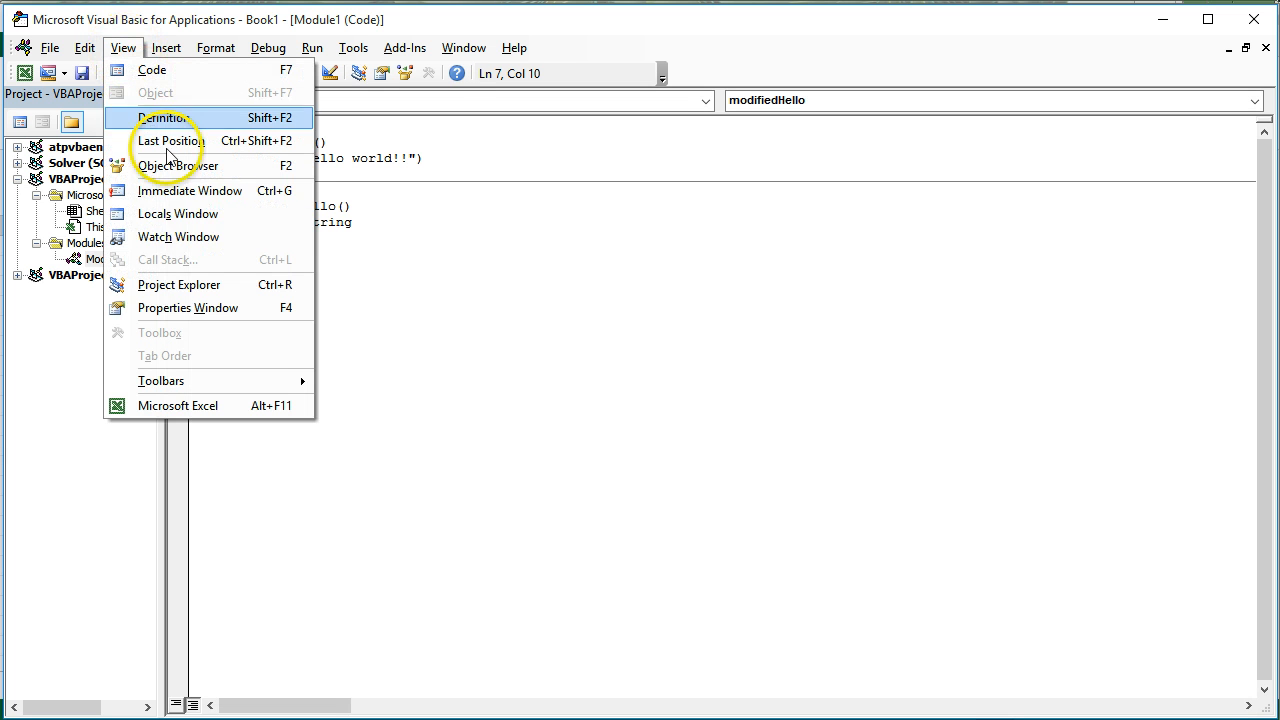
{"action": "left_click", "coordinate": [178, 212]}
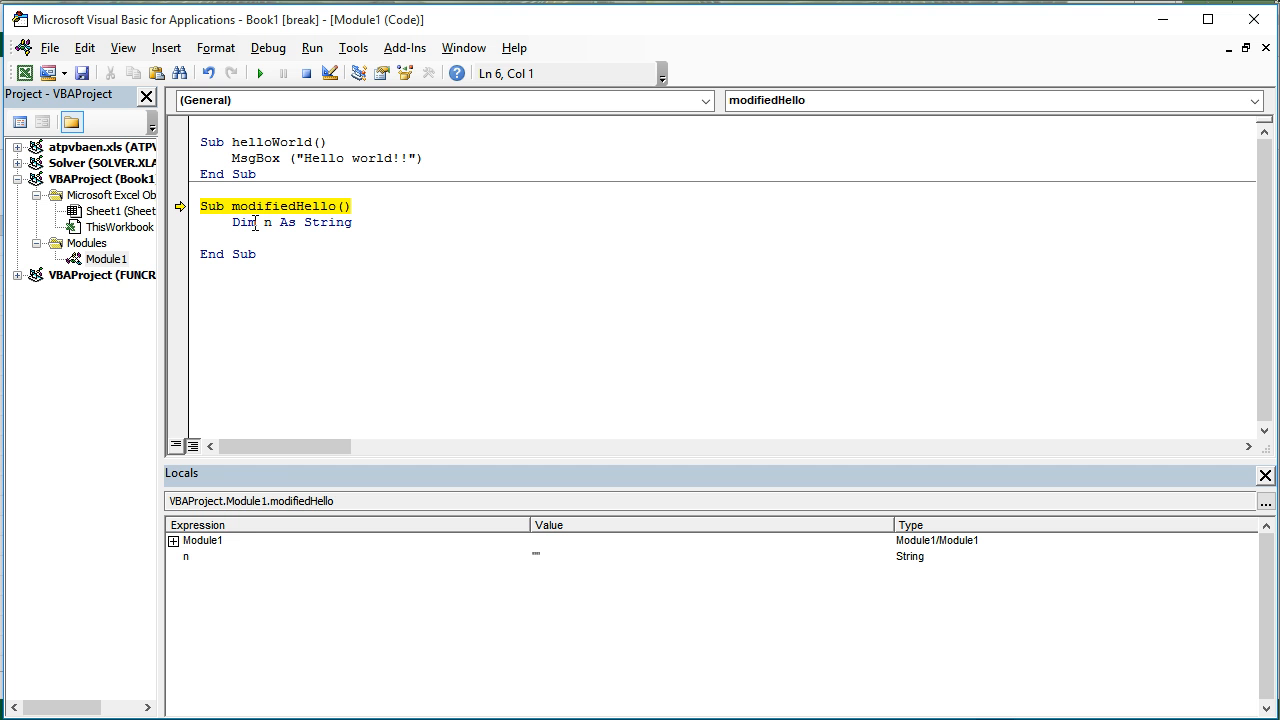
{"action": "mouse_move", "coordinate": [190, 560]}
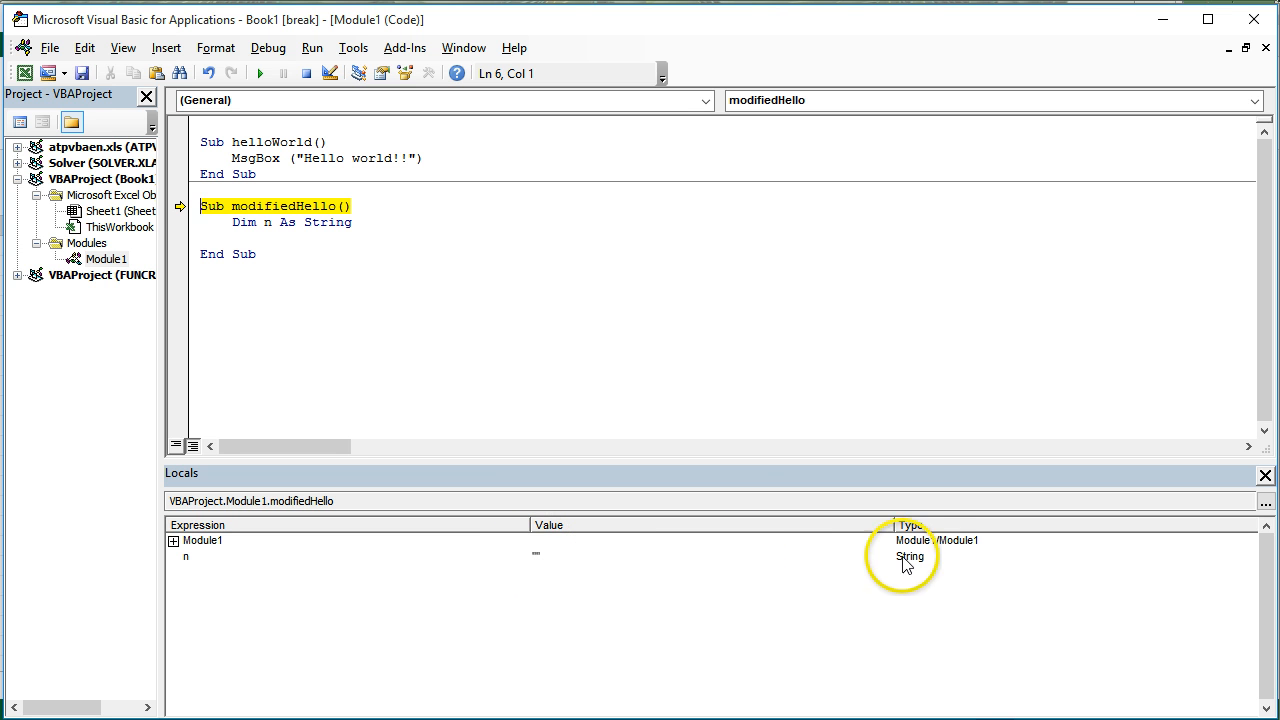
{"action": "mouse_move", "coordinate": [178, 570]}
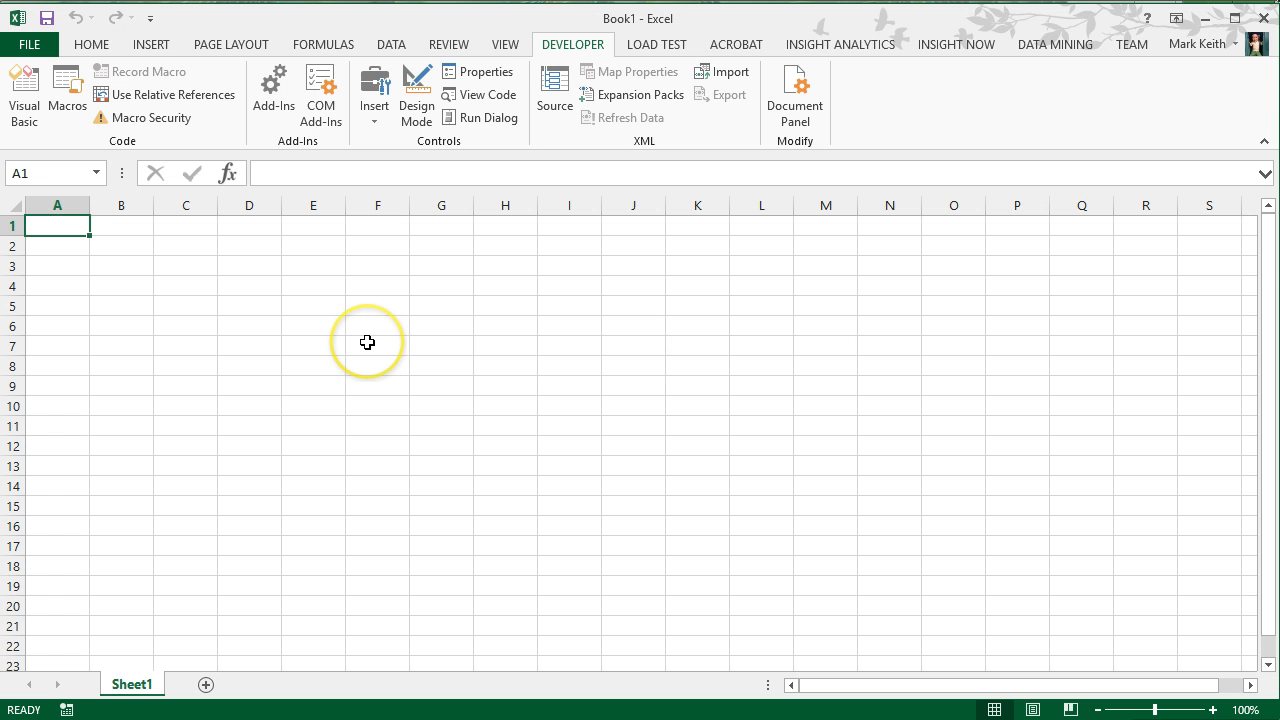
Step: Select cells E9, K4 and A3 on the empty Book1 worksheet in Excel
{"action": "left_click", "coordinate": [312, 384]}
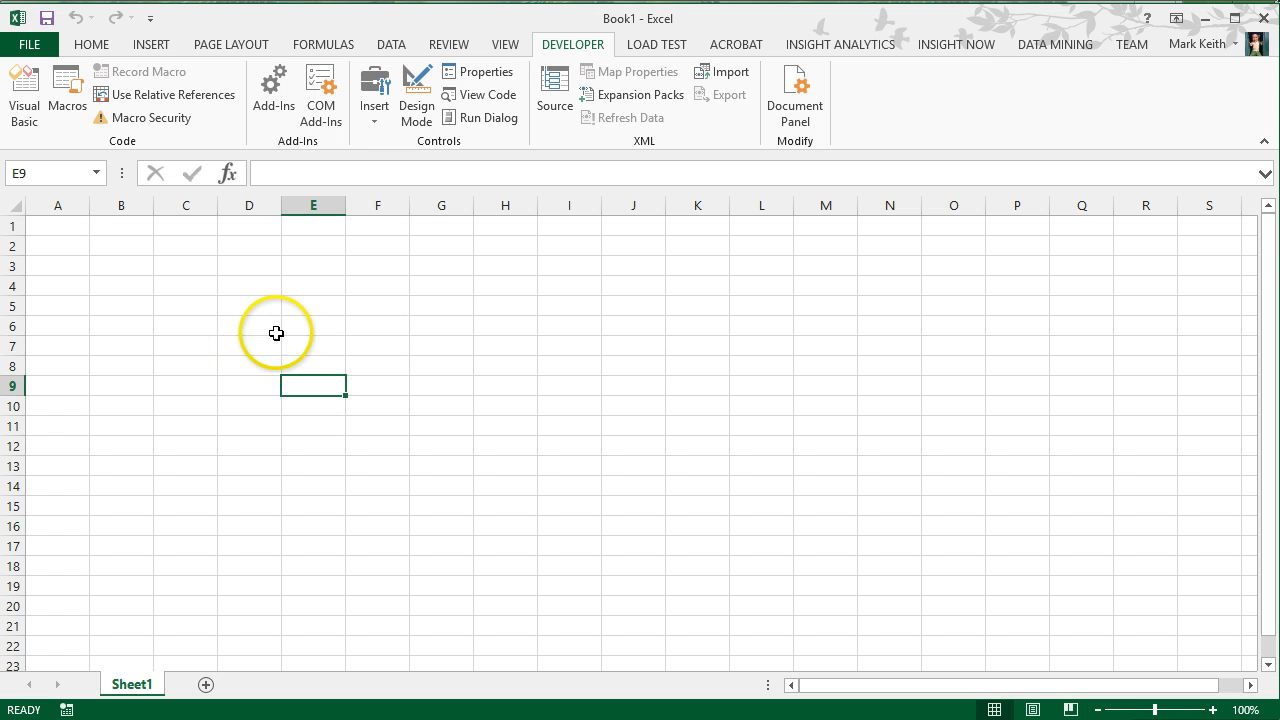
{"action": "left_click", "coordinate": [696, 284]}
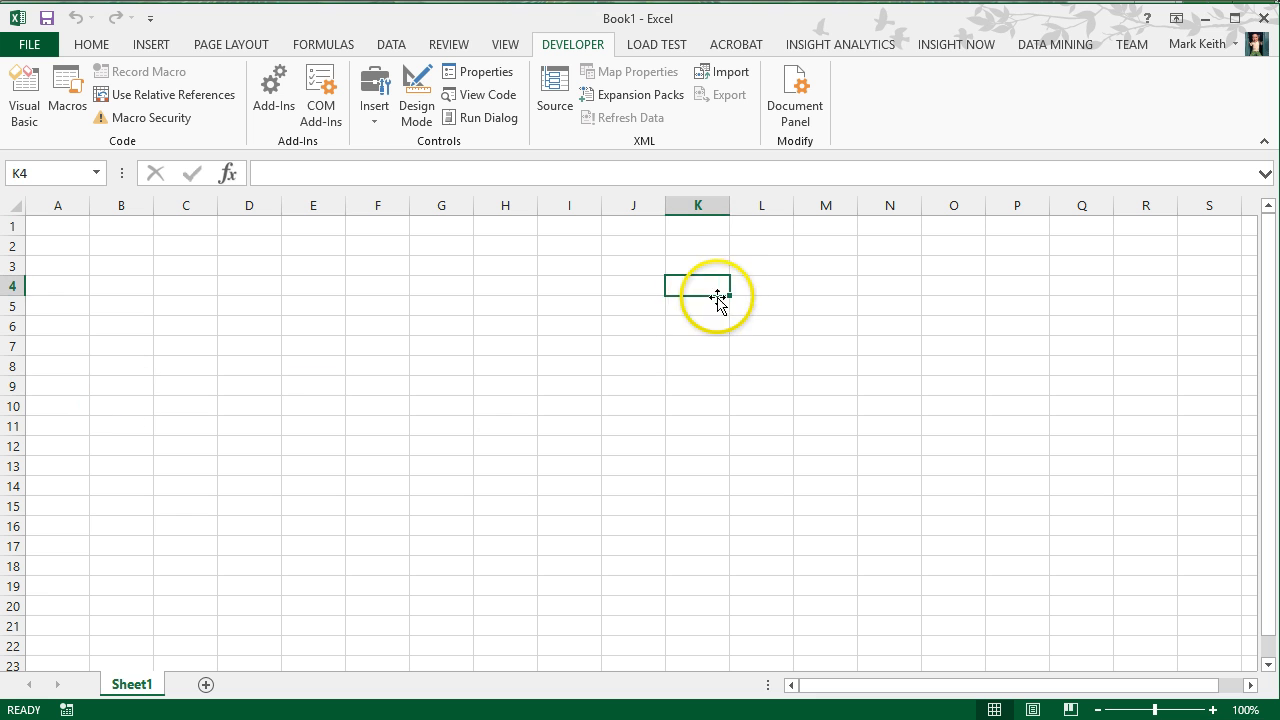
{"action": "left_click", "coordinate": [56, 264]}
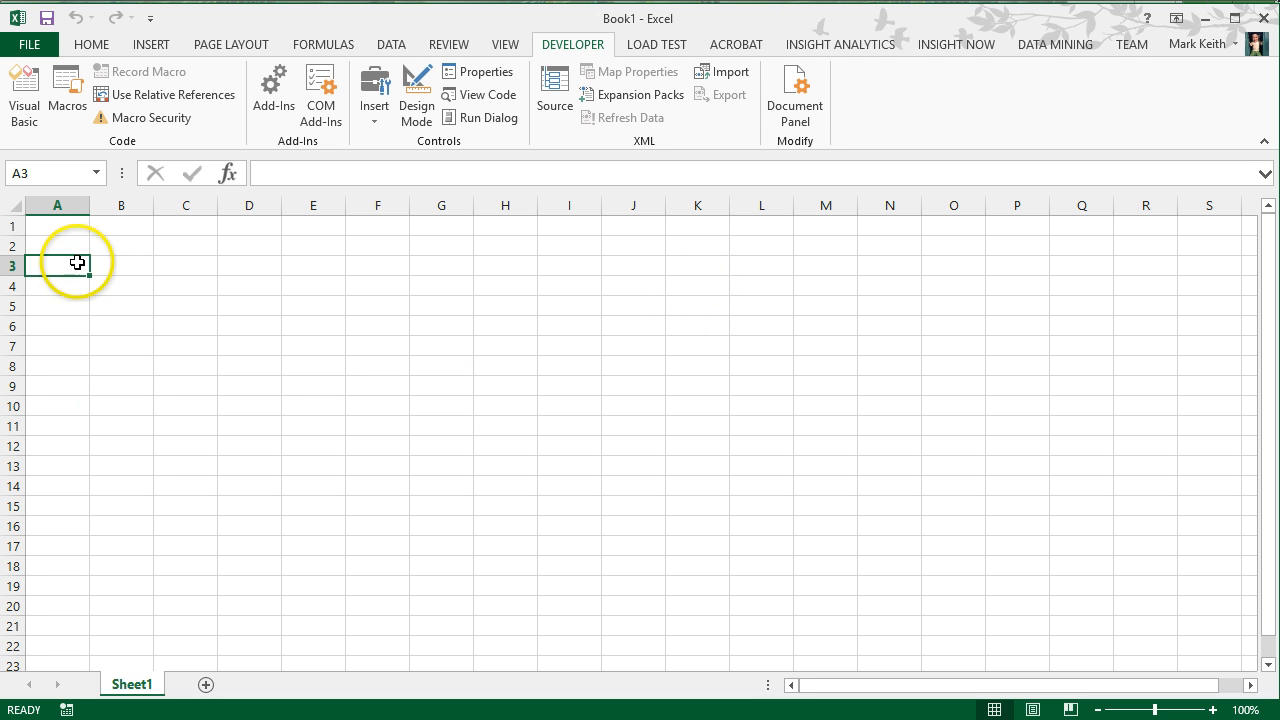
{"action": "mouse_move", "coordinate": [108, 302]}
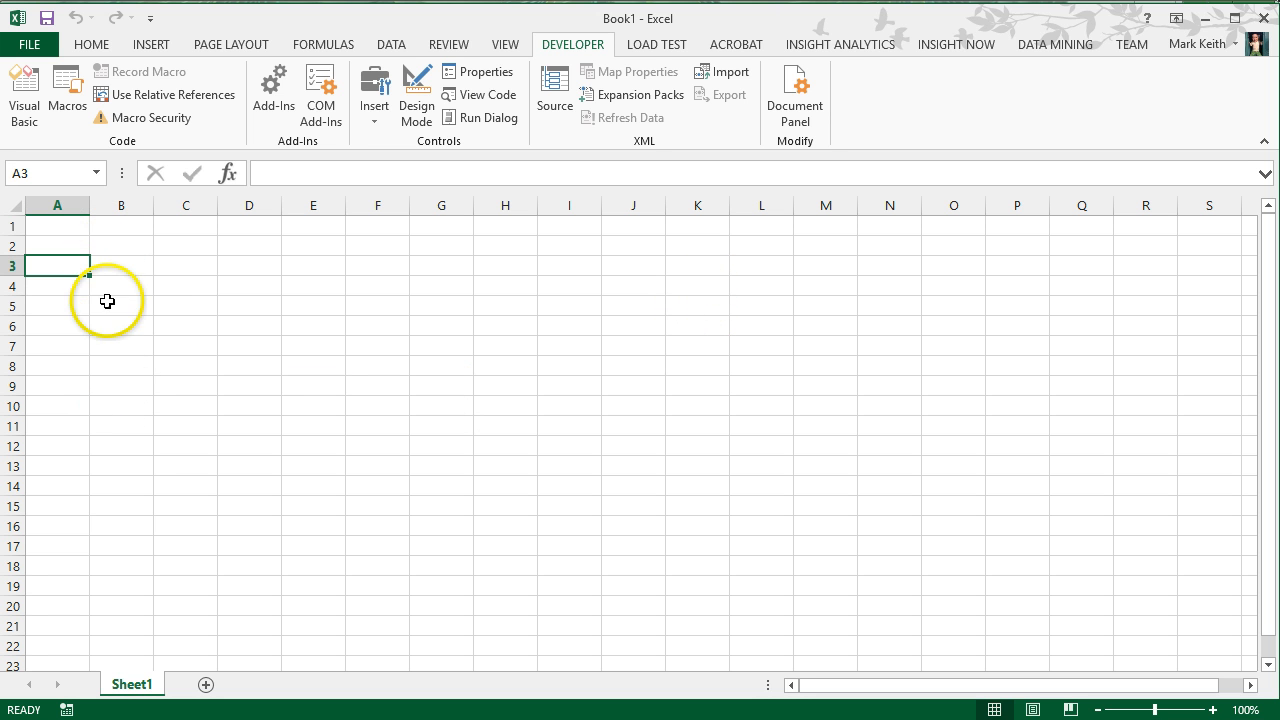
{"action": "mouse_move", "coordinate": [760, 472]}
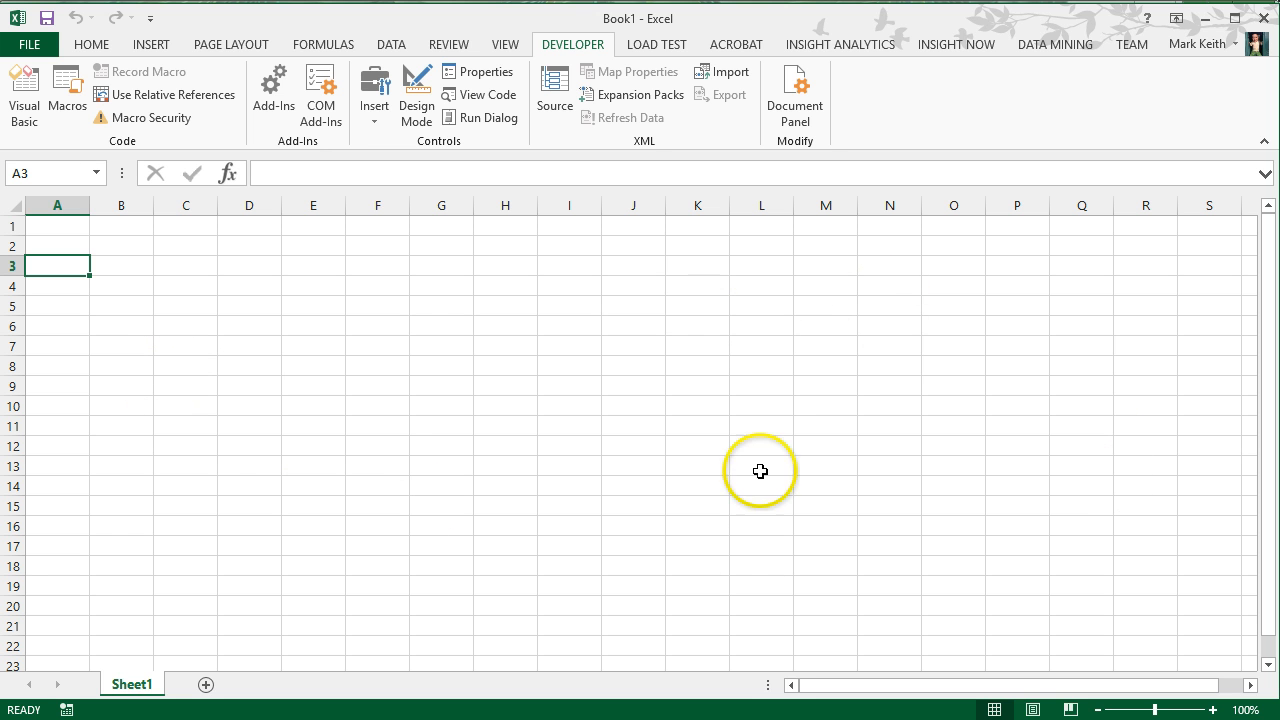
{"action": "mouse_move", "coordinate": [800, 430]}
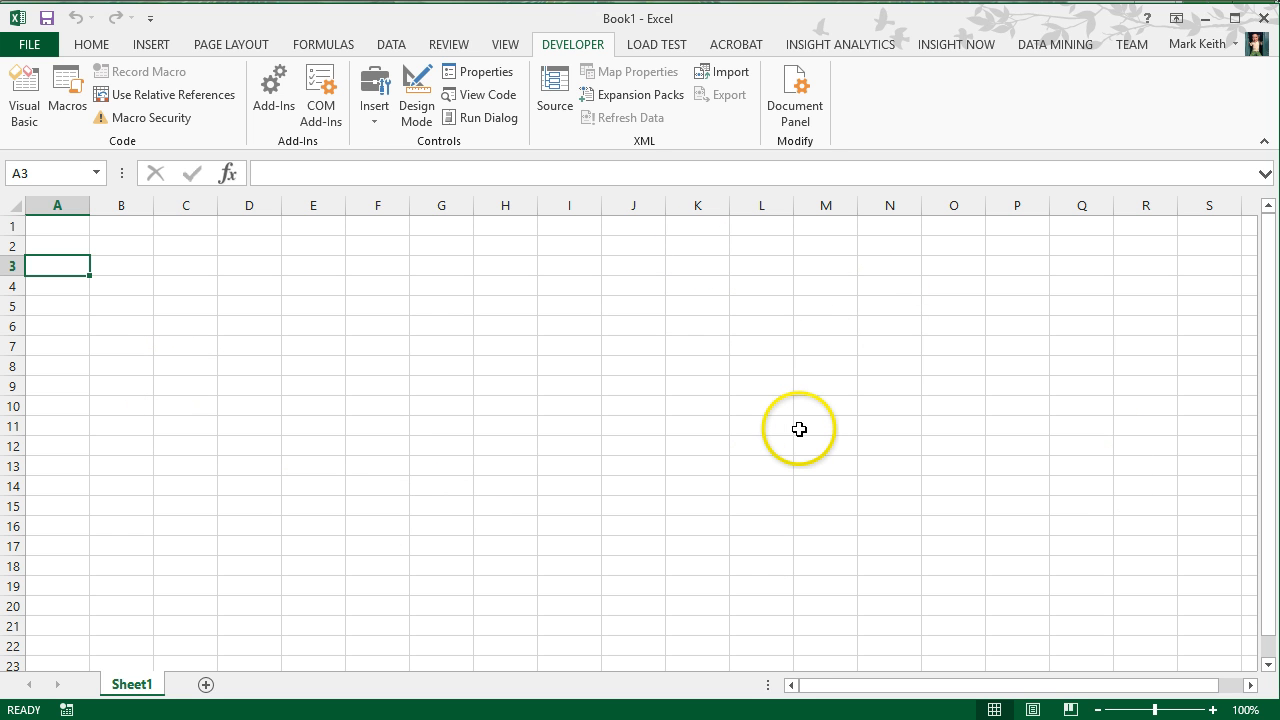
{"action": "mouse_move", "coordinate": [660, 604]}
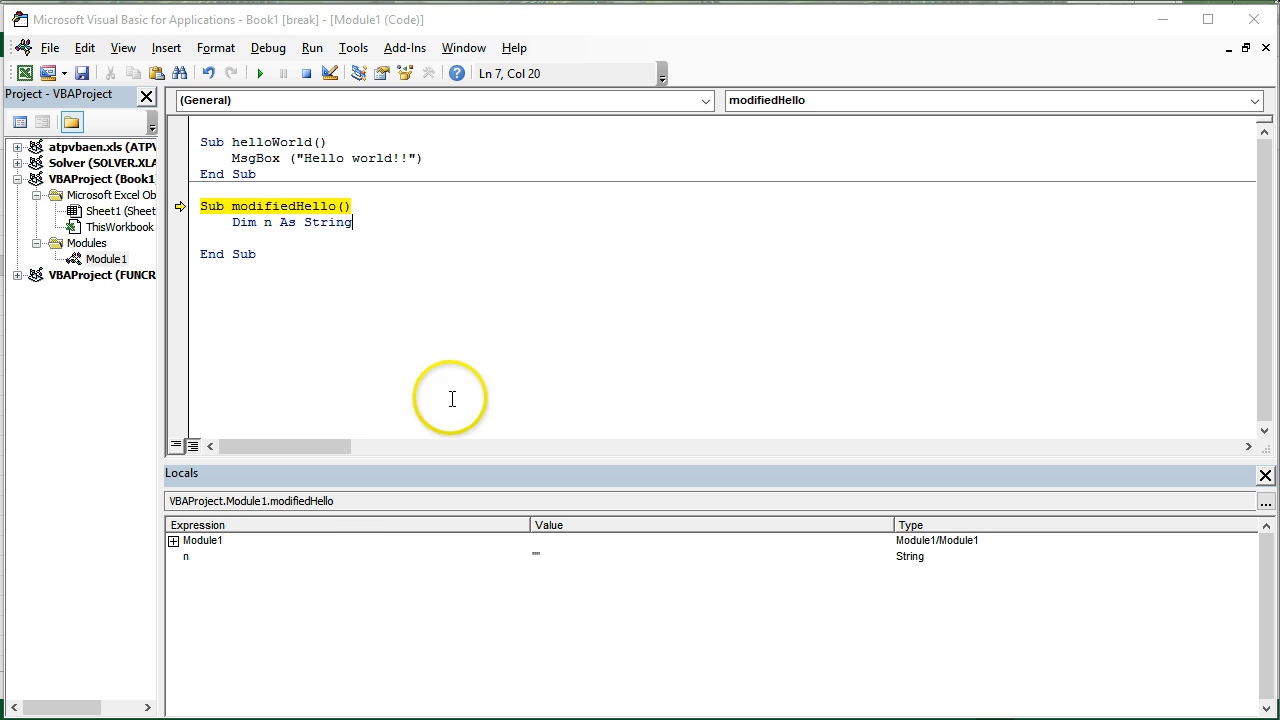
{"action": "mouse_move", "coordinate": [308, 238]}
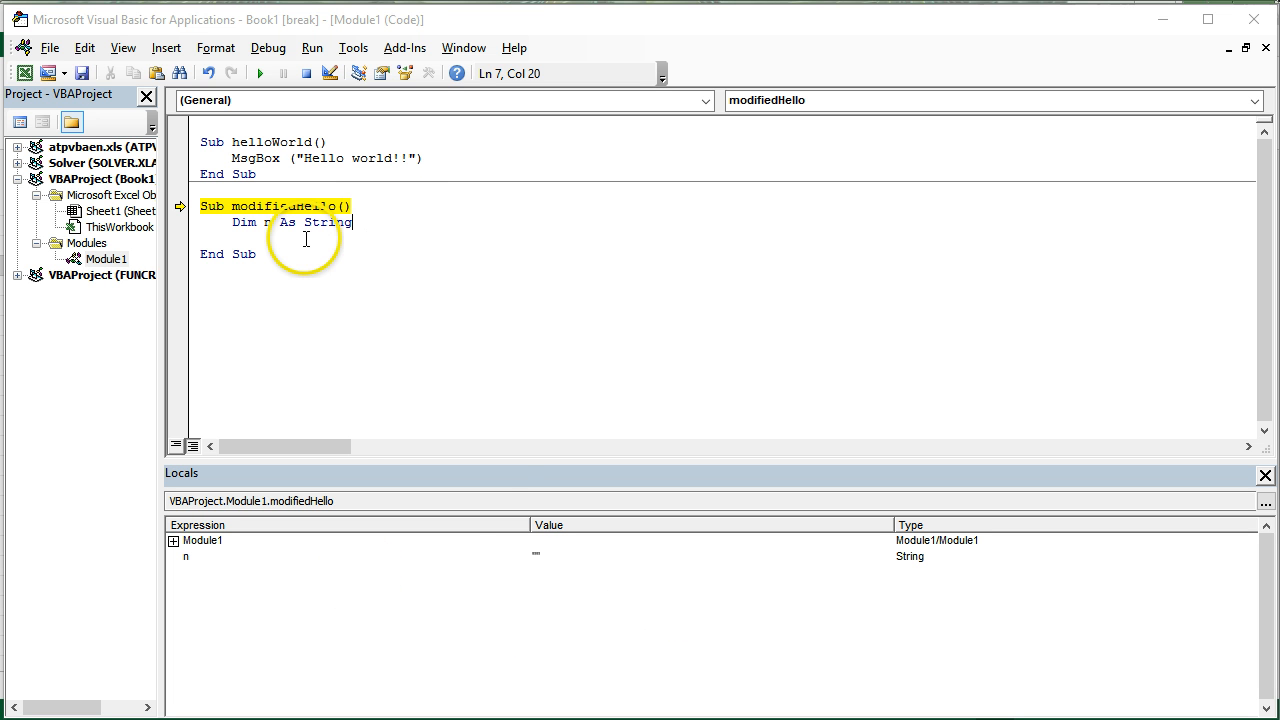
Step: End the paused modifiedHello run so the code can be edited
{"action": "key", "text": "F8"}
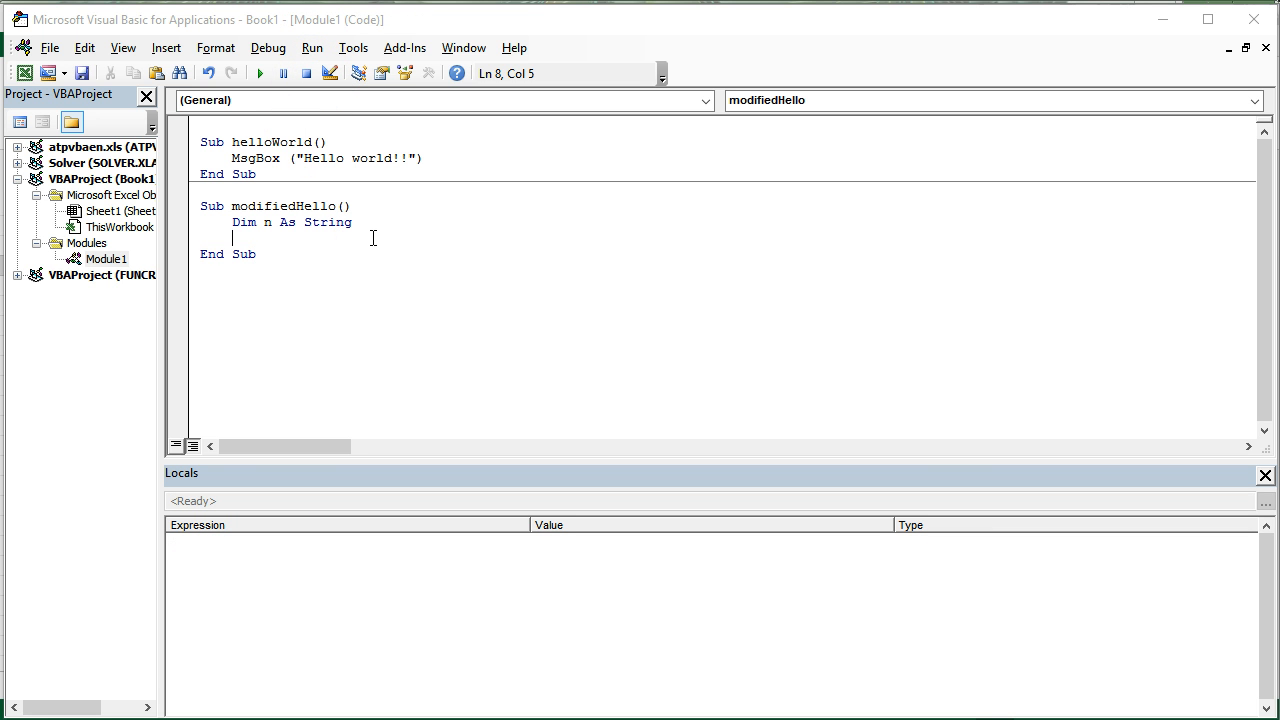
Step: Add the assignment n = "Homer Simpson" inside modifiedHello
{"action": "type", "text": "n = \"\""}
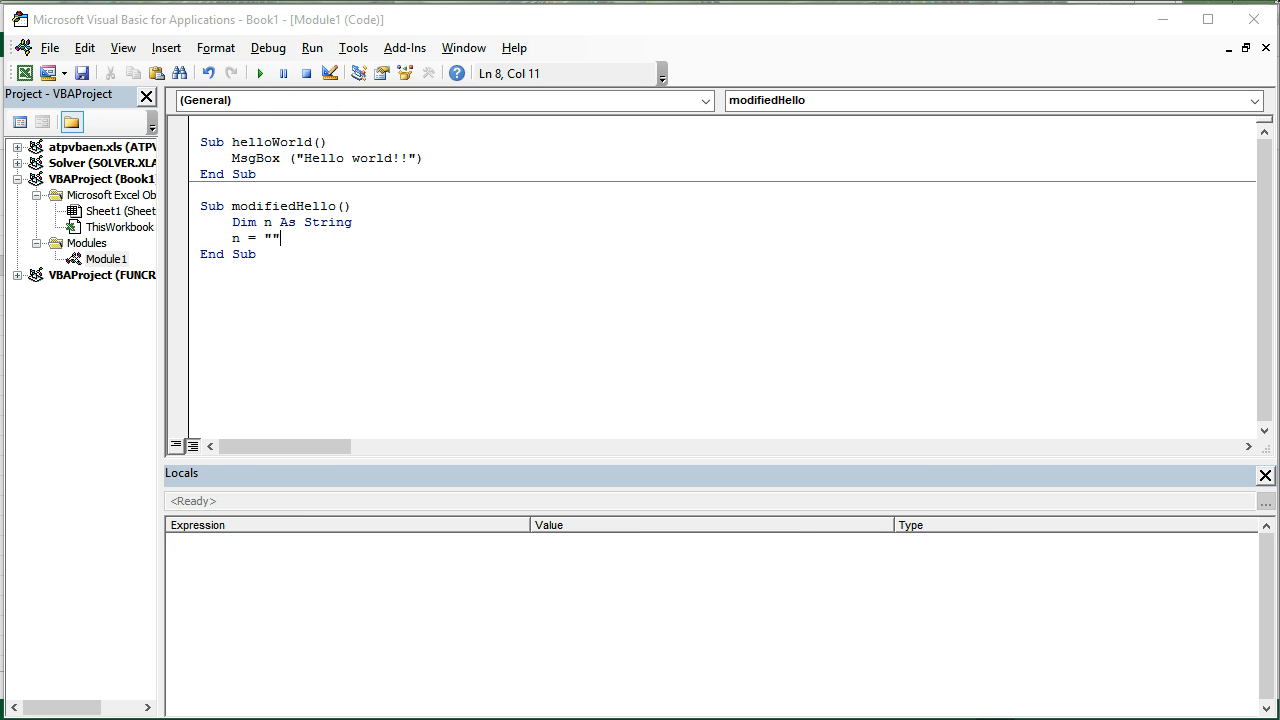
{"action": "type", "text": "Homer"}
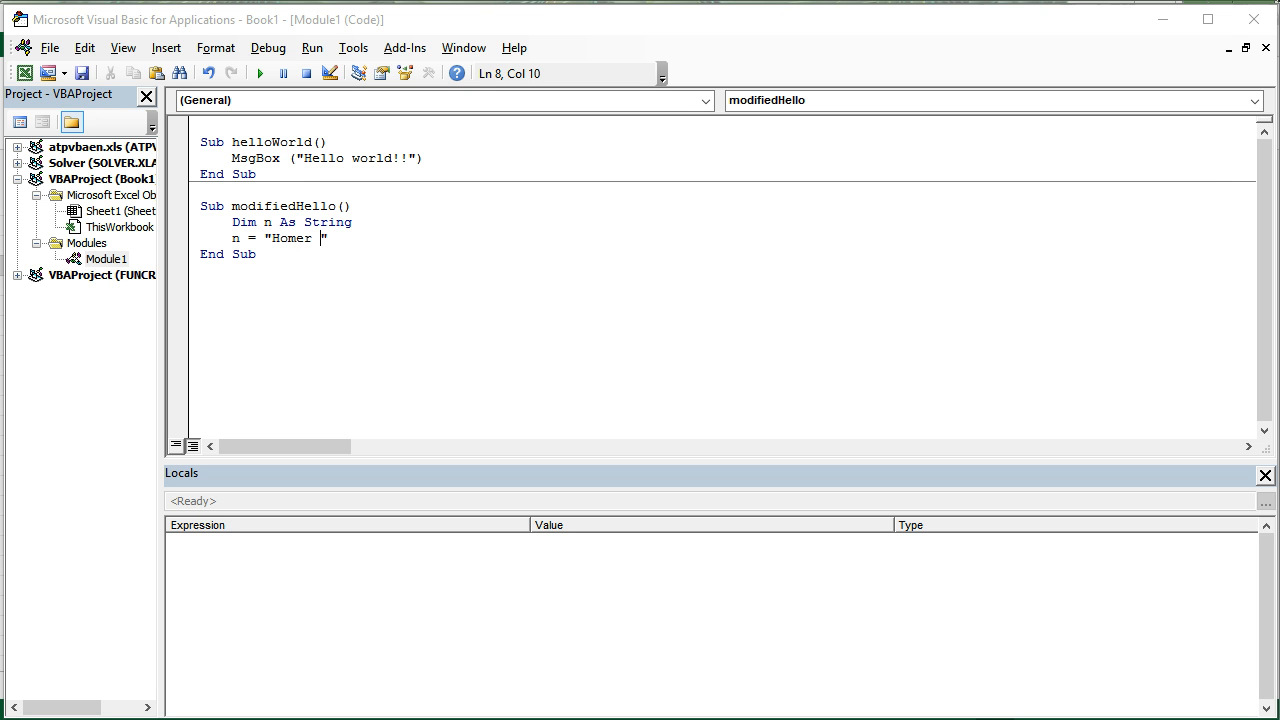
{"action": "type", "text": "Simpson"}
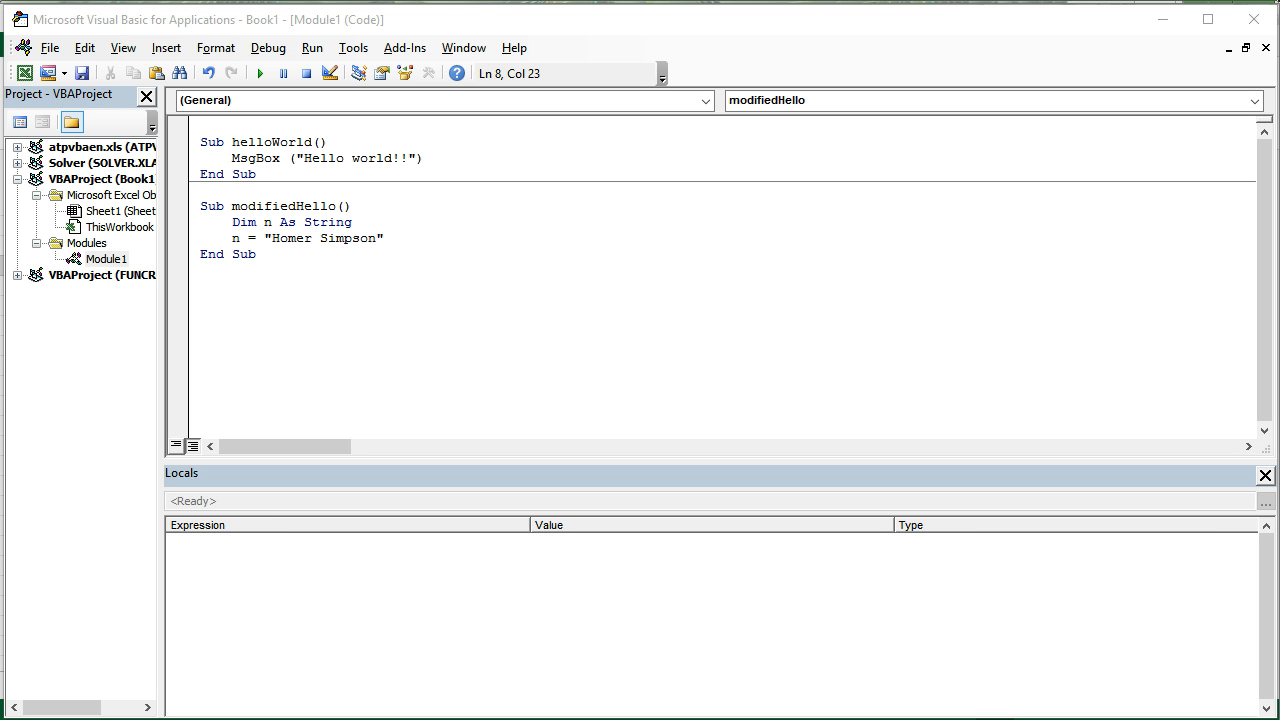
{"action": "left_click", "coordinate": [272, 238]}
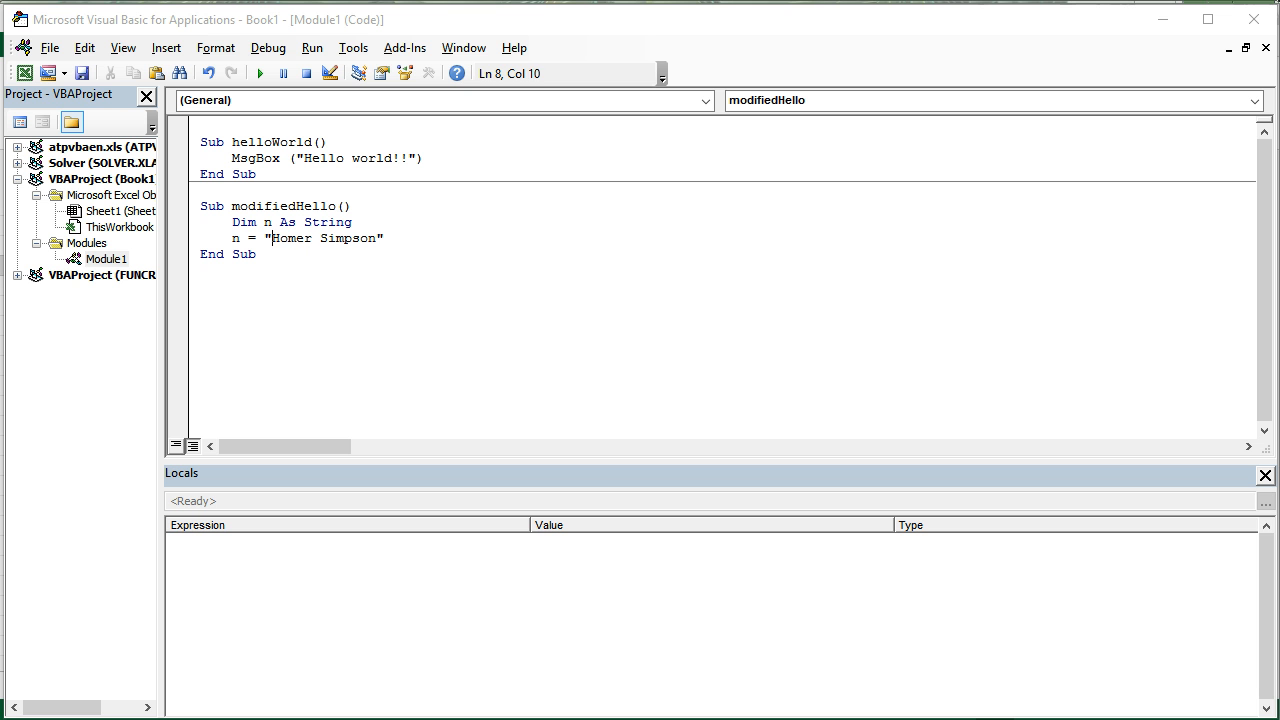
{"action": "double_click", "coordinate": [288, 238]}
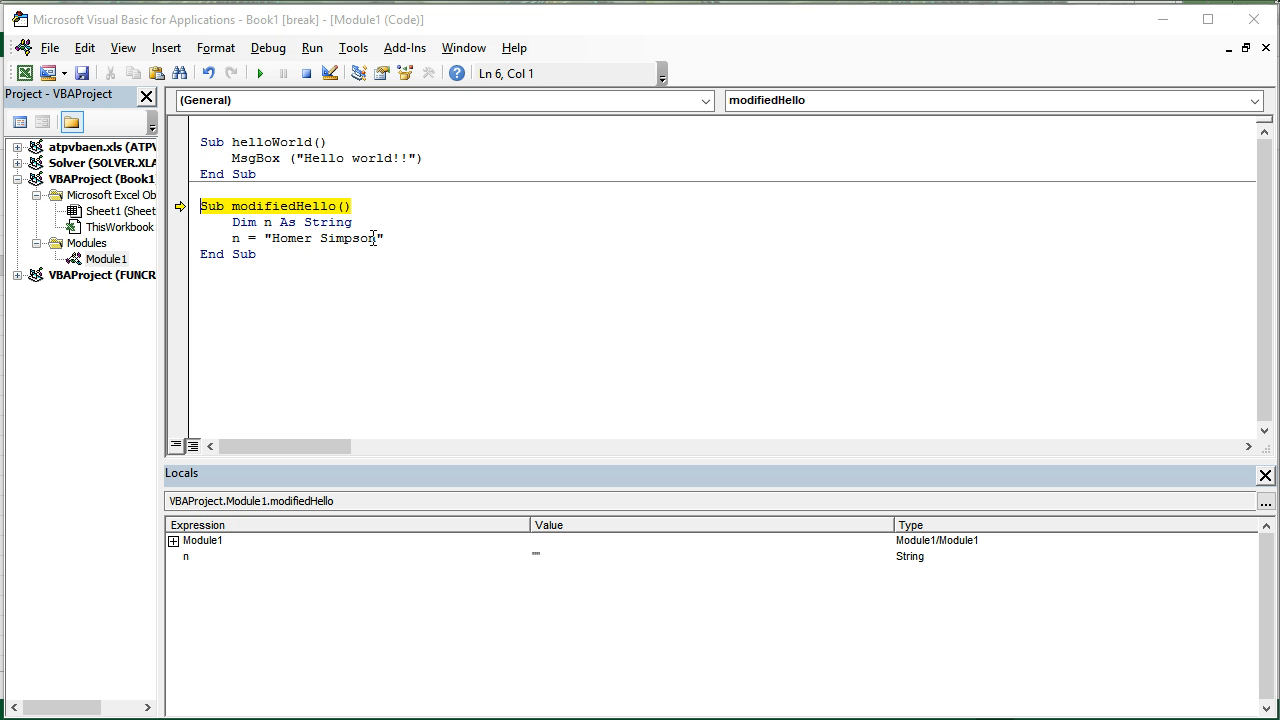
Step: Step through the declaration and assignment with F8 so Locals shows n = "Homer Simpson"
{"action": "key", "text": "F8"}
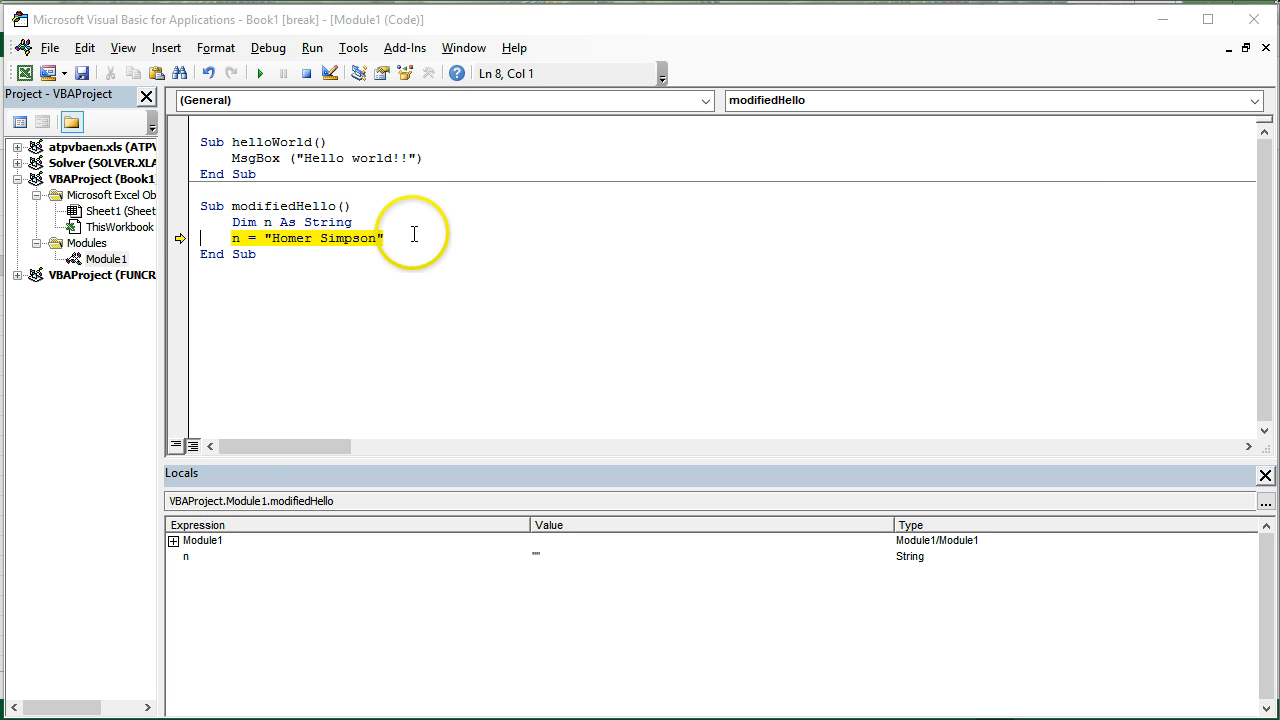
{"action": "mouse_move", "coordinate": [180, 212]}
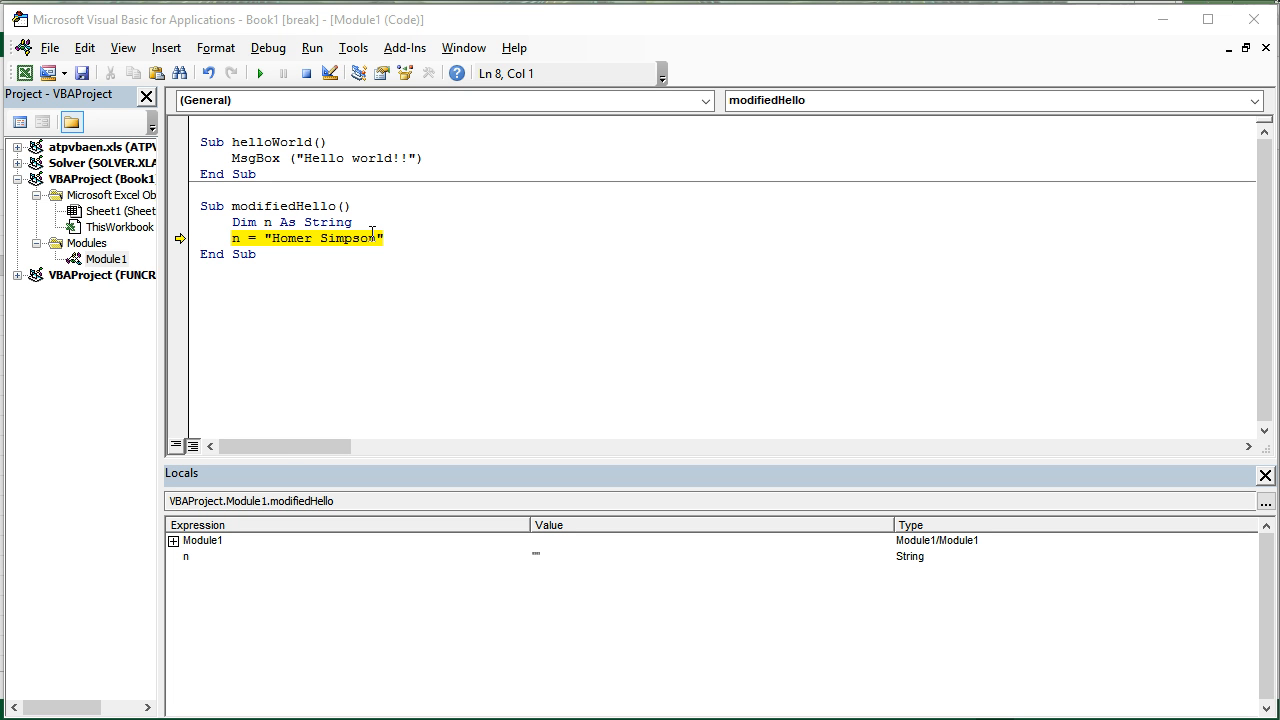
{"action": "key", "text": "F8"}
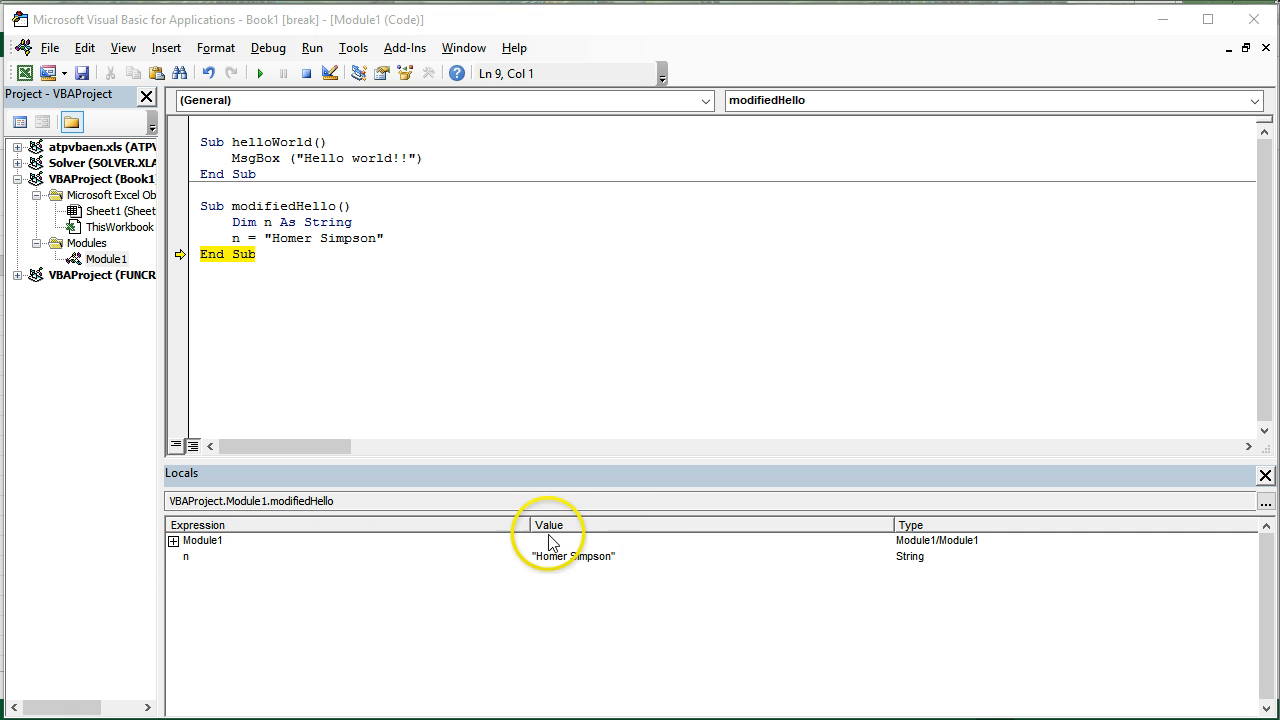
{"action": "mouse_move", "coordinate": [604, 576]}
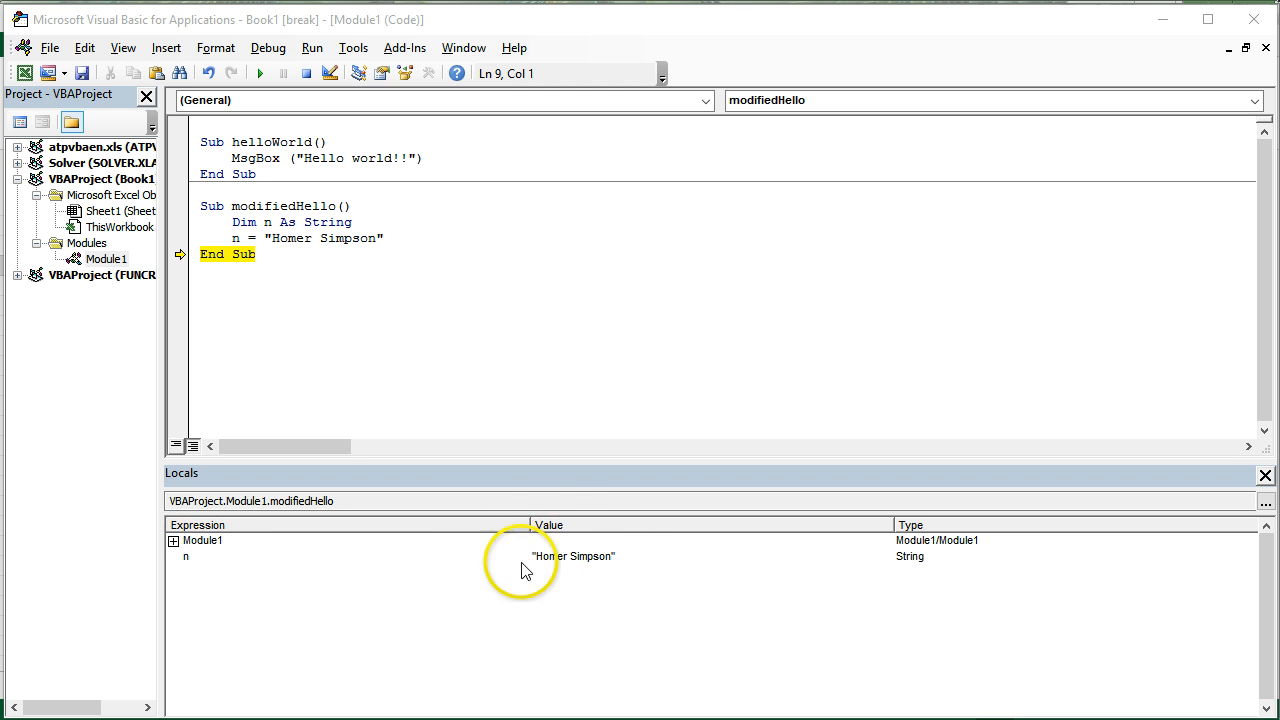
{"action": "mouse_move", "coordinate": [620, 560]}
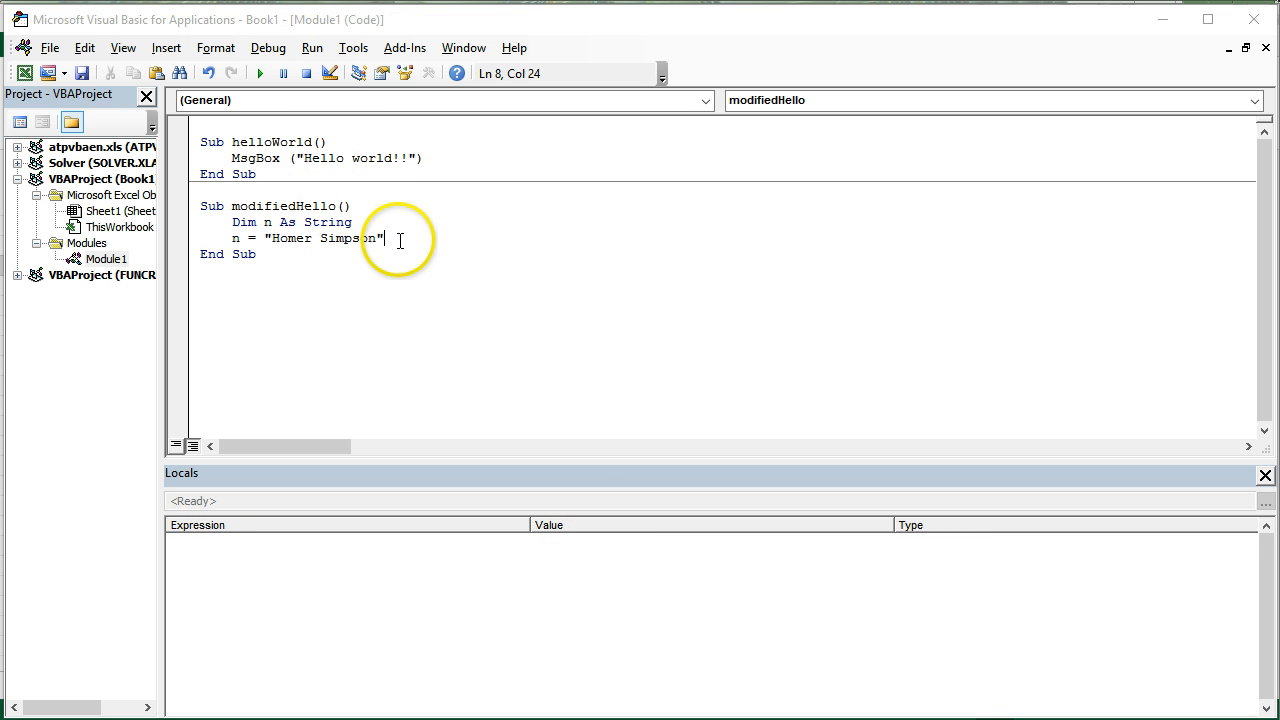
Step: Add a MsgBox (n) line after the assignment in modifiedHello
{"action": "key", "text": "Return"}
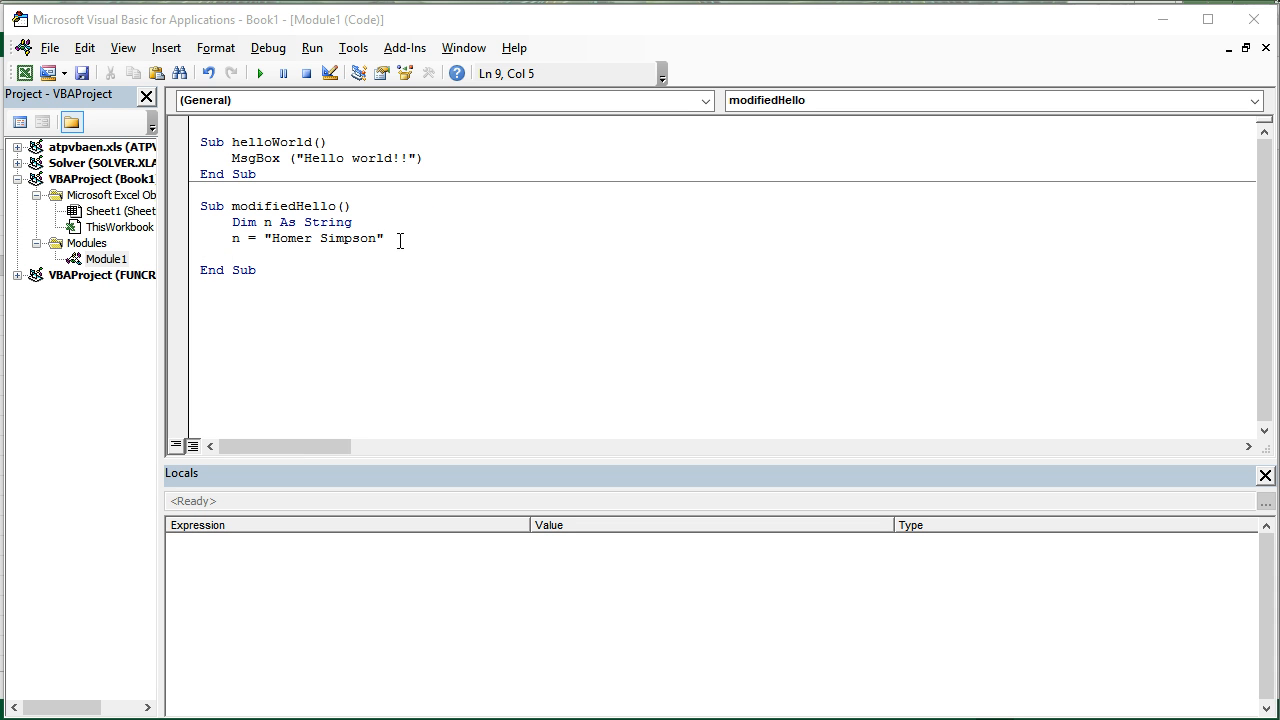
{"action": "type", "text": "msgbox ("}
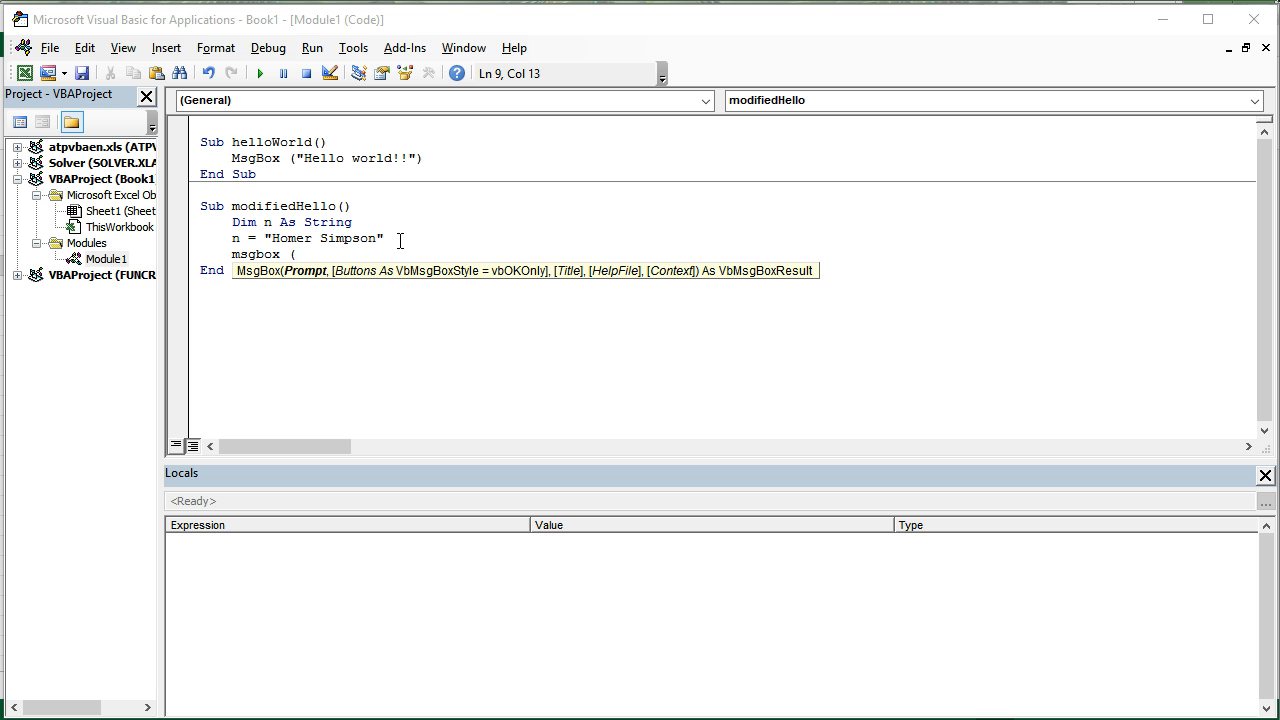
{"action": "type", "text": "n)"}
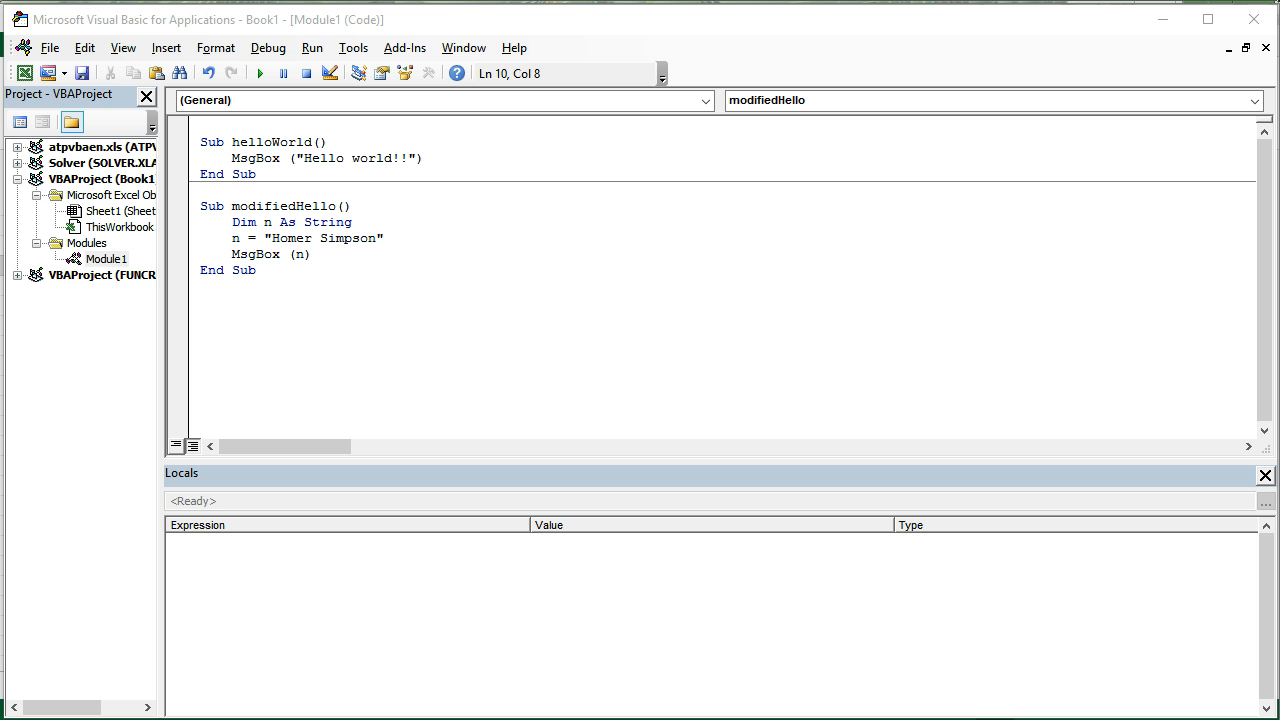
{"action": "left_click", "coordinate": [256, 270]}
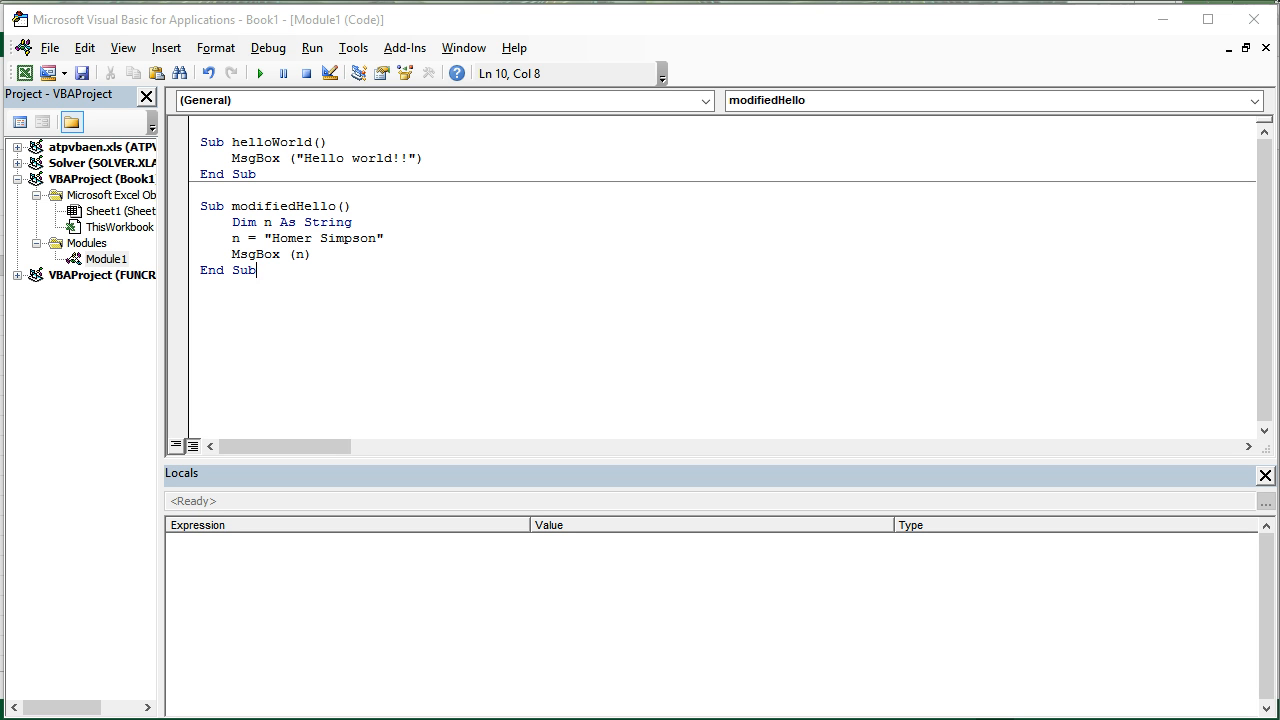
{"action": "mouse_move", "coordinate": [332, 270]}
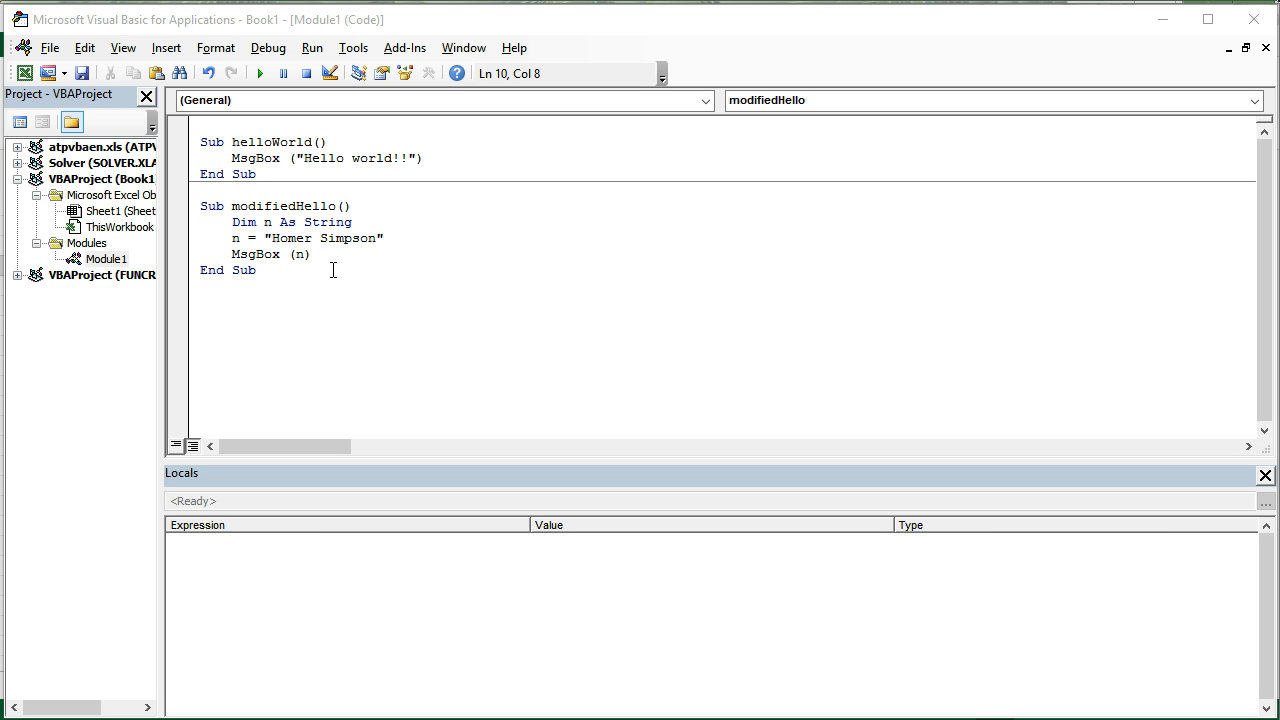
Step: Run modifiedHello to display the Homer Simpson message box and dismiss it with OK
{"action": "key", "text": "F8"}
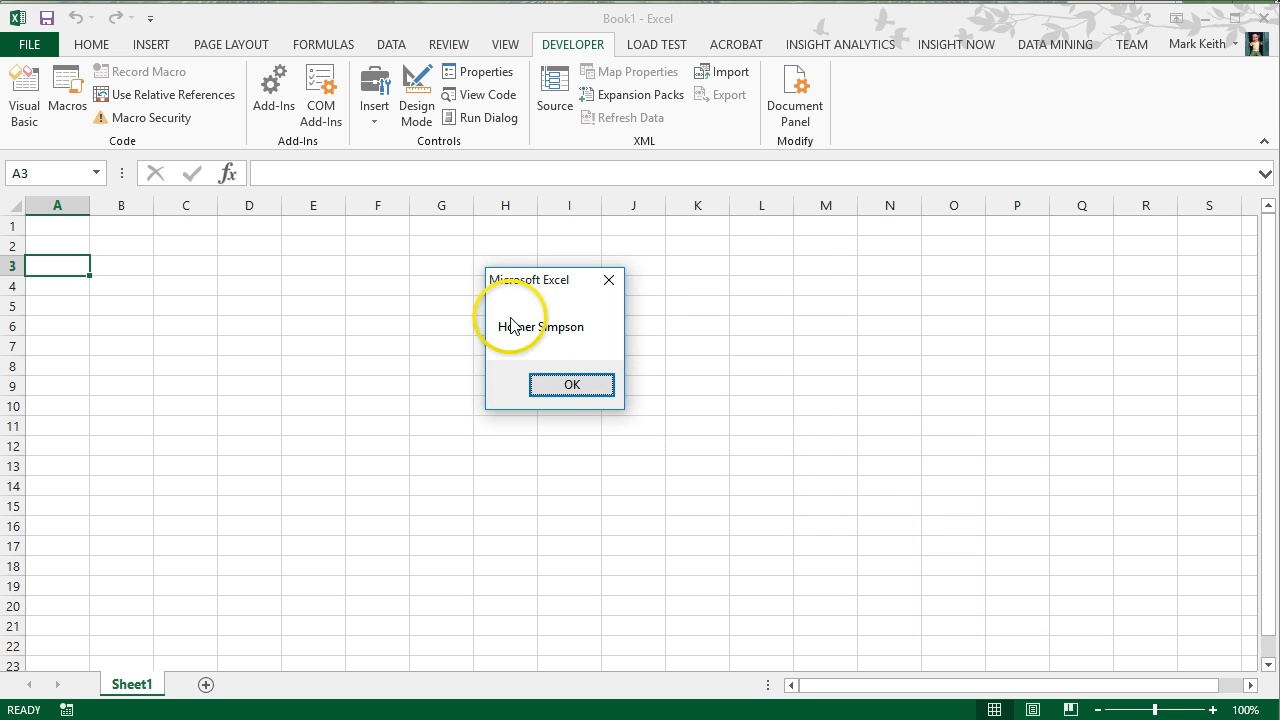
{"action": "mouse_move", "coordinate": [530, 336]}
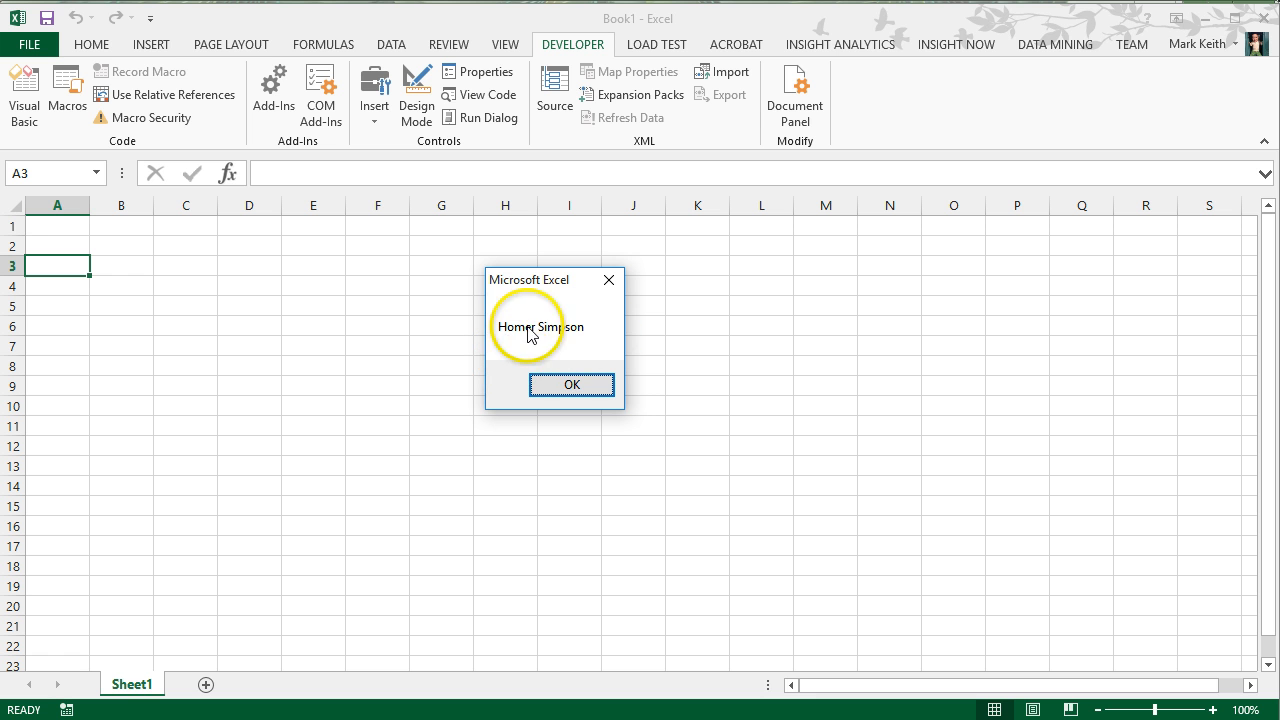
{"action": "mouse_move", "coordinate": [540, 336]}
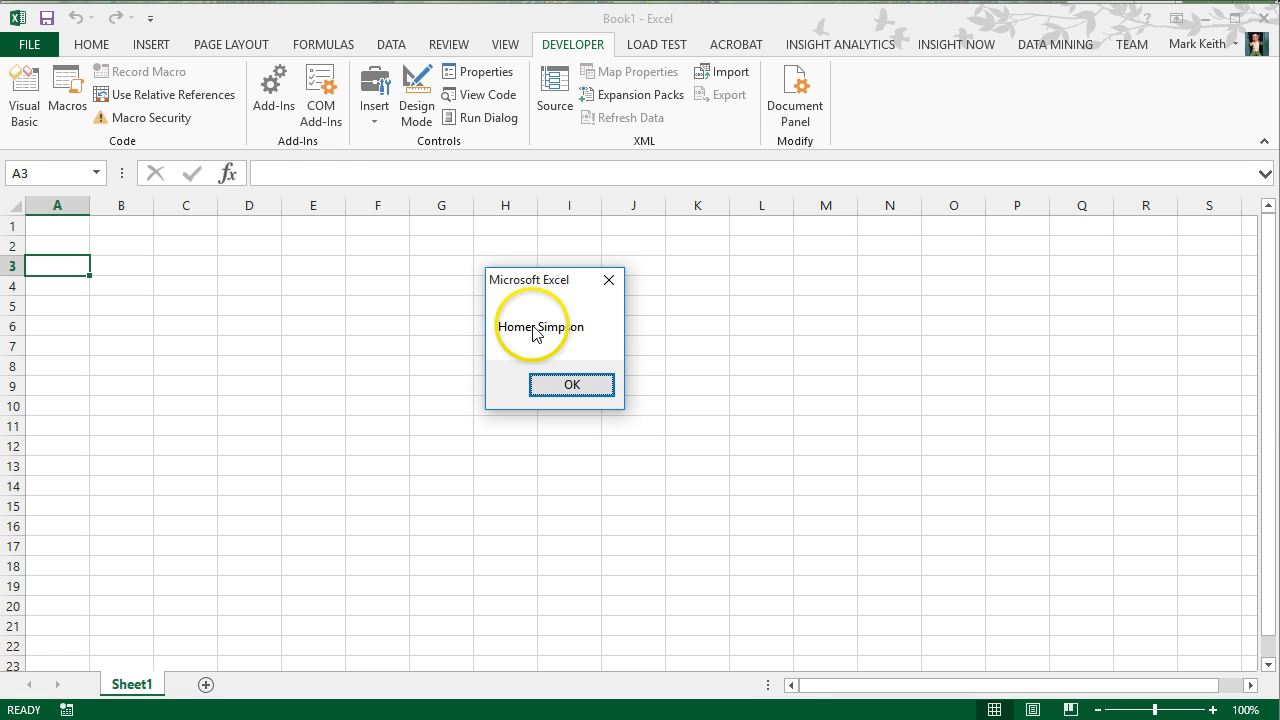
{"action": "left_click", "coordinate": [572, 384]}
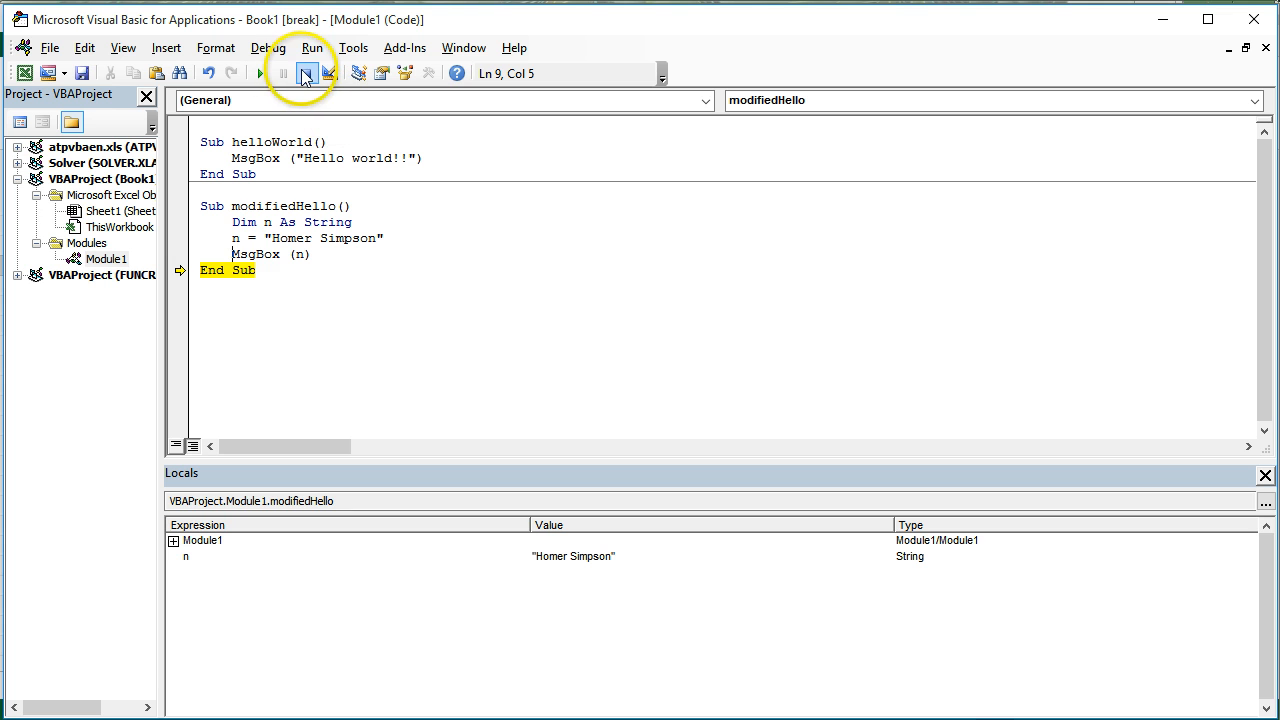
Step: Reset the paused run and comment out MsgBox (n) with an apostrophe, leaving an empty line below
{"action": "left_click", "coordinate": [304, 72]}
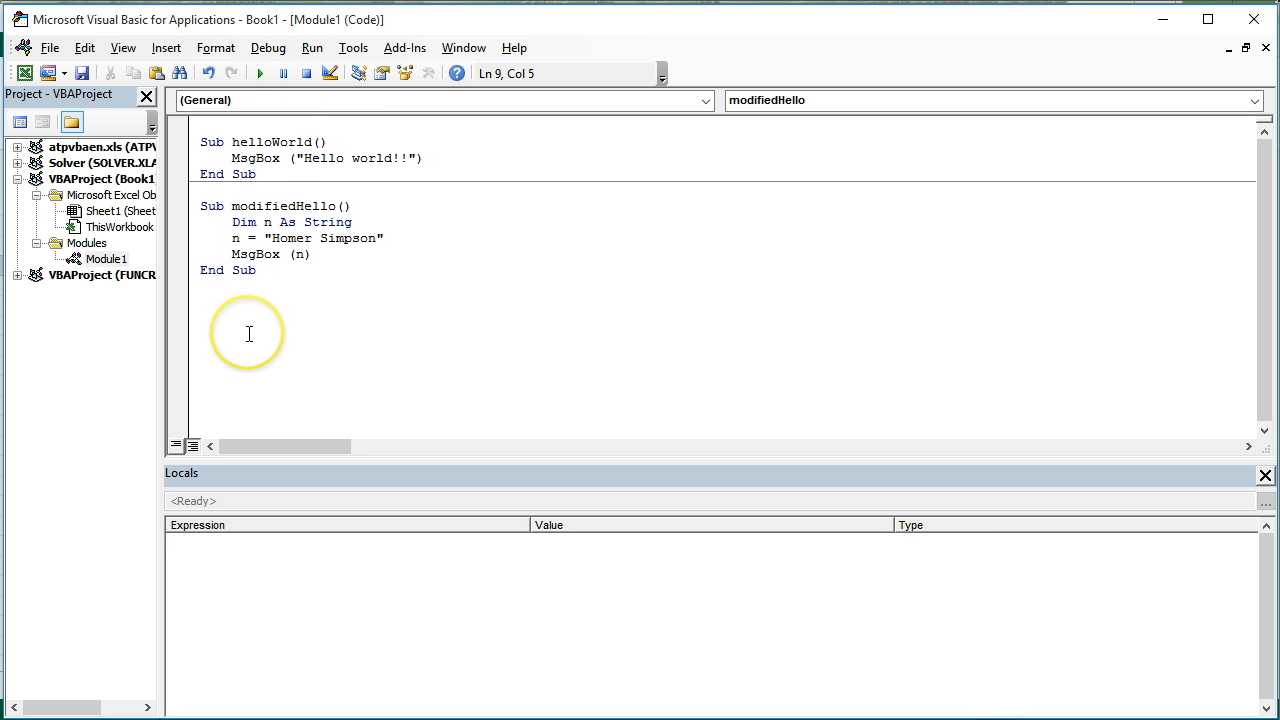
{"action": "type", "text": "'"}
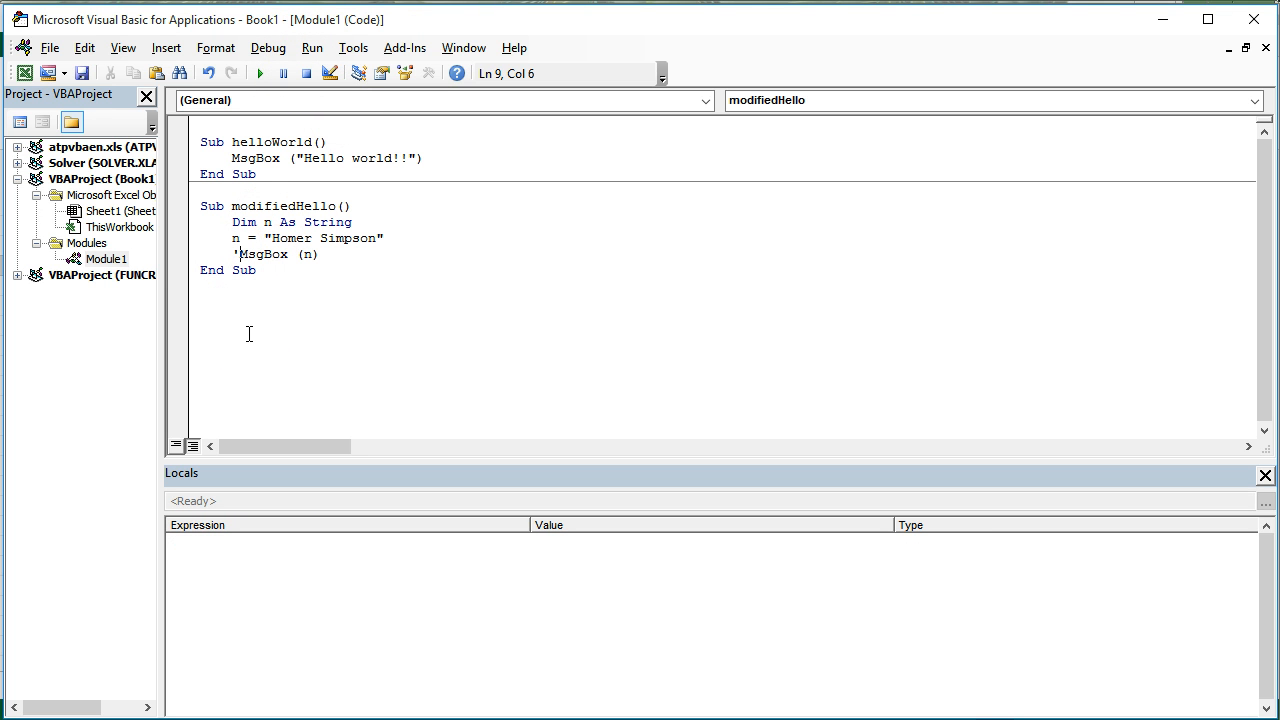
{"action": "key", "text": "Return"}
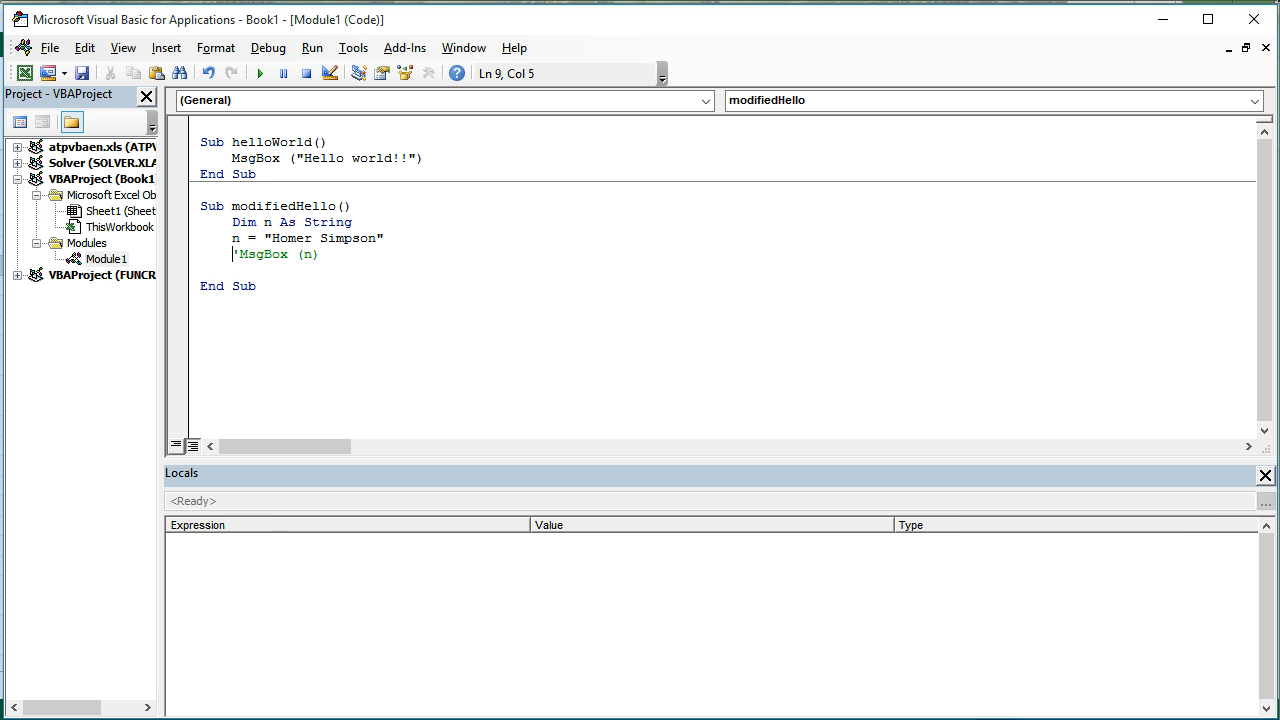
{"action": "left_click", "coordinate": [232, 254]}
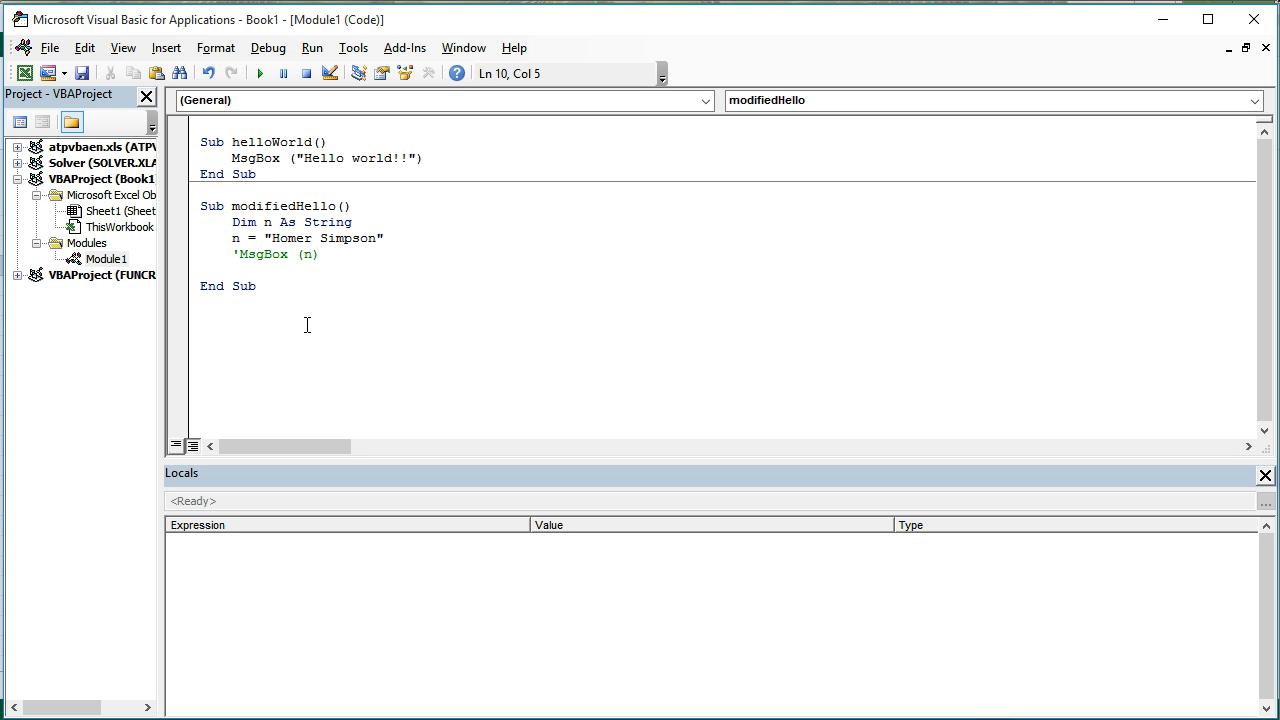
Step: Write Range("B2") on the new line of modifiedHello
{"action": "type", "text": "Ran"}
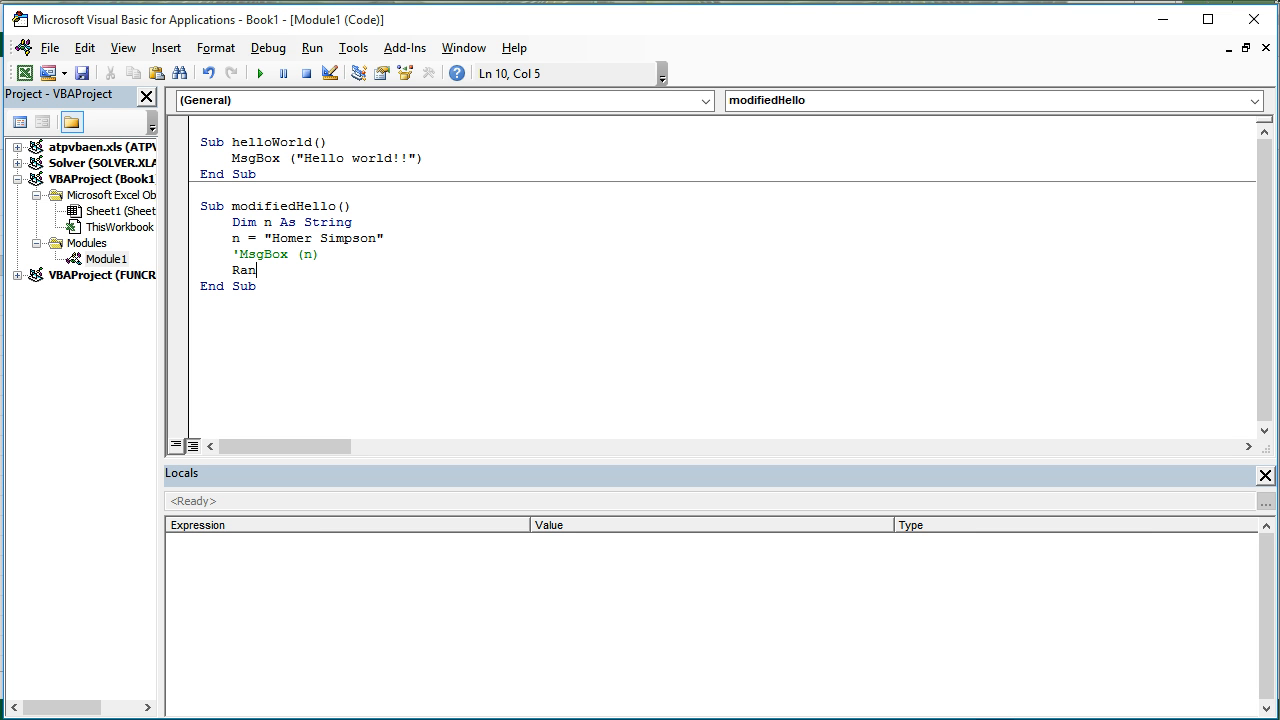
{"action": "type", "text": "ge(\"\")"}
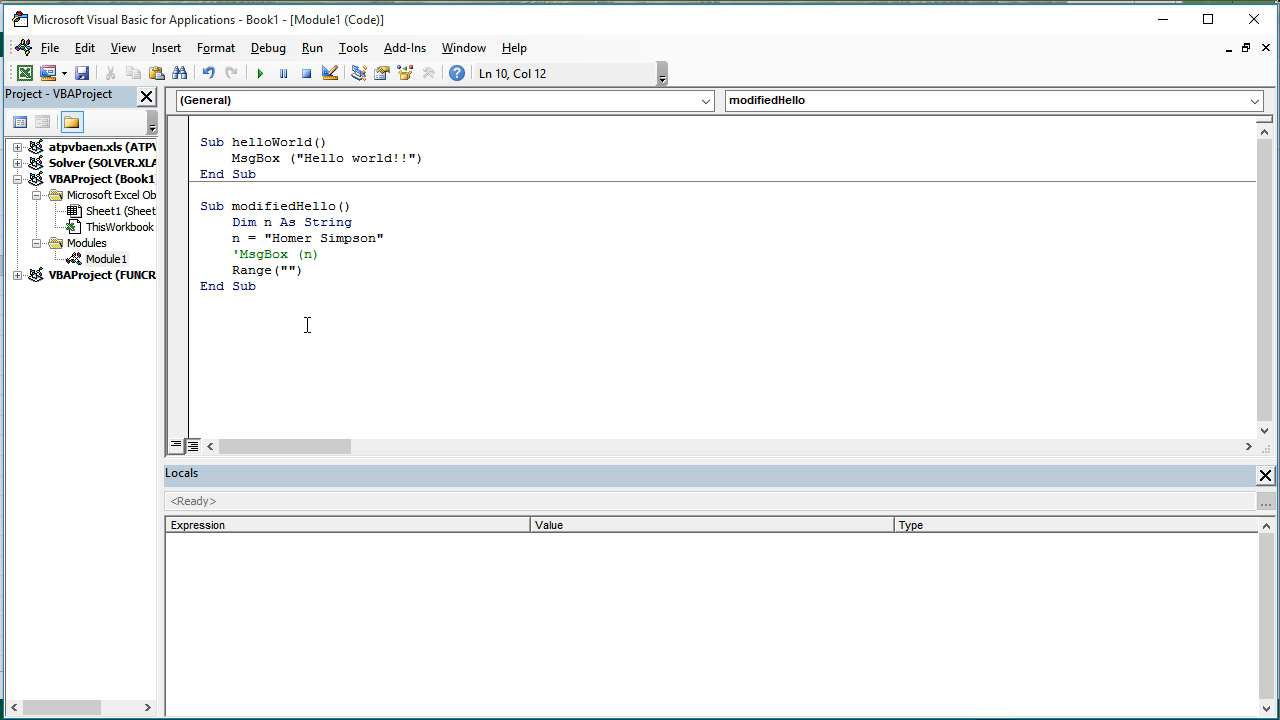
{"action": "left_click", "coordinate": [288, 270]}
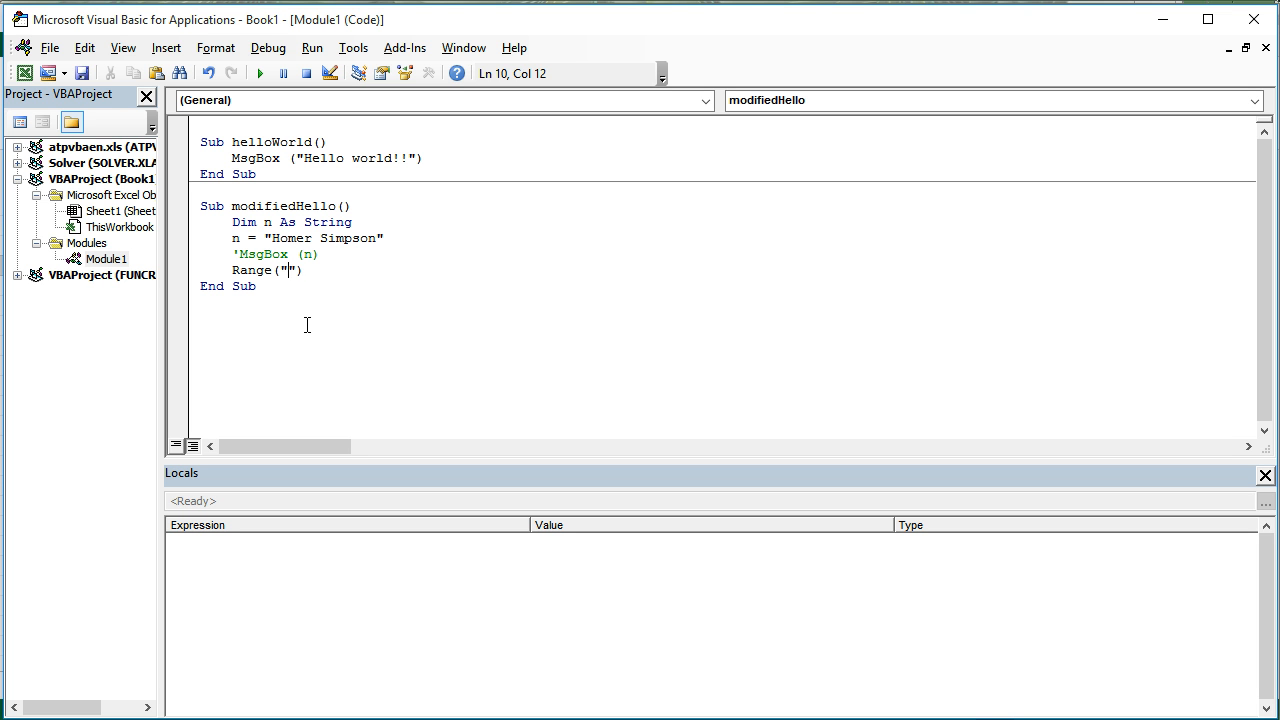
{"action": "type", "text": "B"}
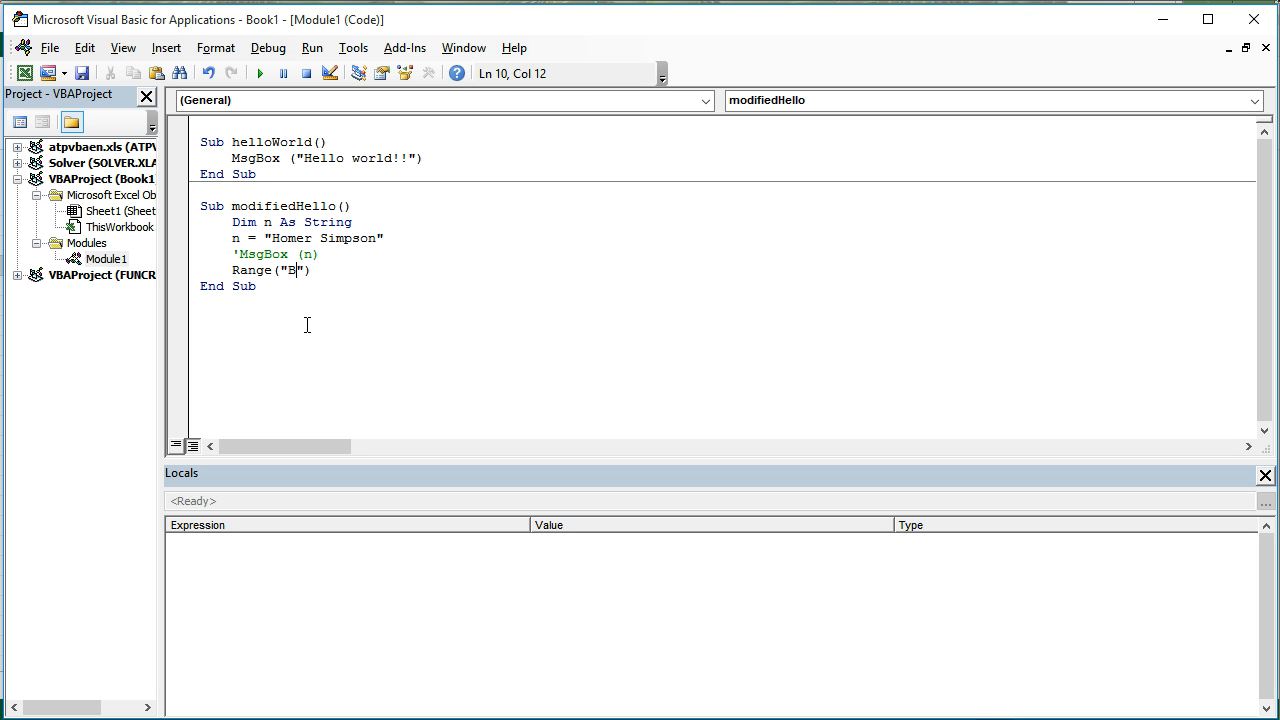
{"action": "type", "text": "2"}
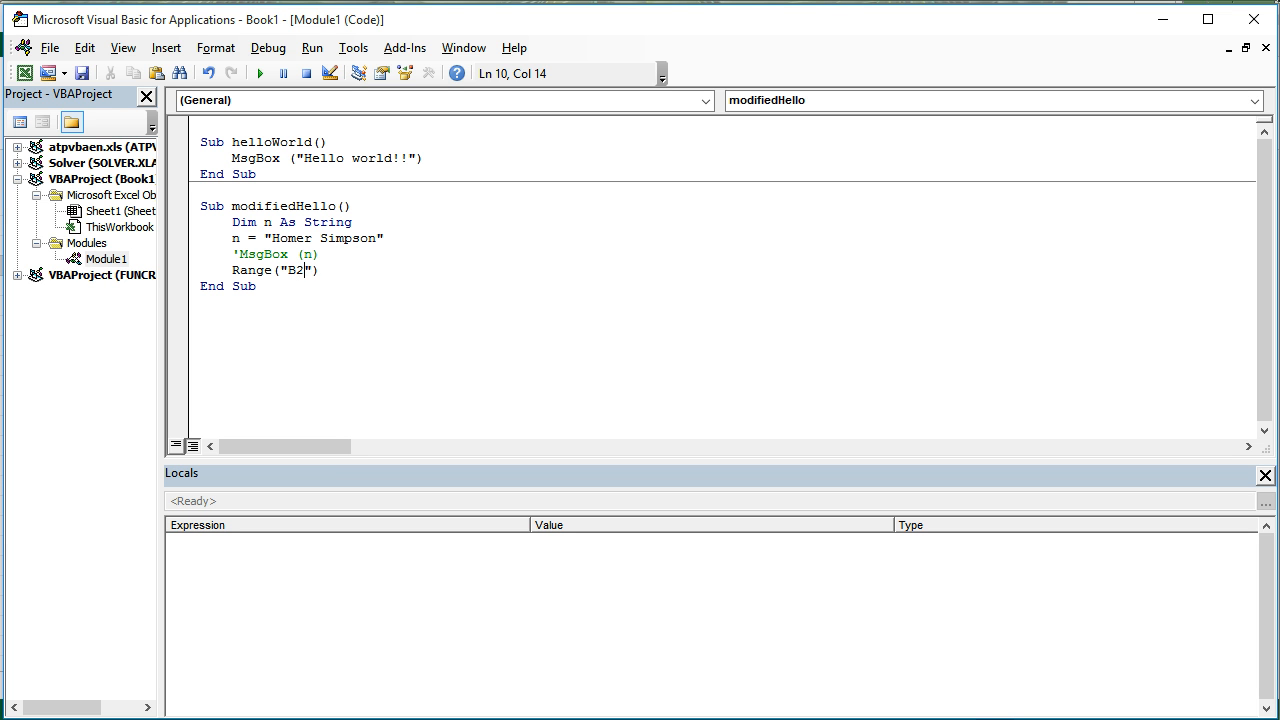
{"action": "double_click", "coordinate": [288, 270]}
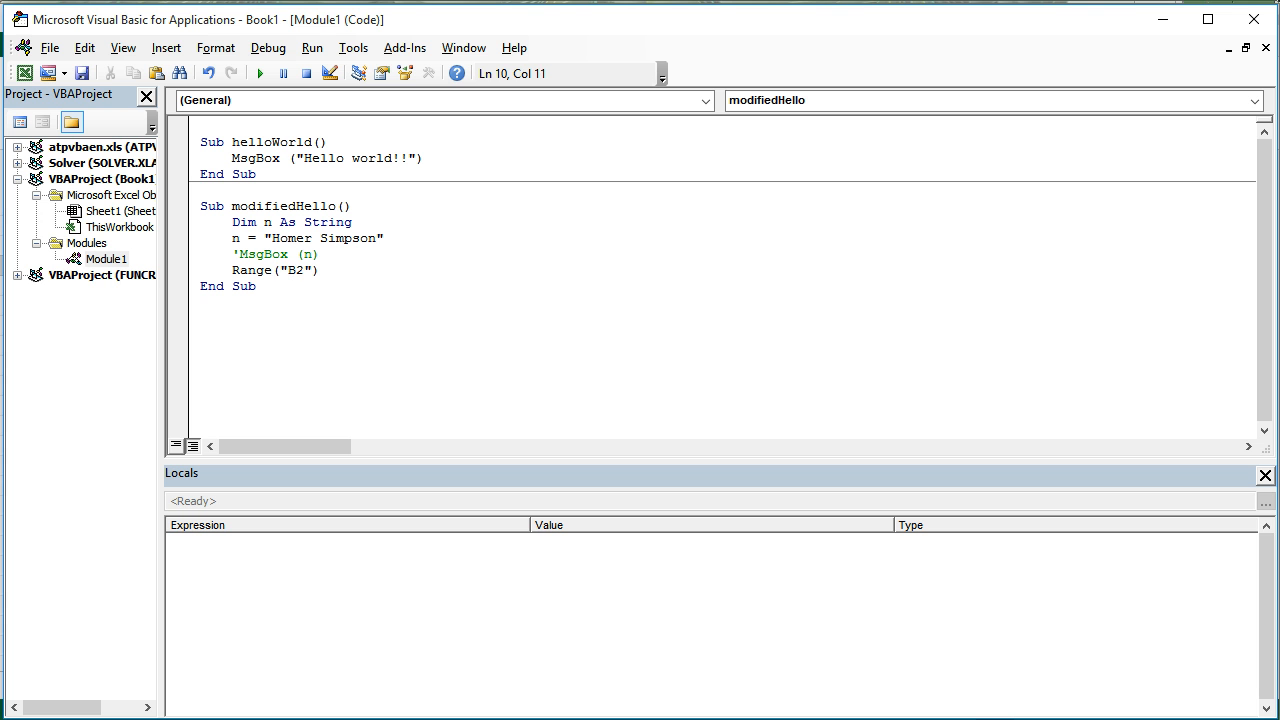
Step: Switch to the Excel workbook and select cell B2 on Sheet1
{"action": "left_click", "coordinate": [312, 270]}
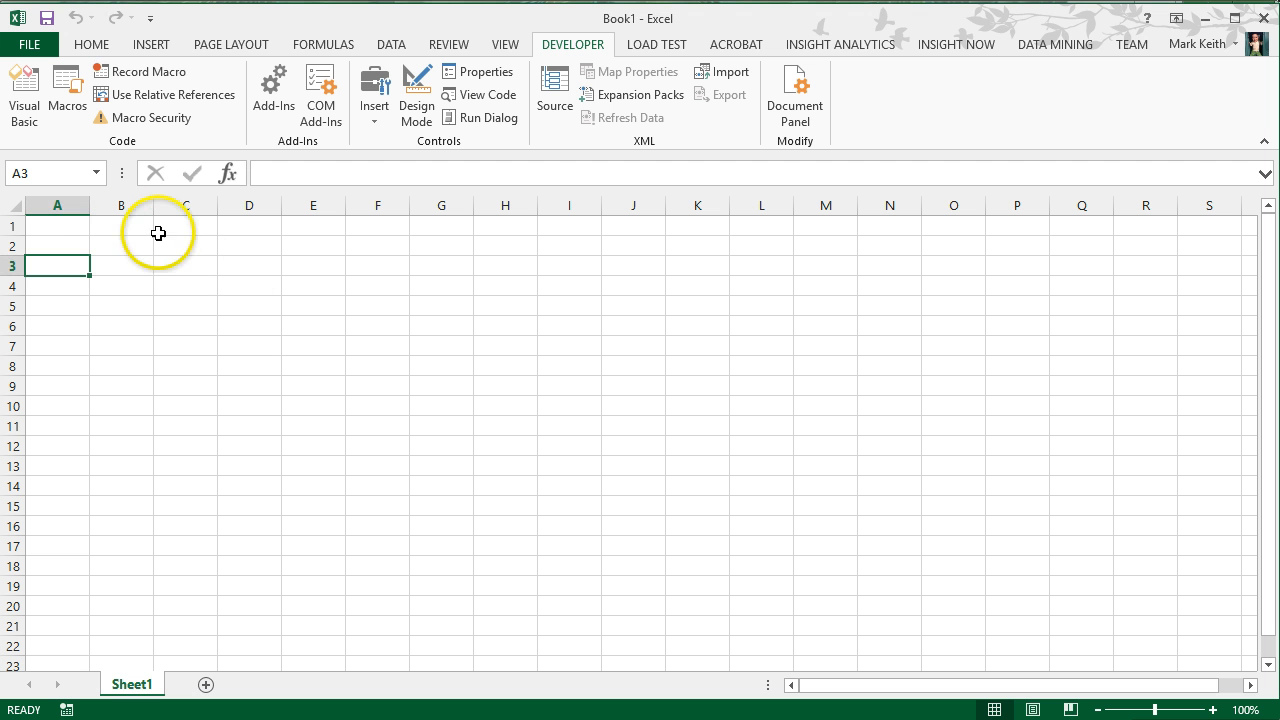
{"action": "left_click", "coordinate": [120, 244]}
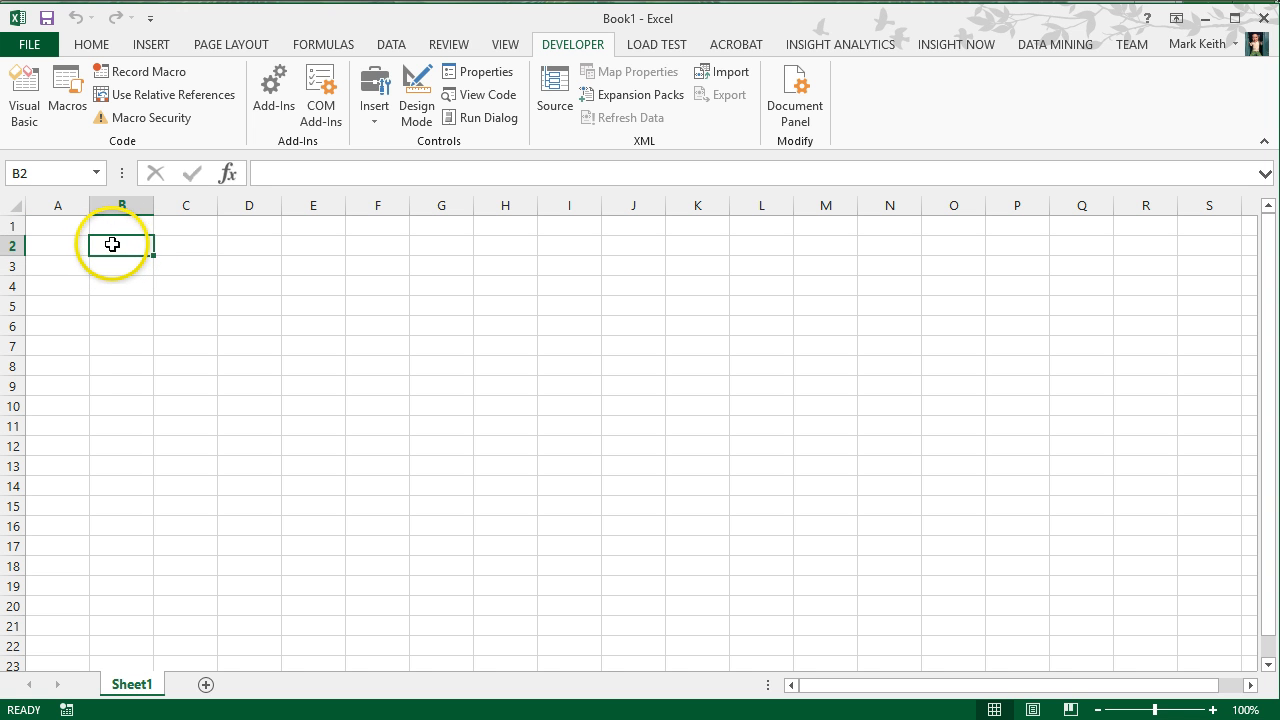
{"action": "mouse_move", "coordinate": [48, 246]}
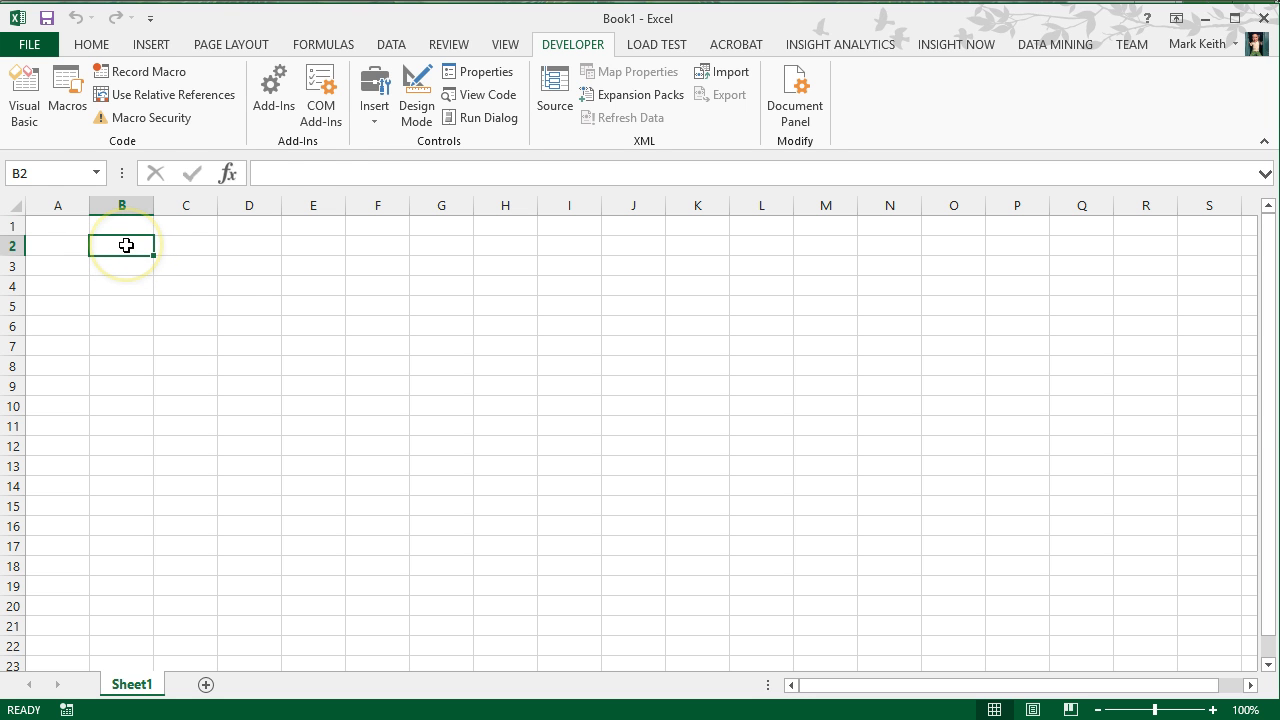
Step: Add a dot after Range("B2") and browse IntelliSense members, discarding partial names
{"action": "left_click", "coordinate": [24, 96]}
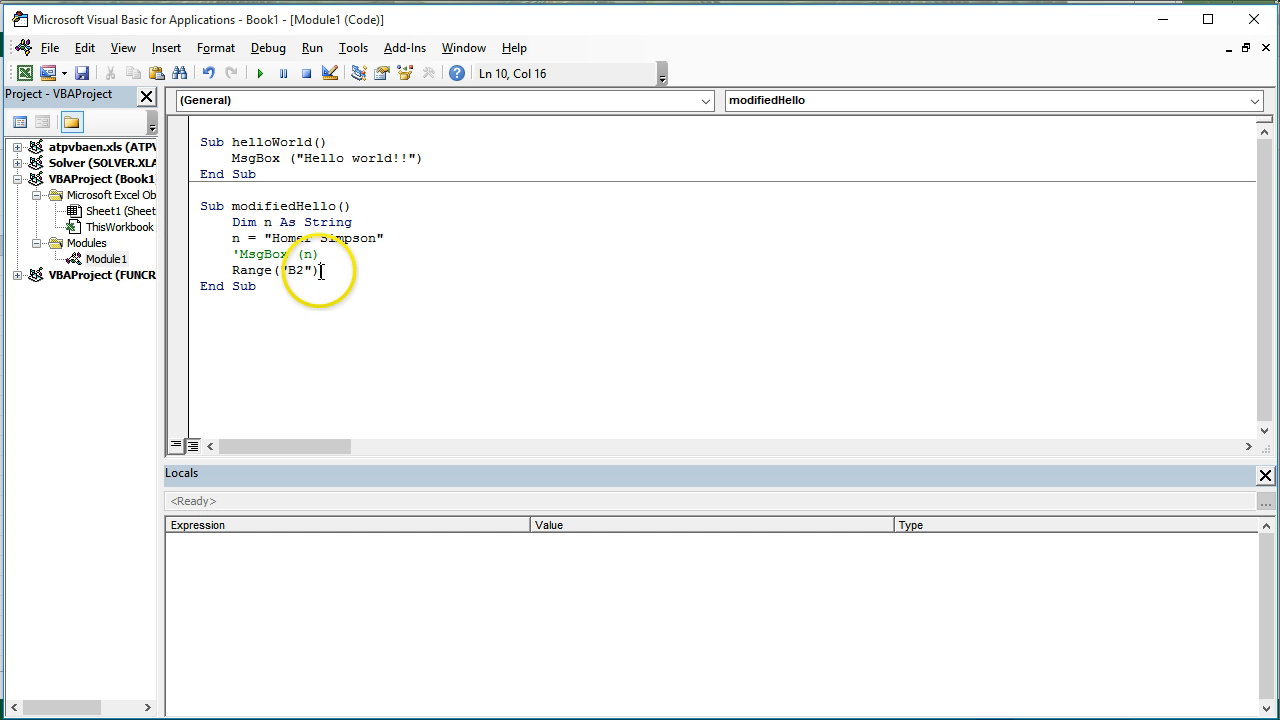
{"action": "type", "text": "."}
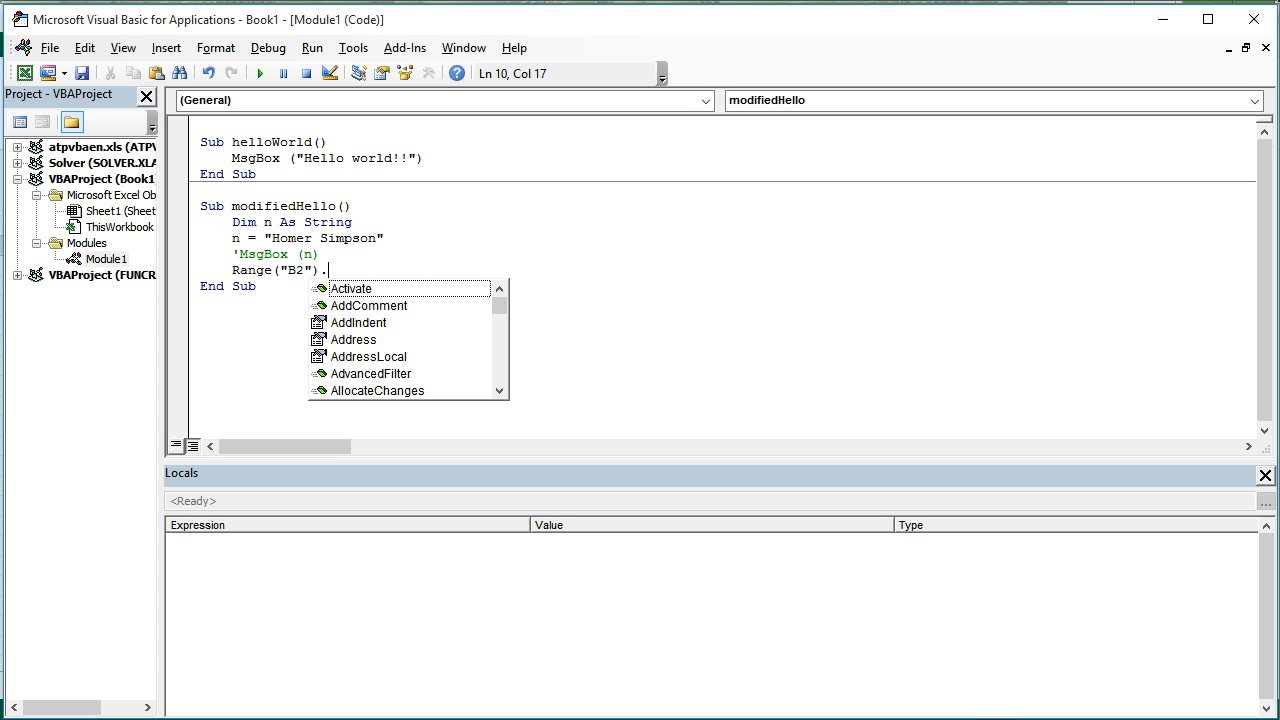
{"action": "type", "text": "fon"}
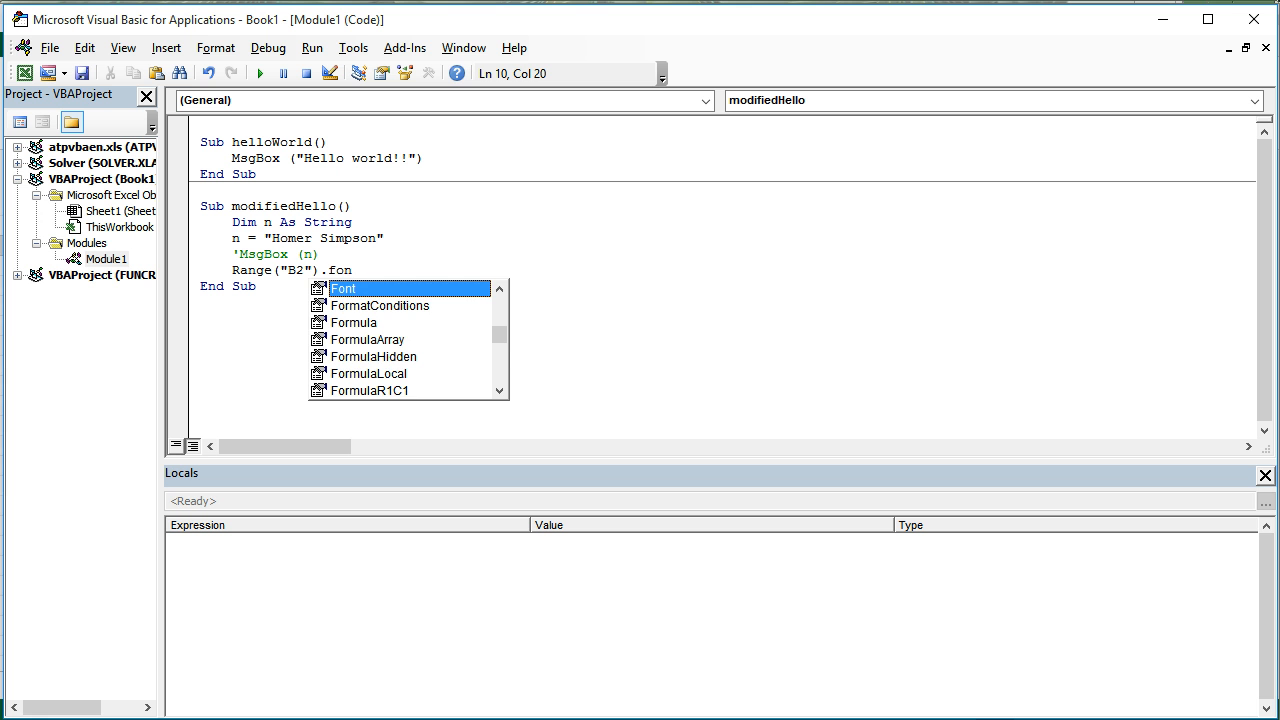
{"action": "type", "text": "wi"}
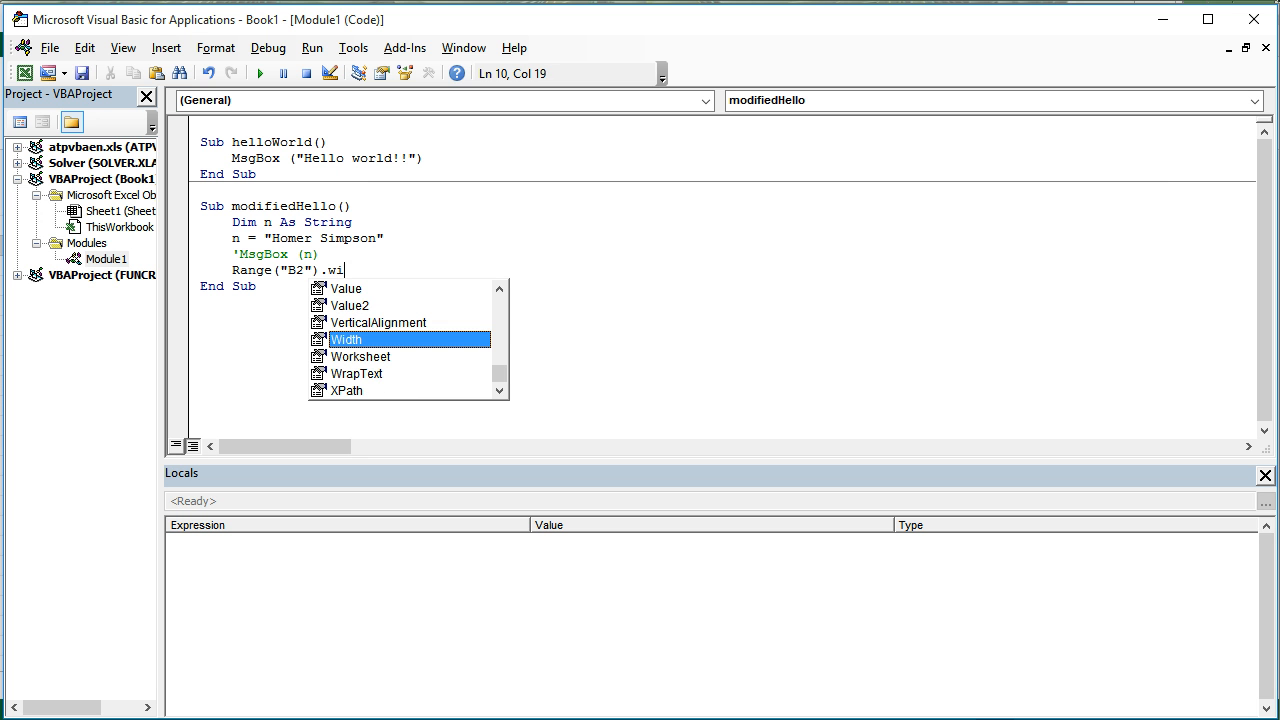
{"action": "type", "text": "ei"}
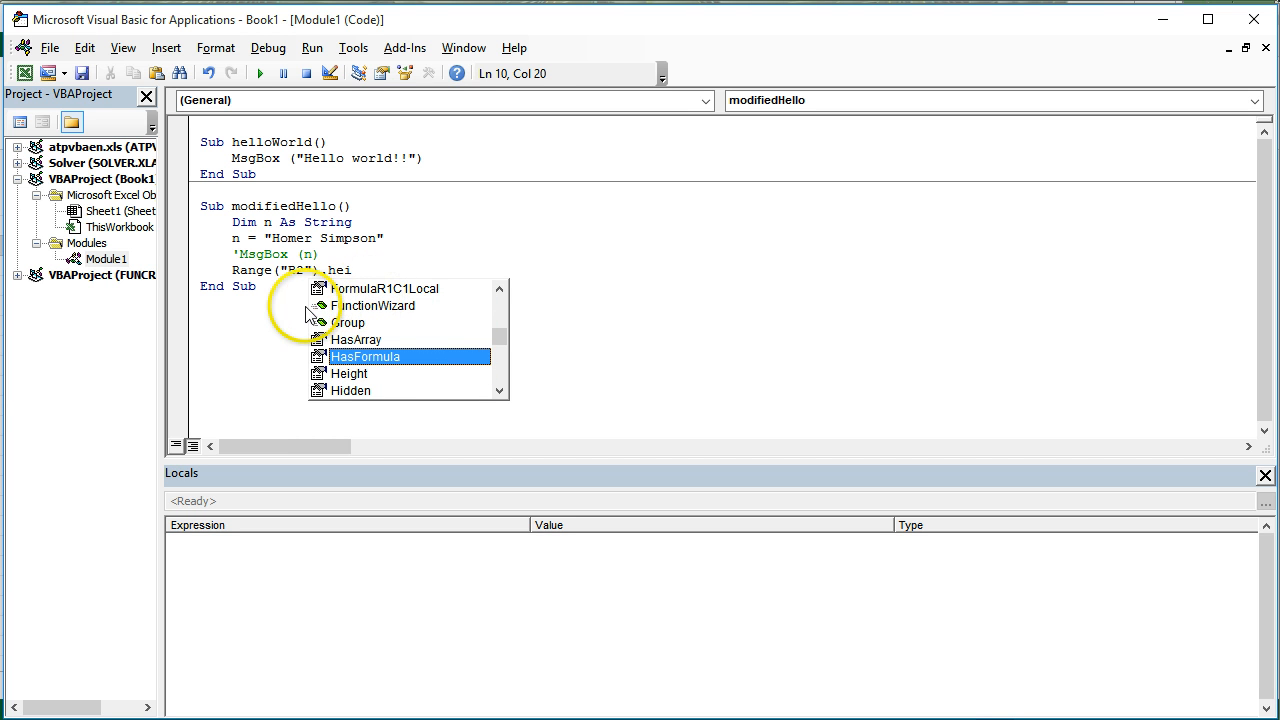
{"action": "mouse_move", "coordinate": [350, 320]}
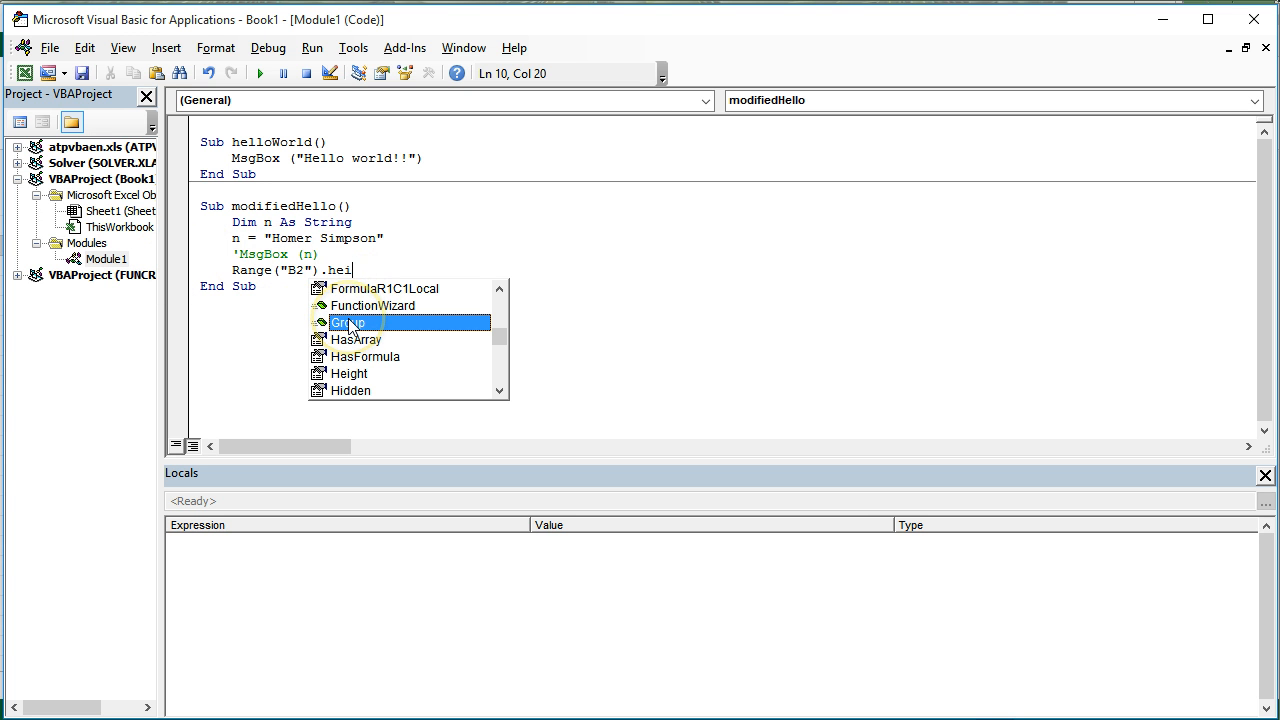
{"action": "key", "text": "Backspace"}
{"action": "type", "text": "n"}
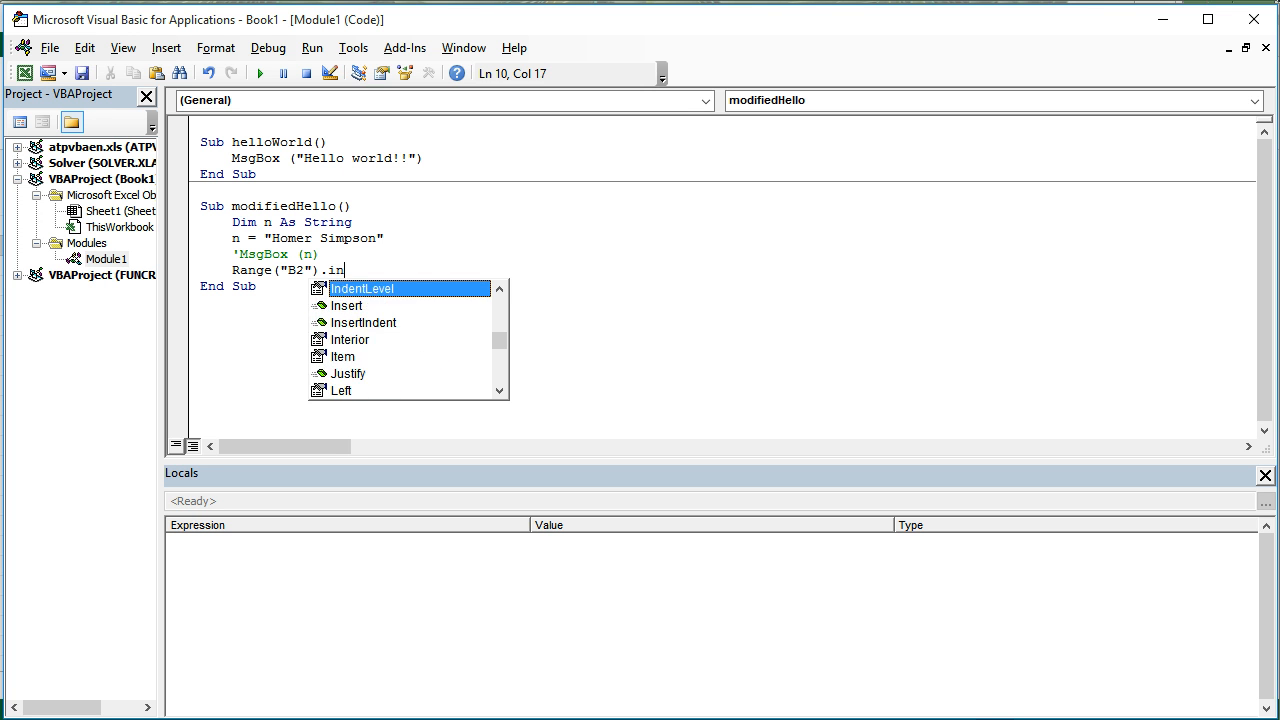
Step: Complete the line as Range("B2").Value, ready for an assignment
{"action": "type", "text": "se"}
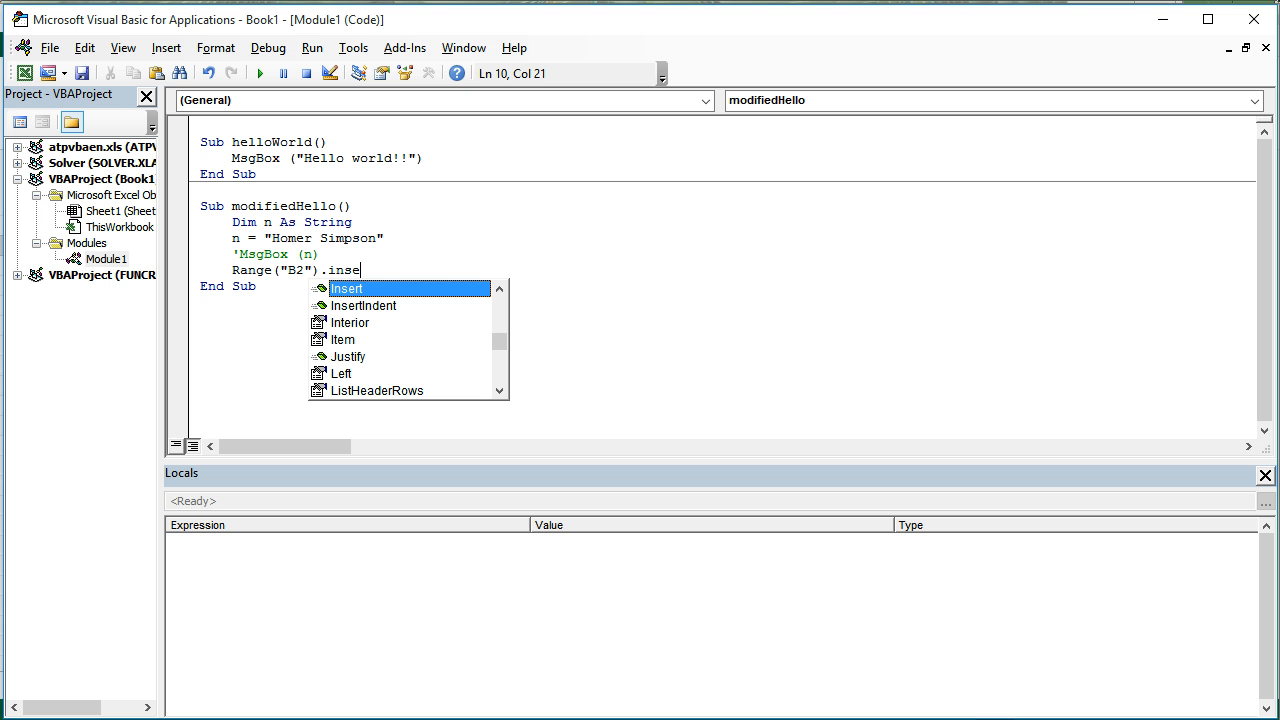
{"action": "key", "text": "Backspace"}
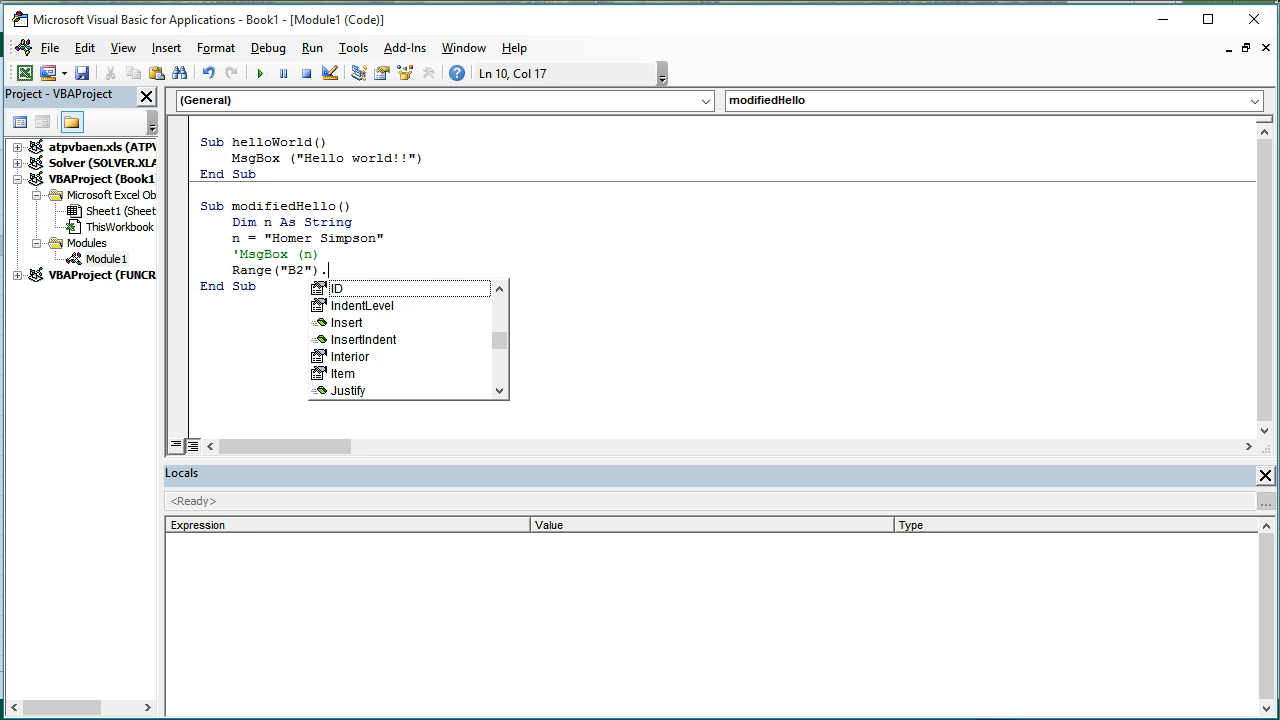
{"action": "type", "text": "value ="}
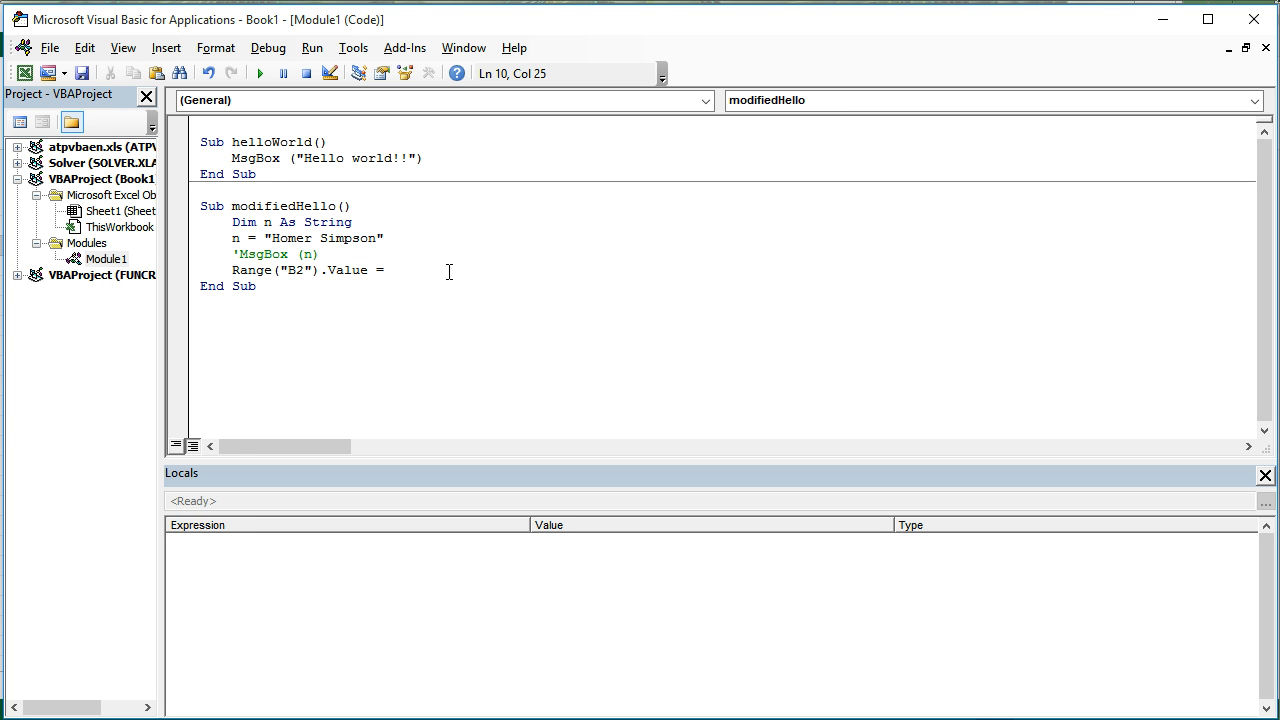
Step: Finish the line as Range("B2").Value = 1
{"action": "type", "text": "1"}
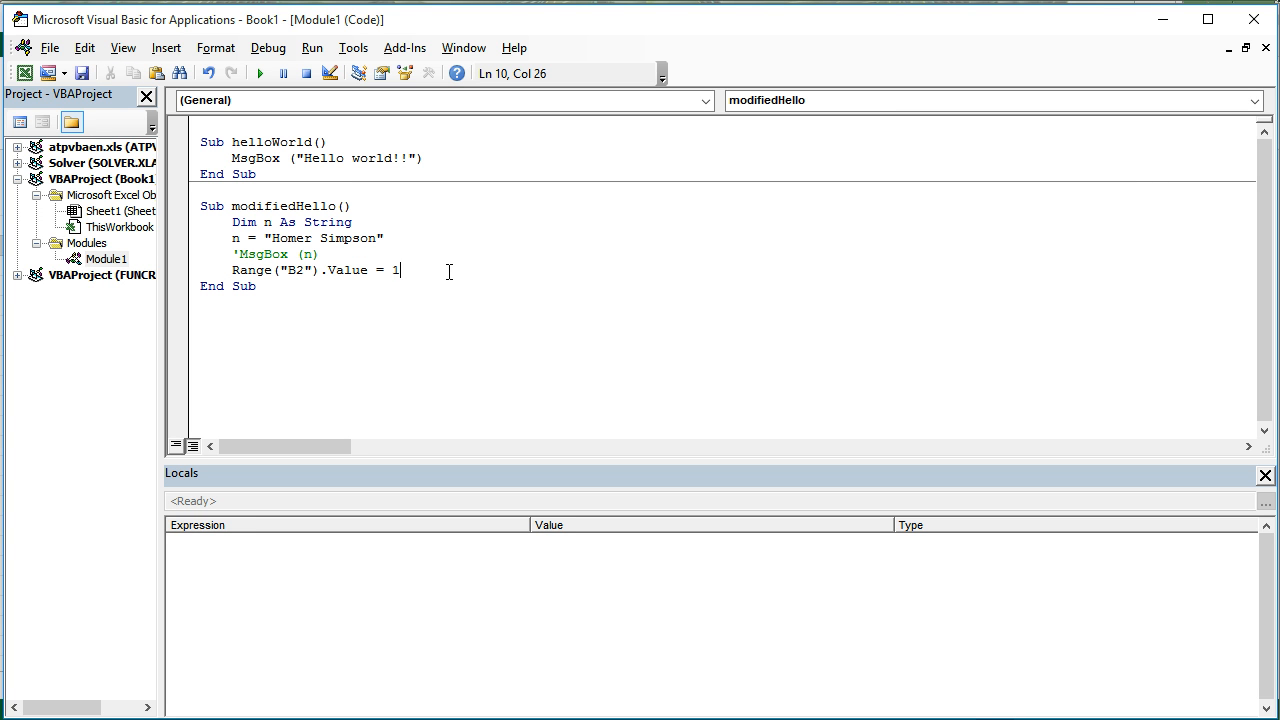
{"action": "key", "text": "Return"}
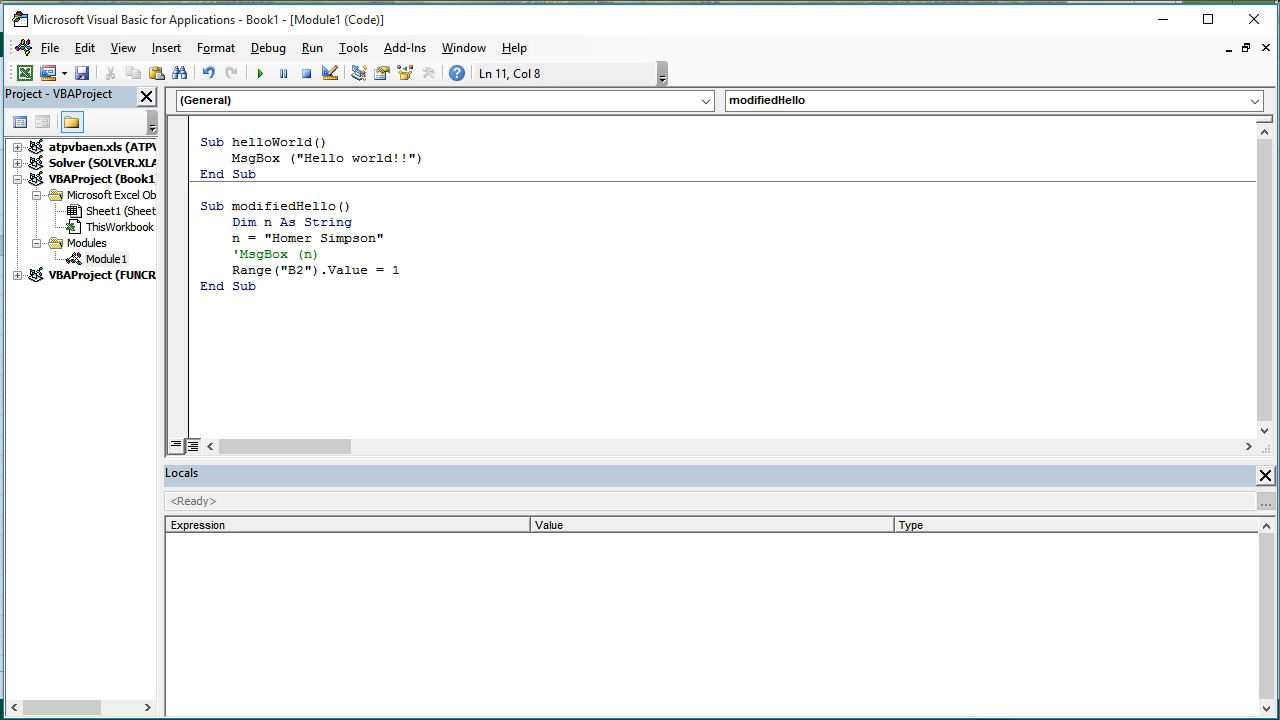
{"action": "left_click", "coordinate": [396, 270]}
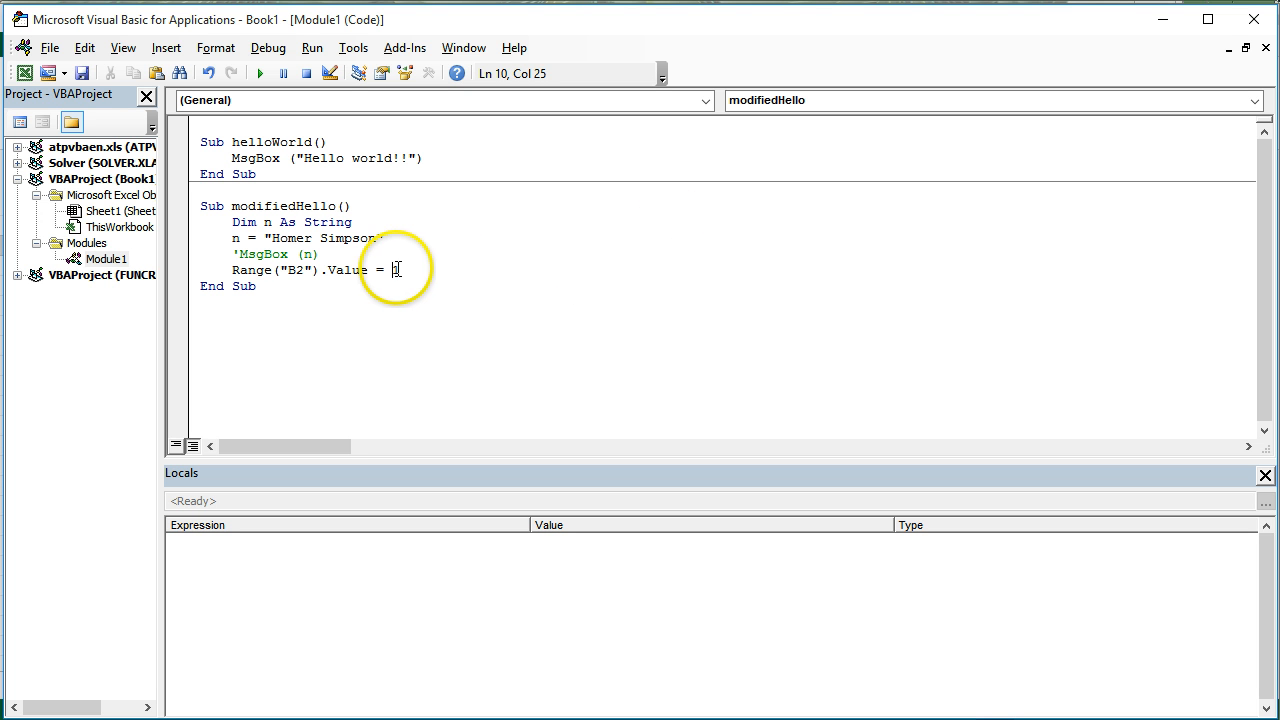
{"action": "type", "text": "1"}
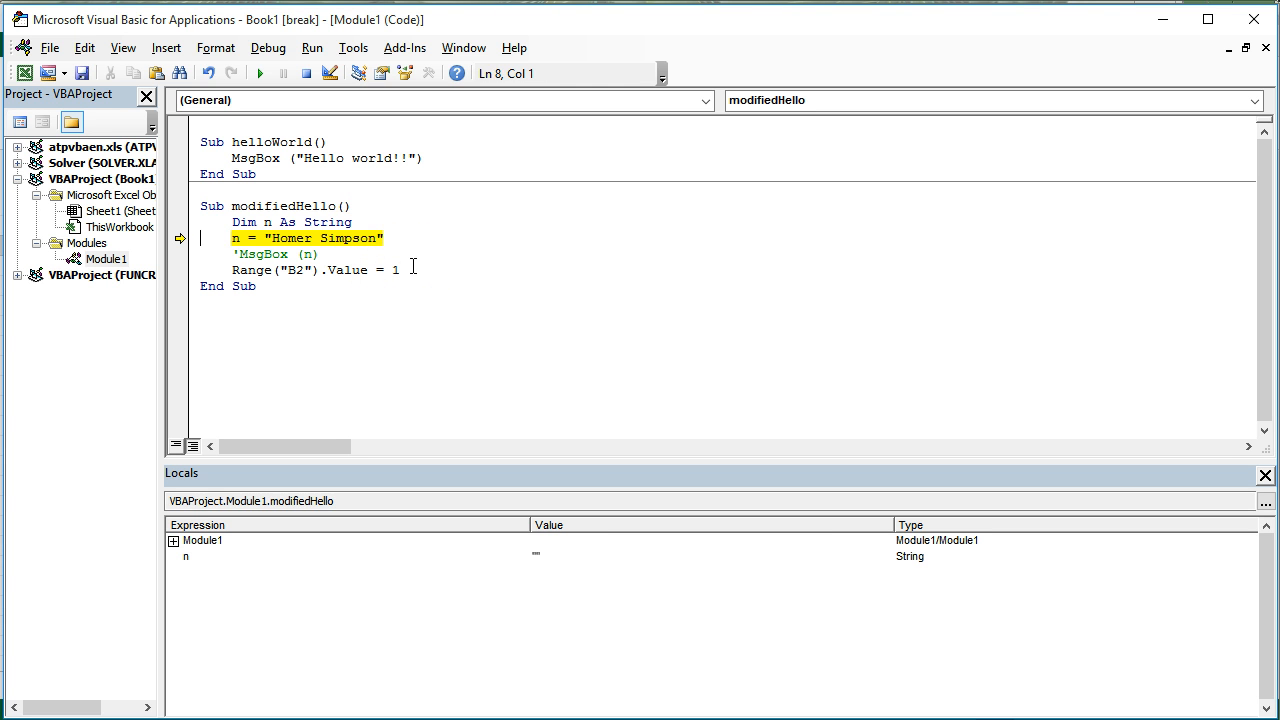
Step: Step through modifiedHello with F8 and switch to Excel to see 1 in cell B2
{"action": "key", "text": "F8"}
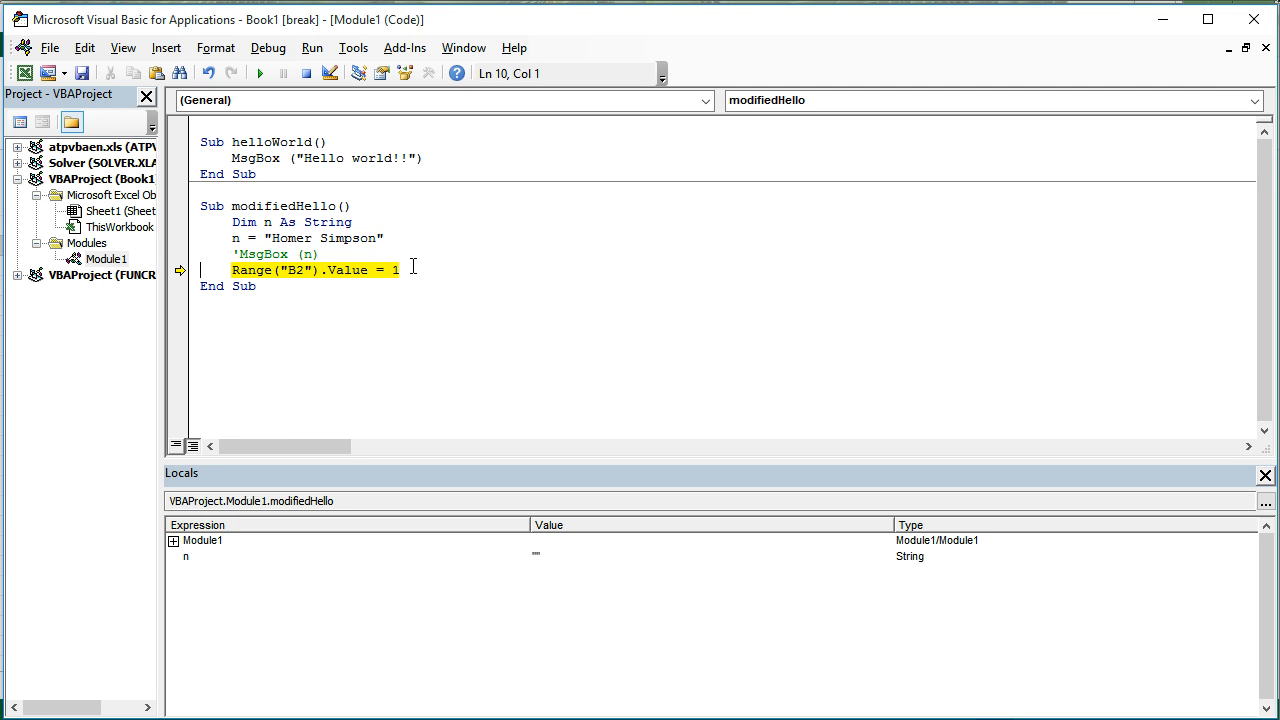
{"action": "key", "text": "F8"}
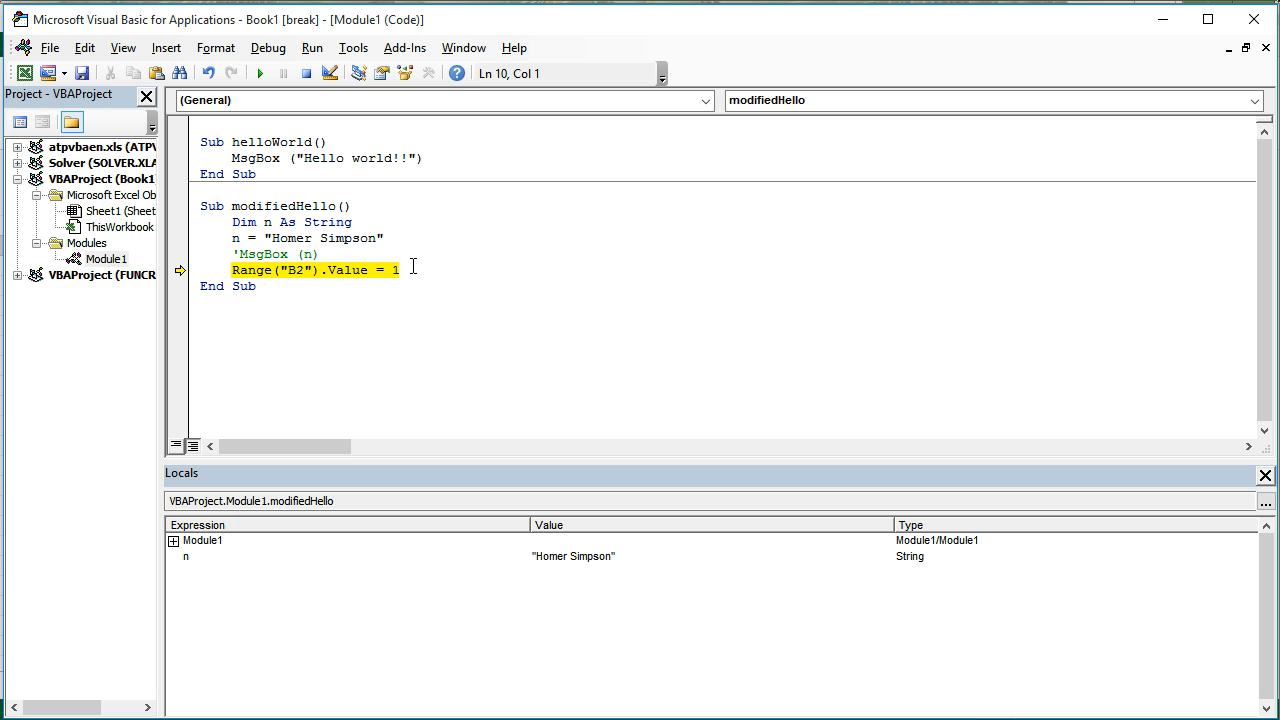
{"action": "key", "text": "F8"}
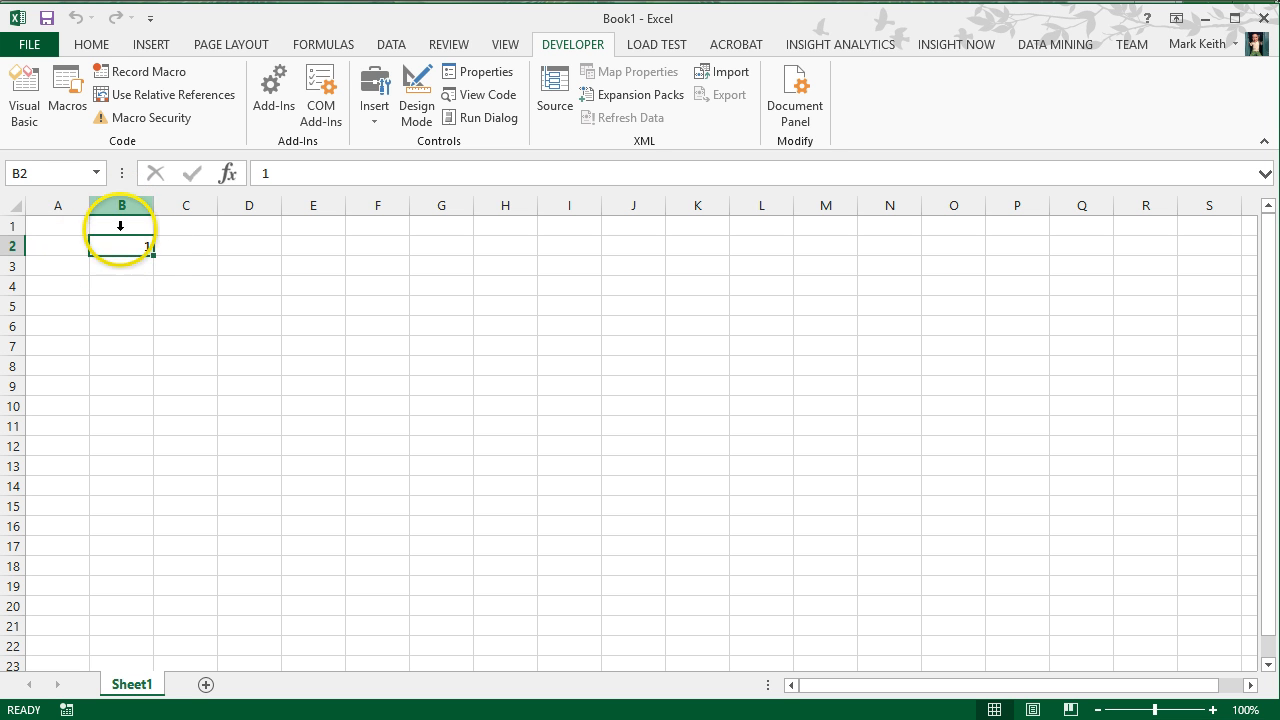
{"action": "key", "text": "alt+tab"}
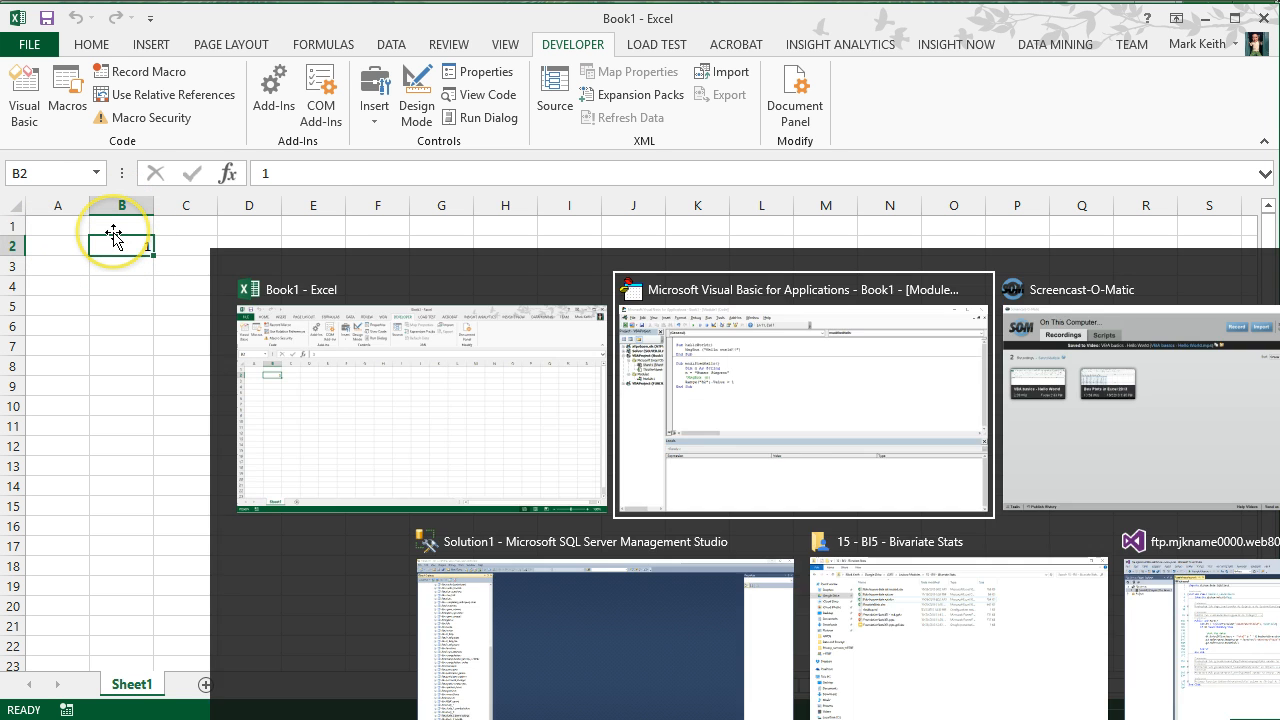
Step: Change the line to Range("B2").Value = n and step until Locals shows n as "Homer Simpson"
{"action": "left_click", "coordinate": [804, 400]}
{"action": "type", "text": "n"}
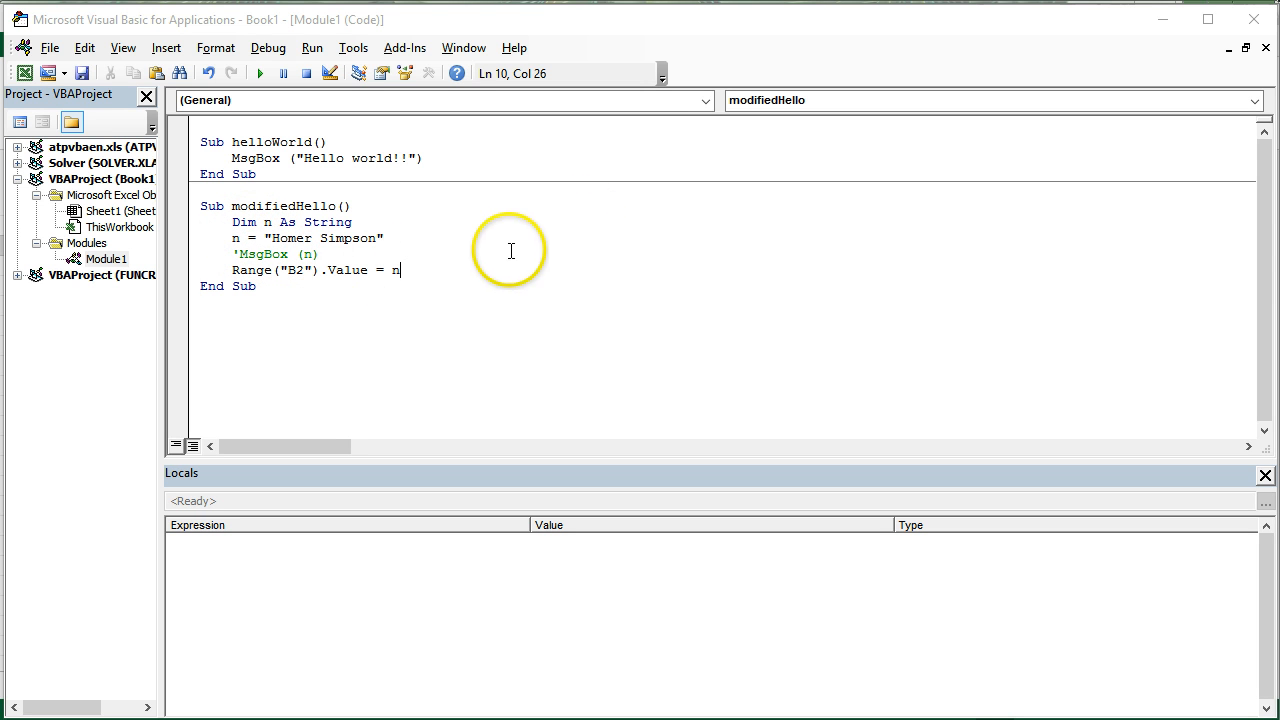
{"action": "mouse_move", "coordinate": [504, 256]}
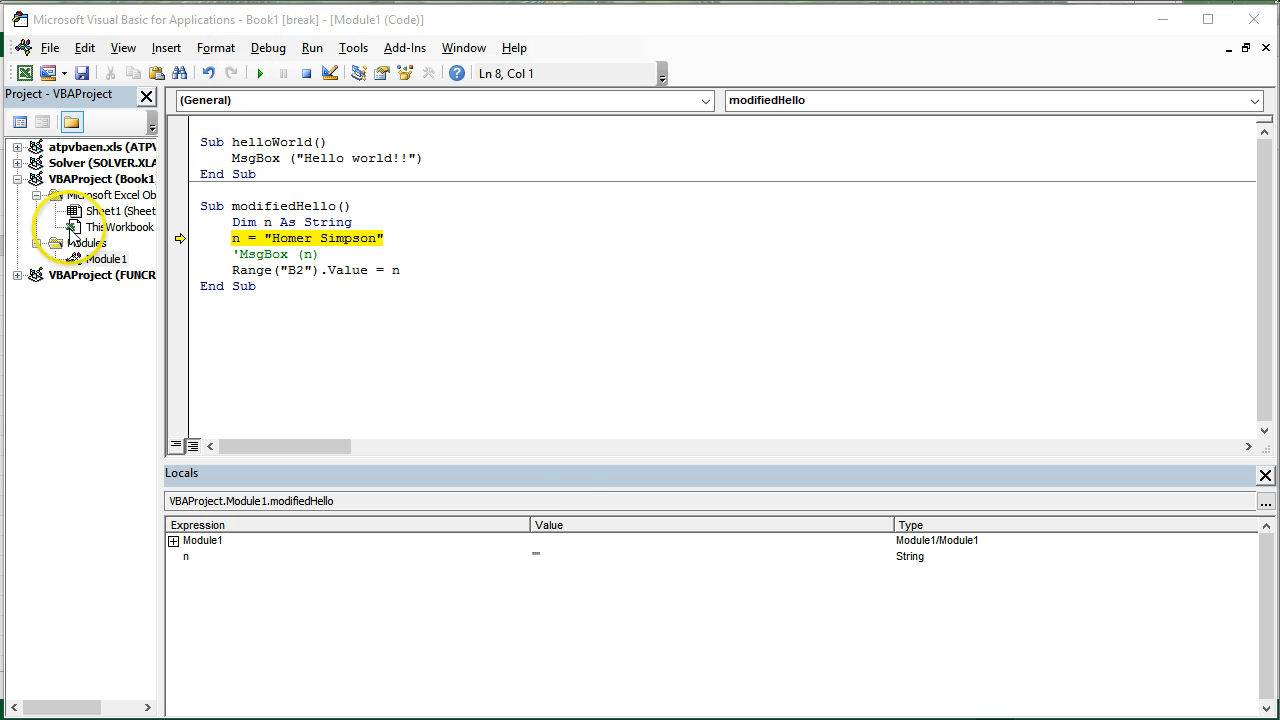
{"action": "mouse_move", "coordinate": [244, 510]}
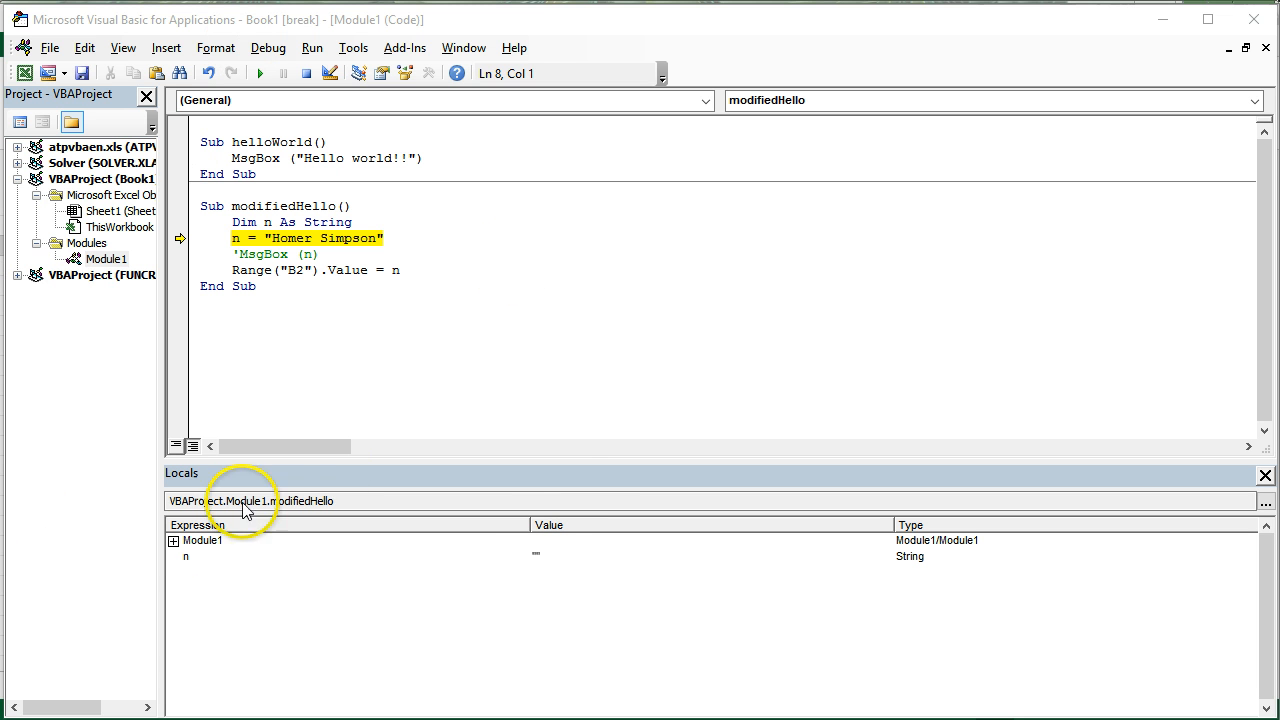
{"action": "key", "text": "F8"}
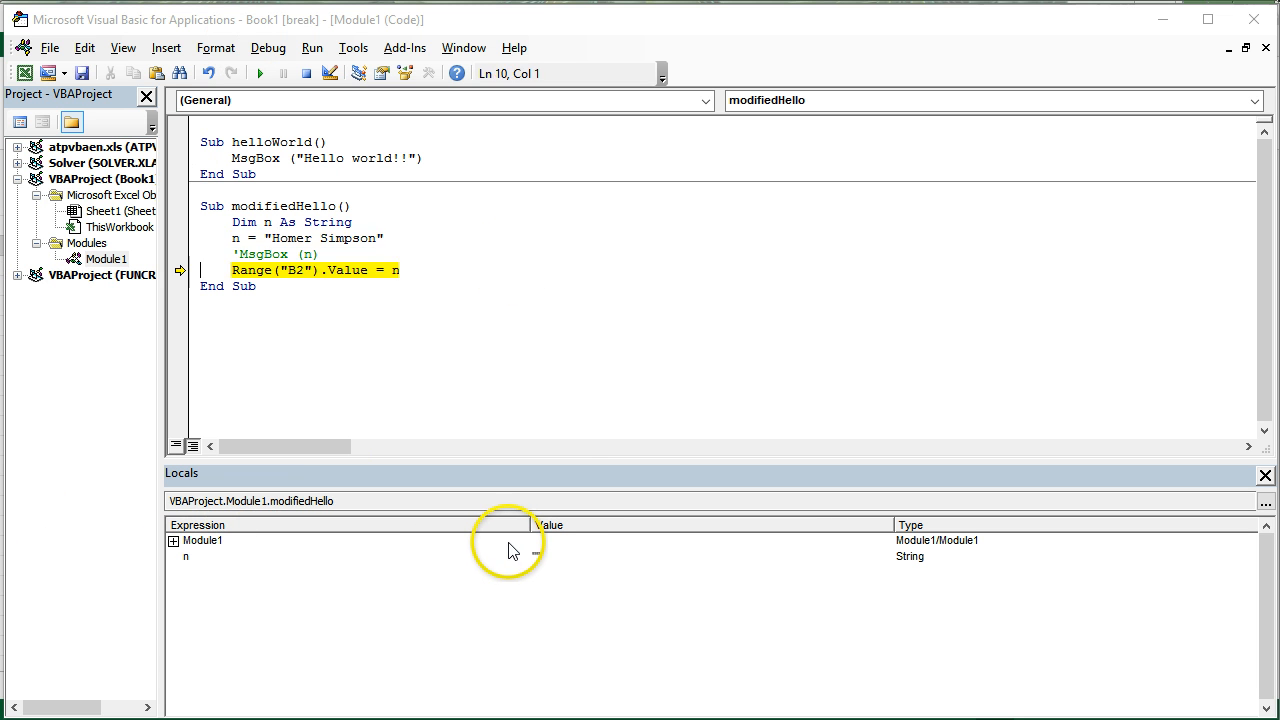
{"action": "key", "text": "F8"}
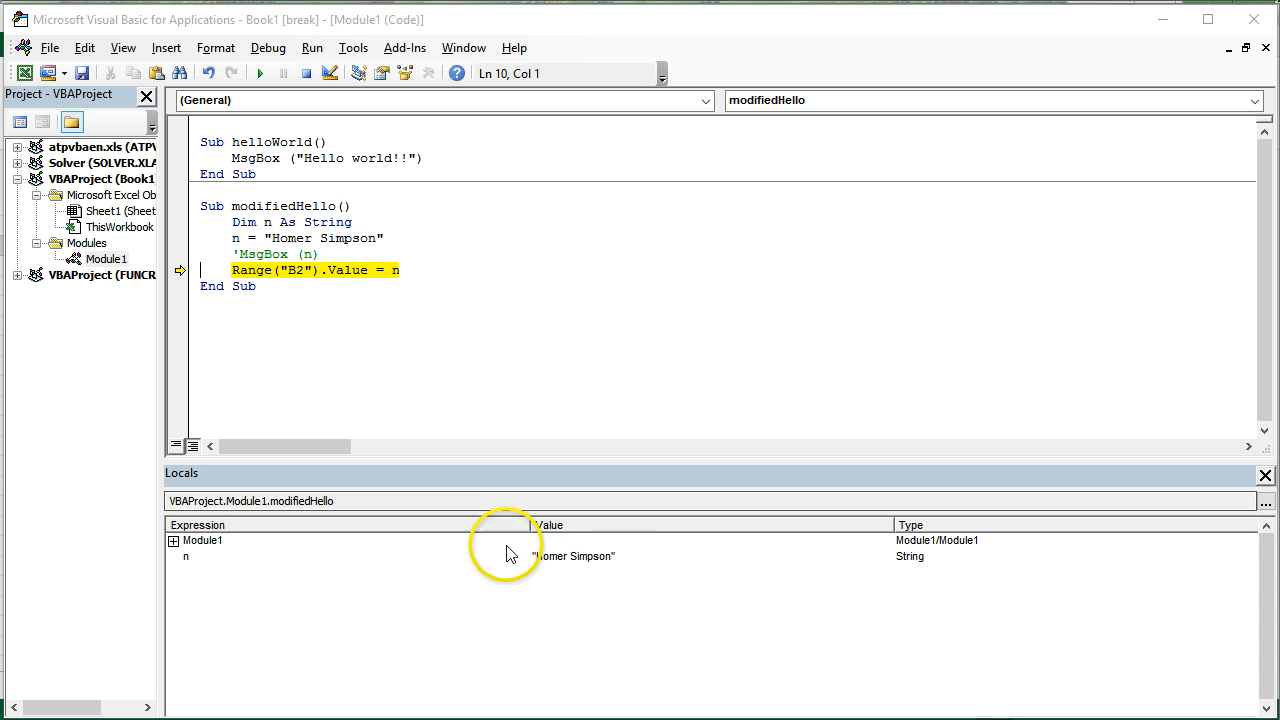
{"action": "mouse_move", "coordinate": [538, 560]}
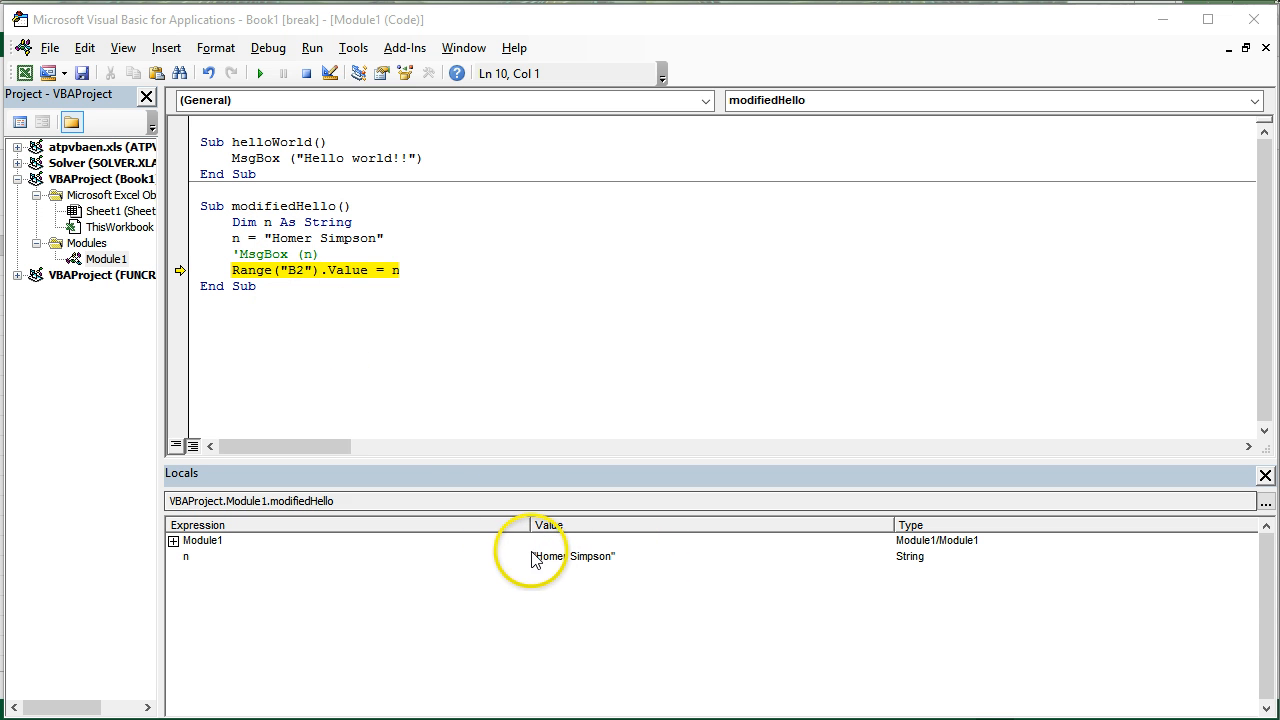
{"action": "mouse_move", "coordinate": [584, 560]}
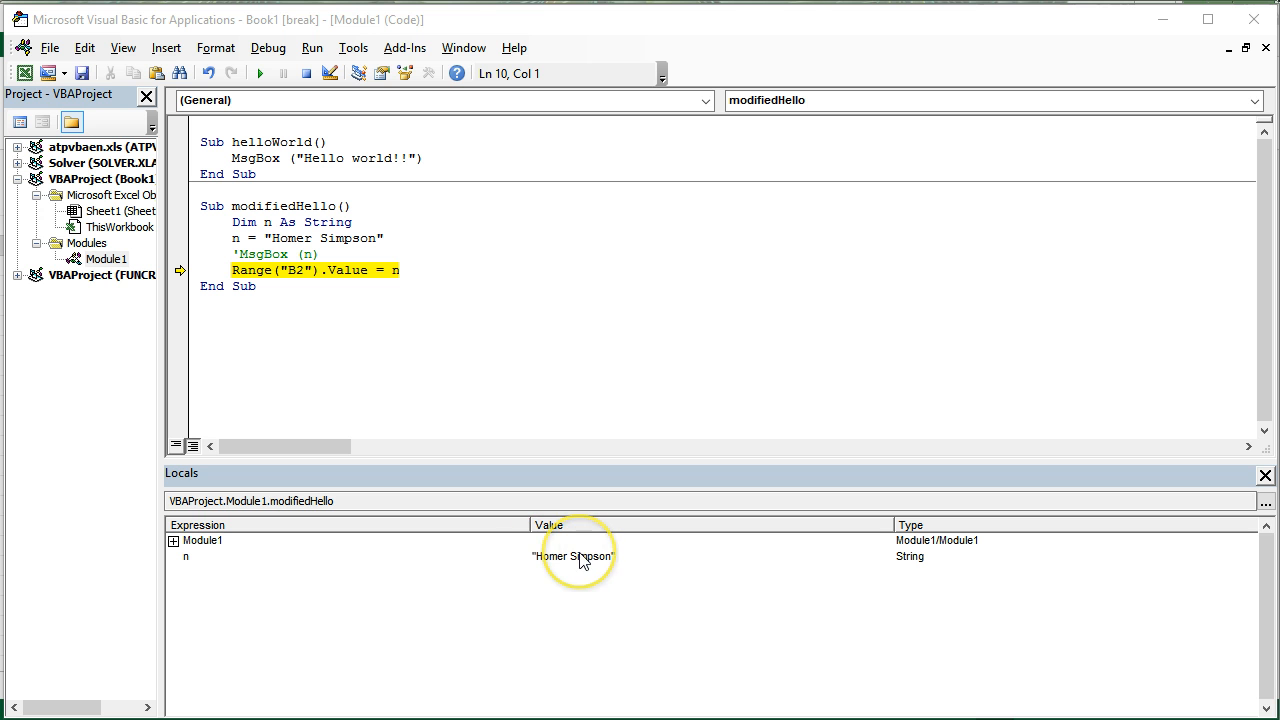